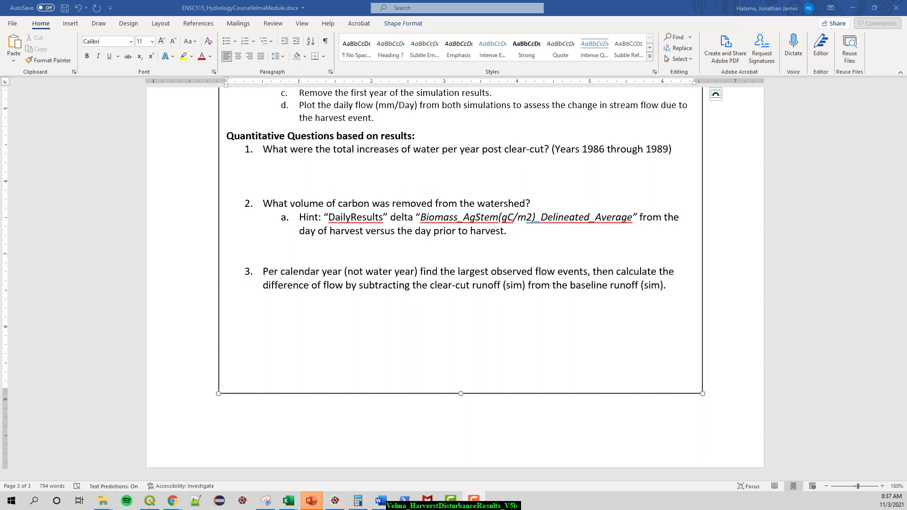
{"action": "mouse_move", "coordinate": [859, 353]}
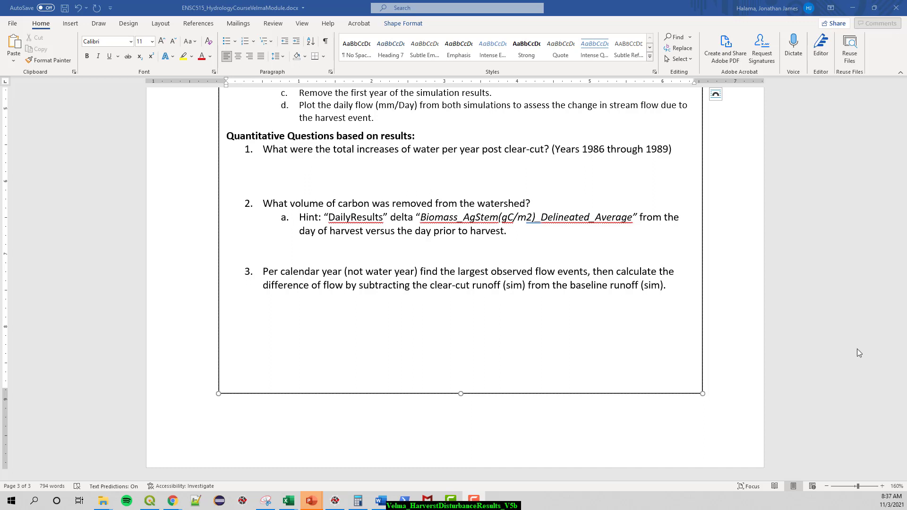
{"action": "mouse_move", "coordinate": [804, 288]}
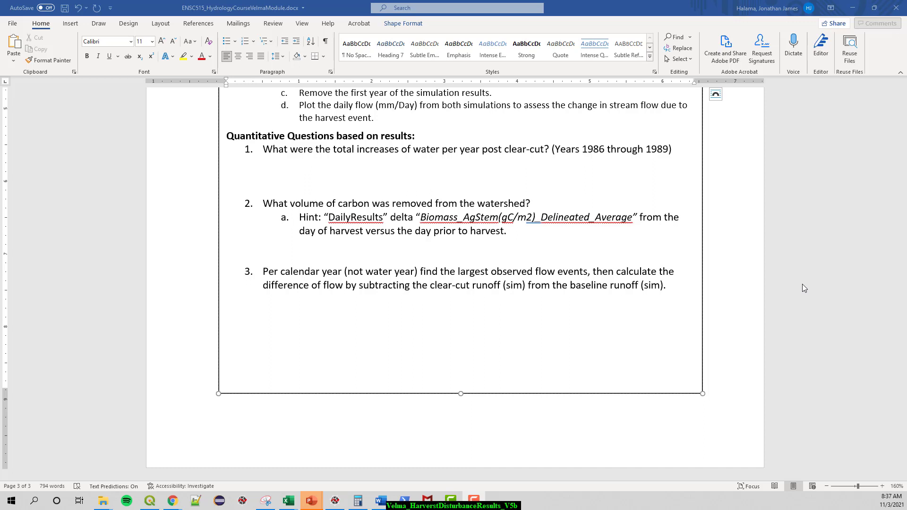
{"action": "mouse_move", "coordinate": [280, 186]}
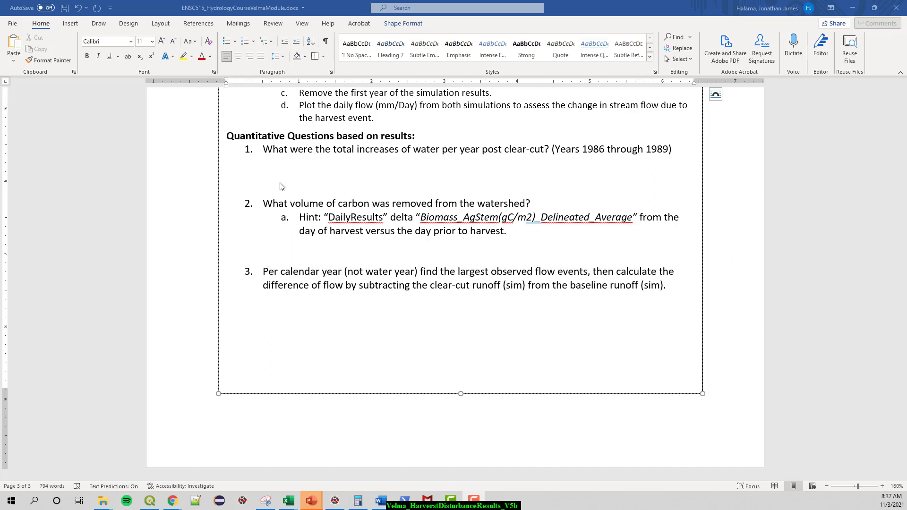
{"action": "mouse_move", "coordinate": [245, 138]}
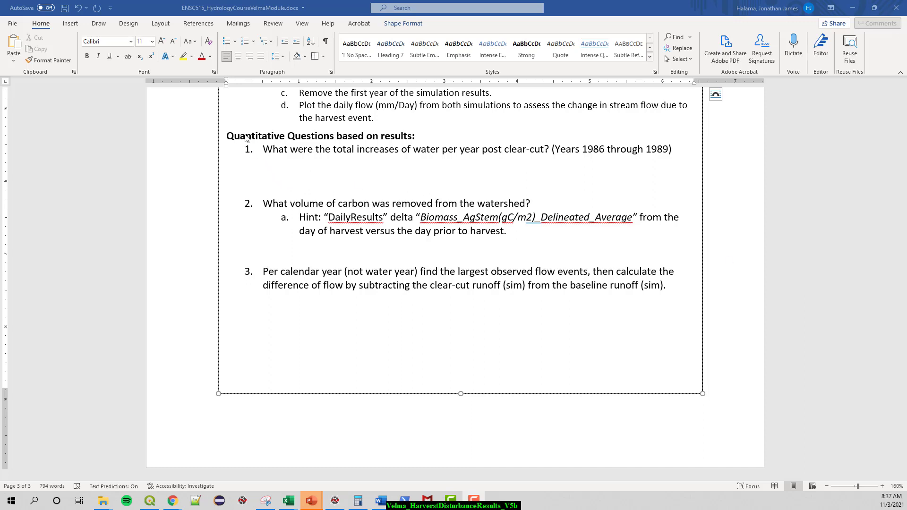
{"action": "mouse_move", "coordinate": [294, 221]}
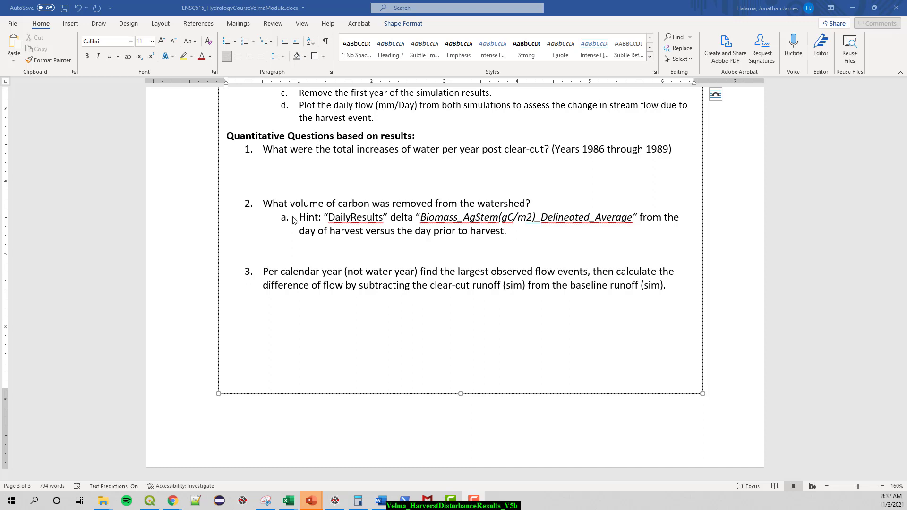
{"action": "mouse_move", "coordinate": [314, 228]}
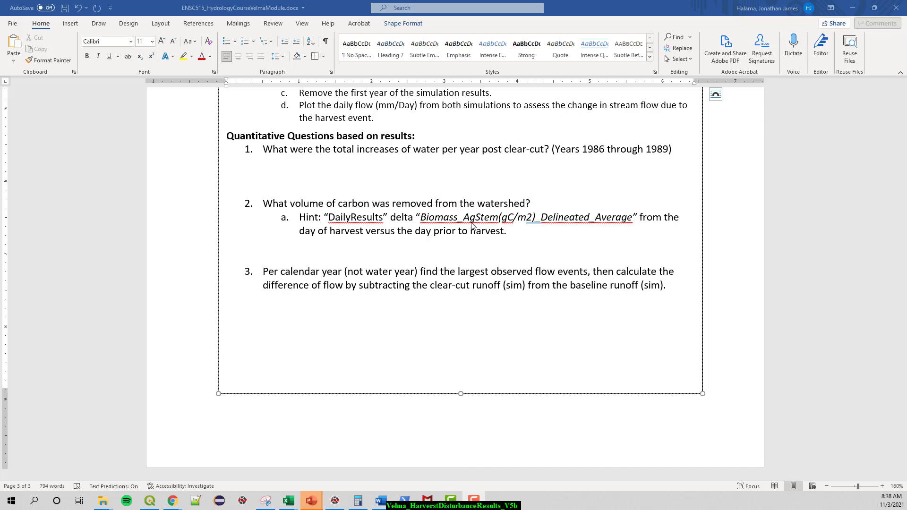
{"action": "mouse_move", "coordinate": [480, 202]}
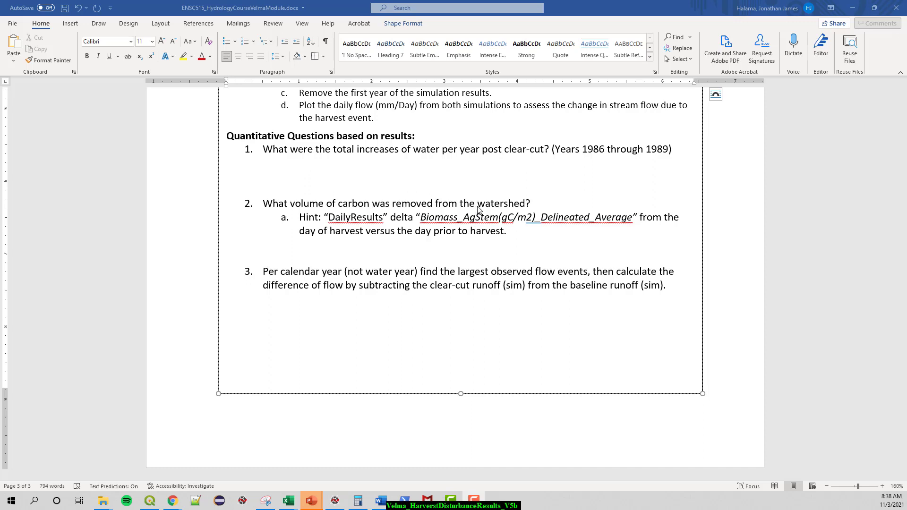
{"action": "mouse_move", "coordinate": [458, 222]}
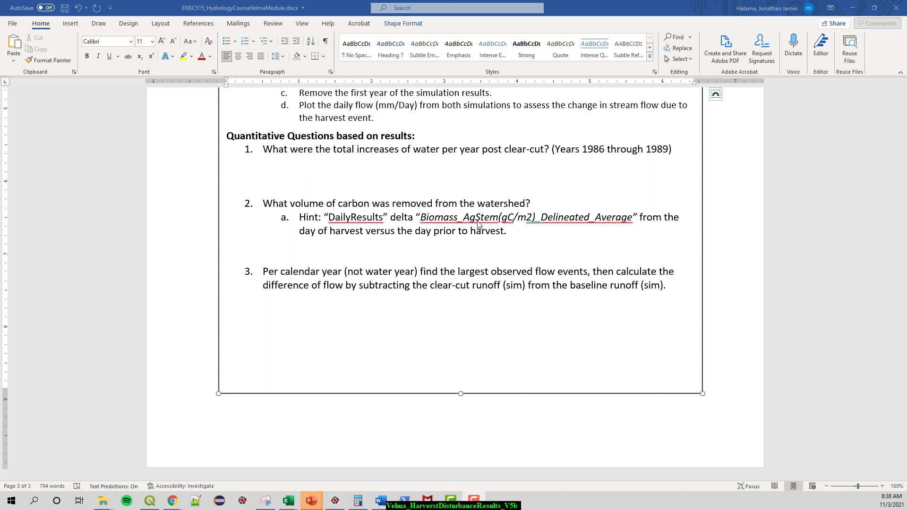
{"action": "mouse_move", "coordinate": [494, 225]}
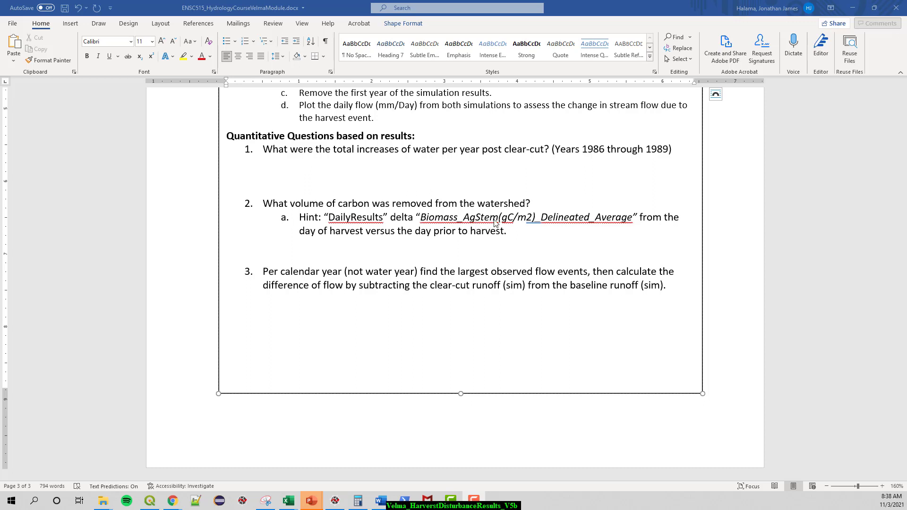
{"action": "mouse_move", "coordinate": [531, 220]}
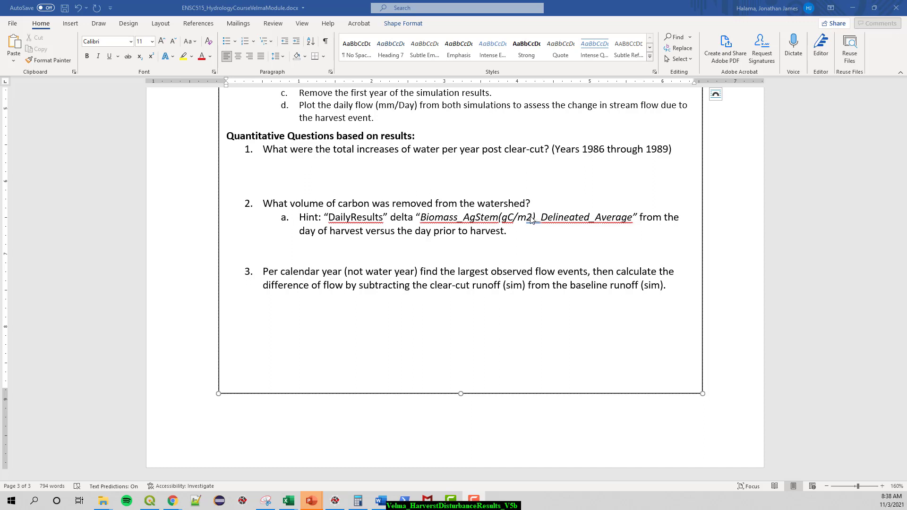
{"action": "mouse_move", "coordinate": [426, 244]}
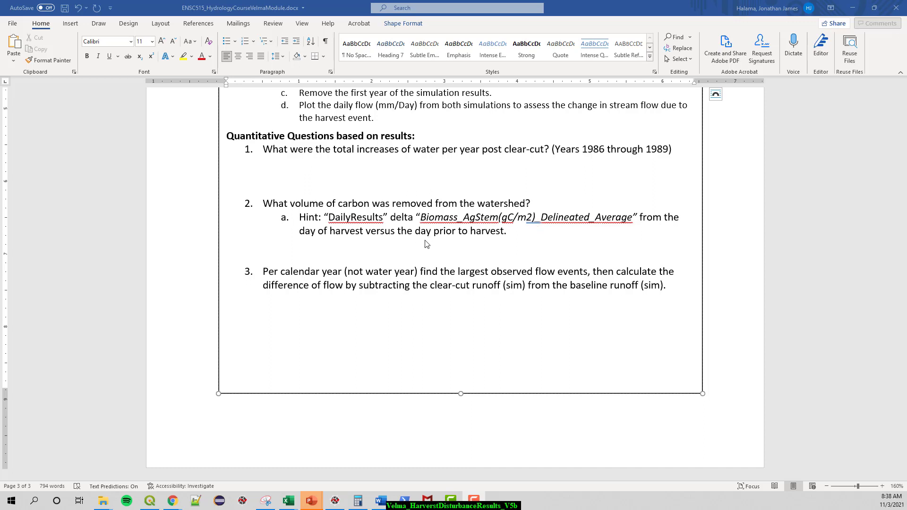
{"action": "mouse_move", "coordinate": [348, 239]}
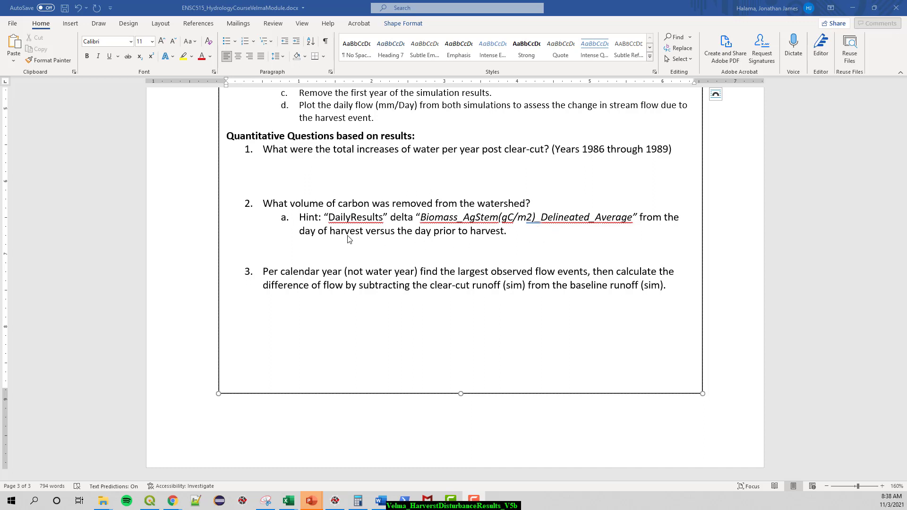
{"action": "mouse_move", "coordinate": [442, 247]}
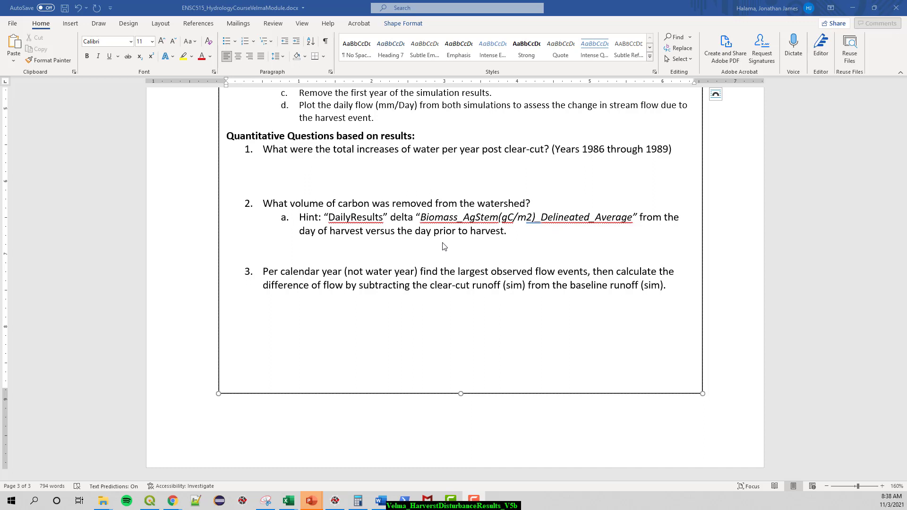
{"action": "mouse_move", "coordinate": [408, 251]}
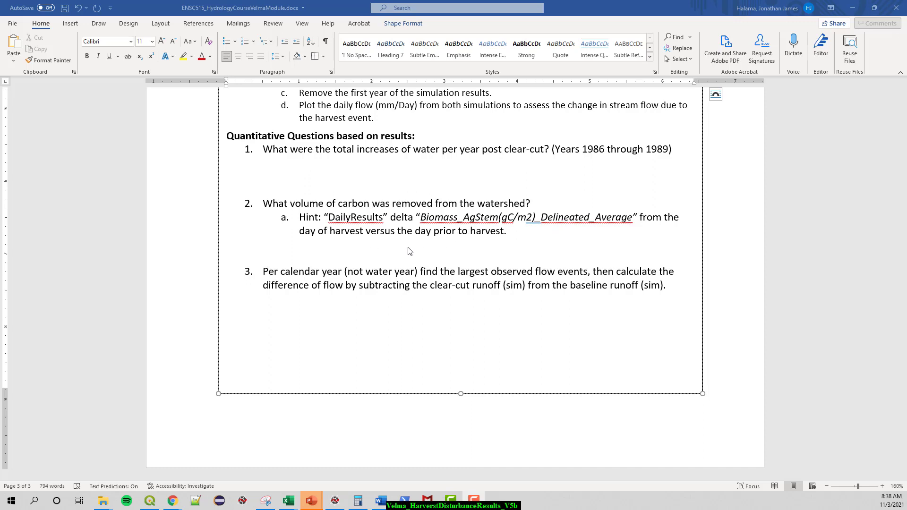
{"action": "mouse_move", "coordinate": [306, 178]}
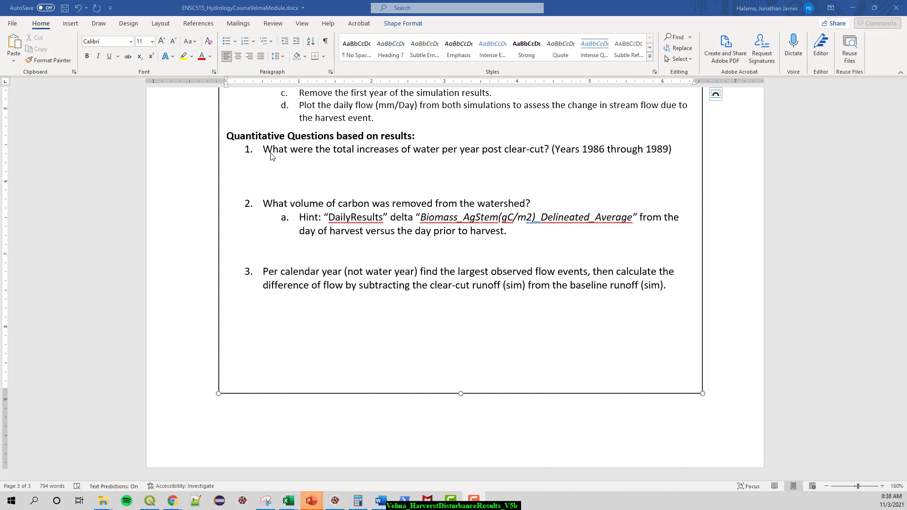
{"action": "mouse_move", "coordinate": [465, 158]}
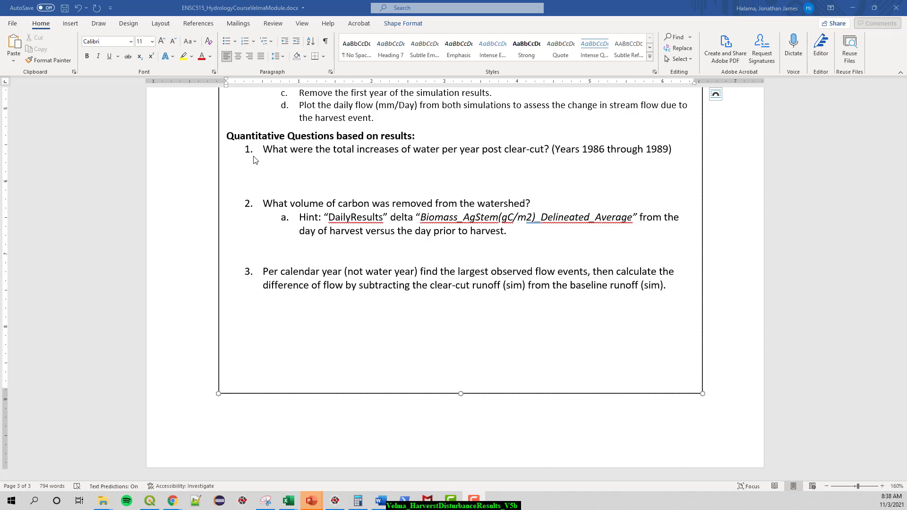
{"action": "mouse_move", "coordinate": [330, 283]}
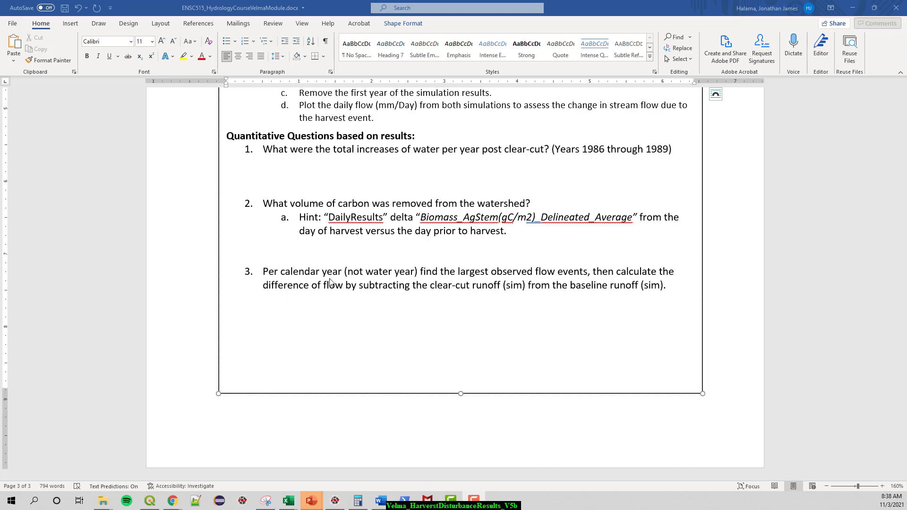
{"action": "mouse_move", "coordinate": [292, 163]}
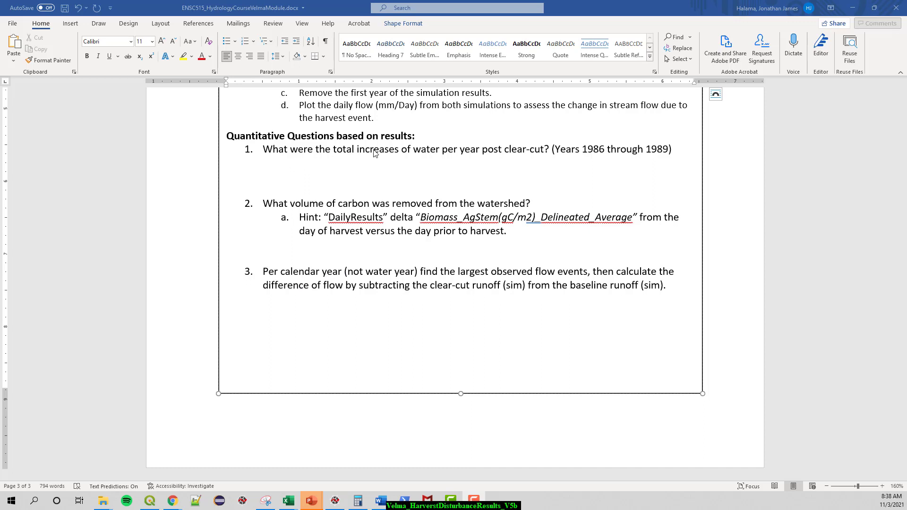
{"action": "mouse_move", "coordinate": [478, 157]}
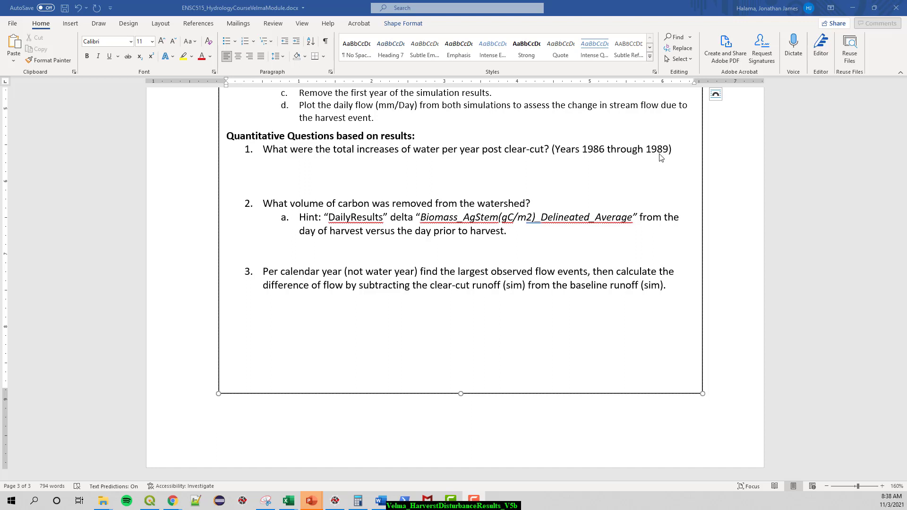
{"action": "mouse_move", "coordinate": [653, 168]}
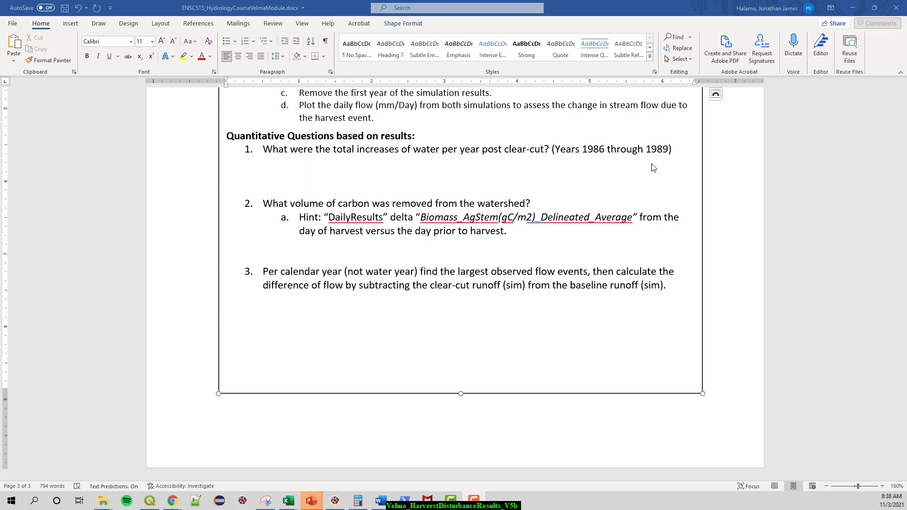
{"action": "mouse_move", "coordinate": [445, 175]}
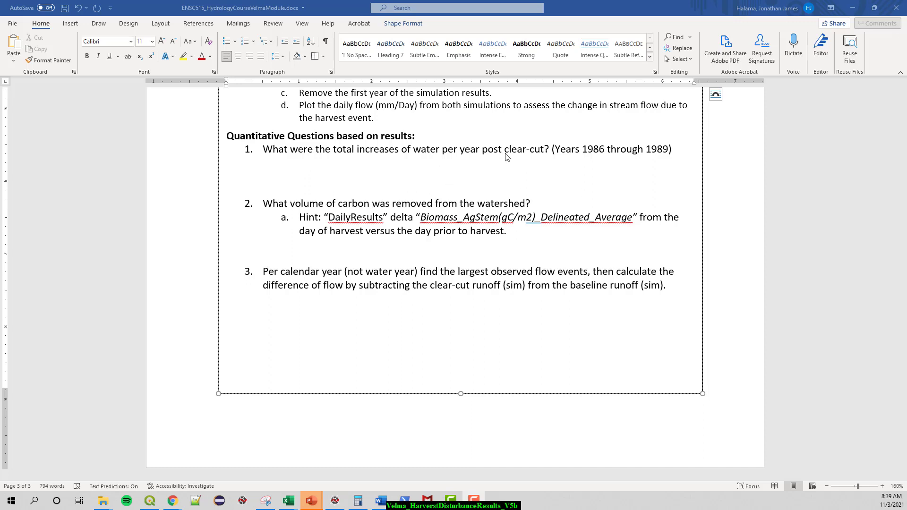
{"action": "mouse_move", "coordinate": [399, 289]}
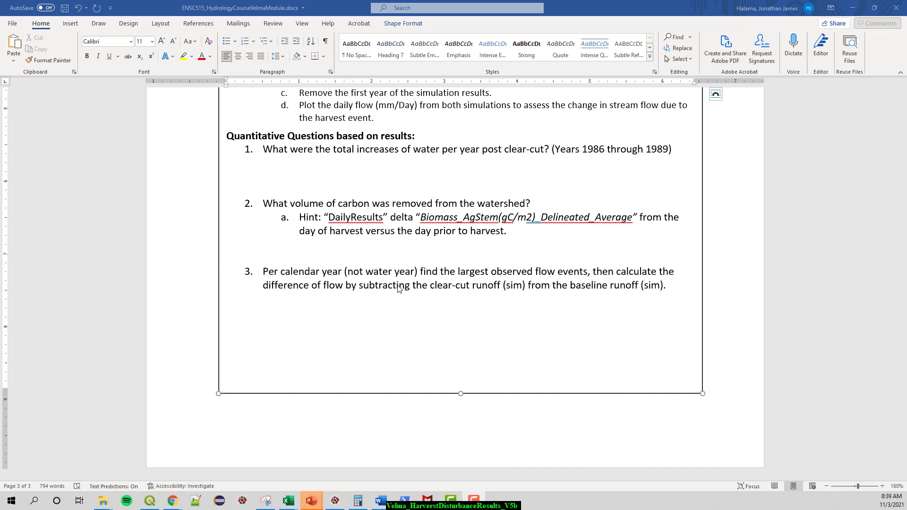
{"action": "mouse_move", "coordinate": [321, 274]}
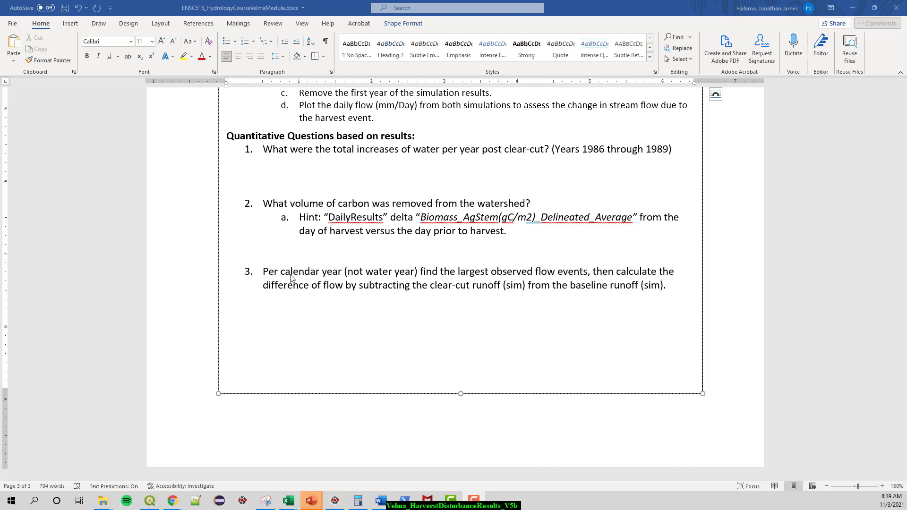
{"action": "mouse_move", "coordinate": [323, 277]}
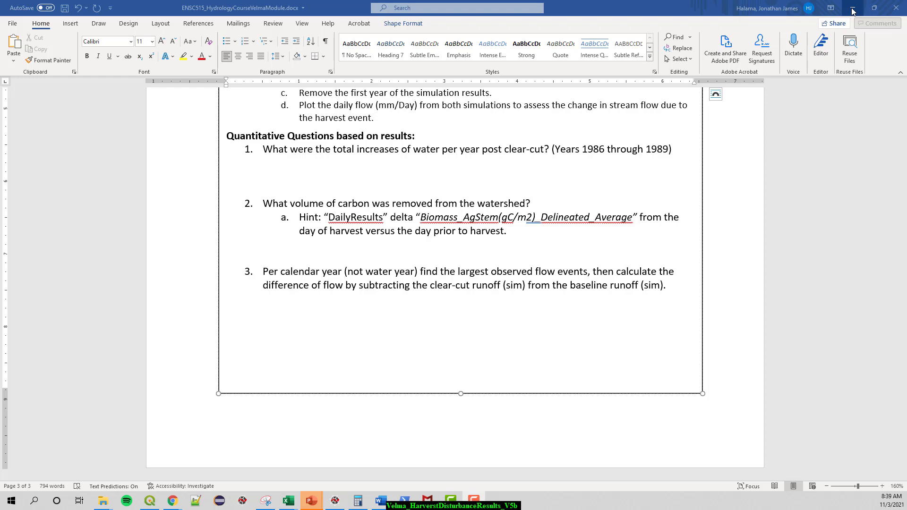
Step: Review the Observed, baseline and clearcut runoff columns and the Delta formula in the runoff workbook
{"action": "left_click", "coordinate": [287, 501]}
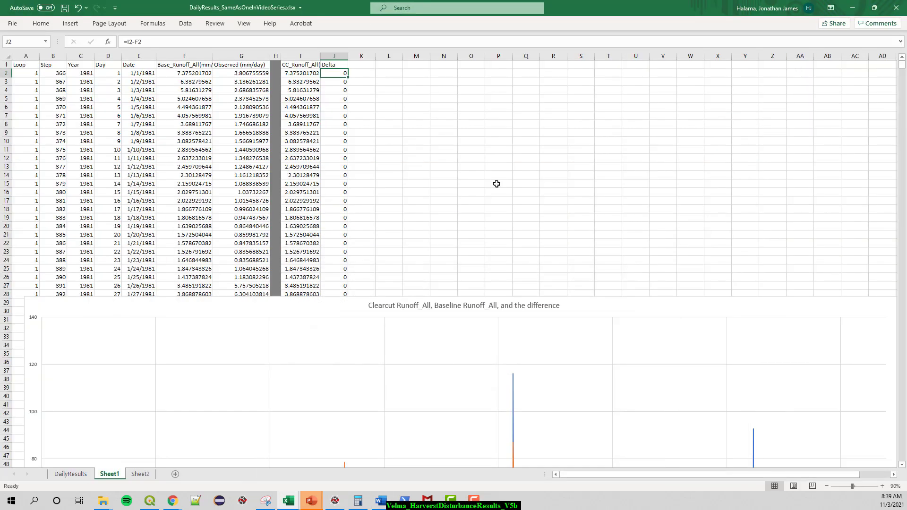
{"action": "mouse_move", "coordinate": [501, 180]}
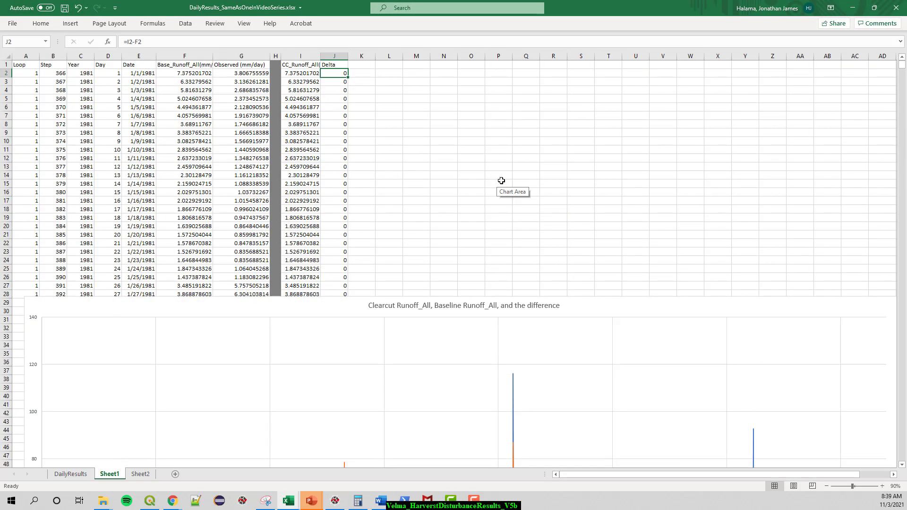
{"action": "mouse_move", "coordinate": [491, 178]}
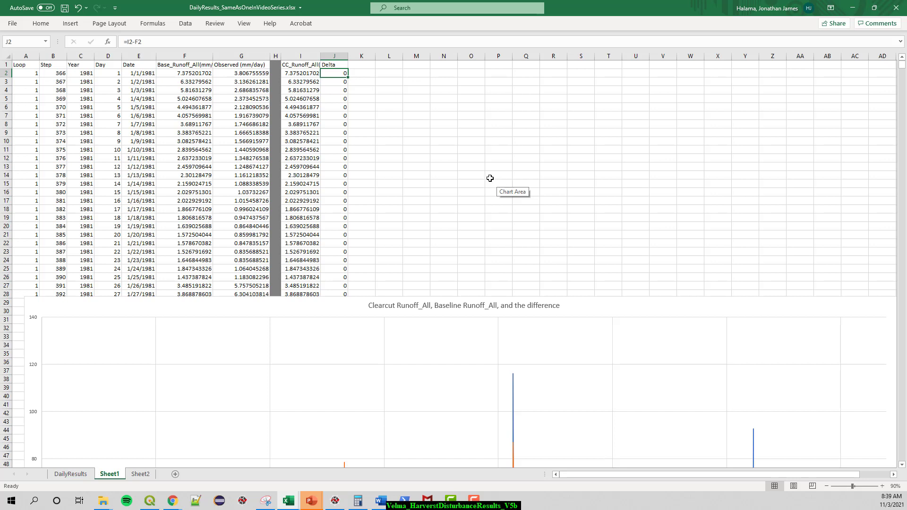
{"action": "mouse_move", "coordinate": [499, 165]}
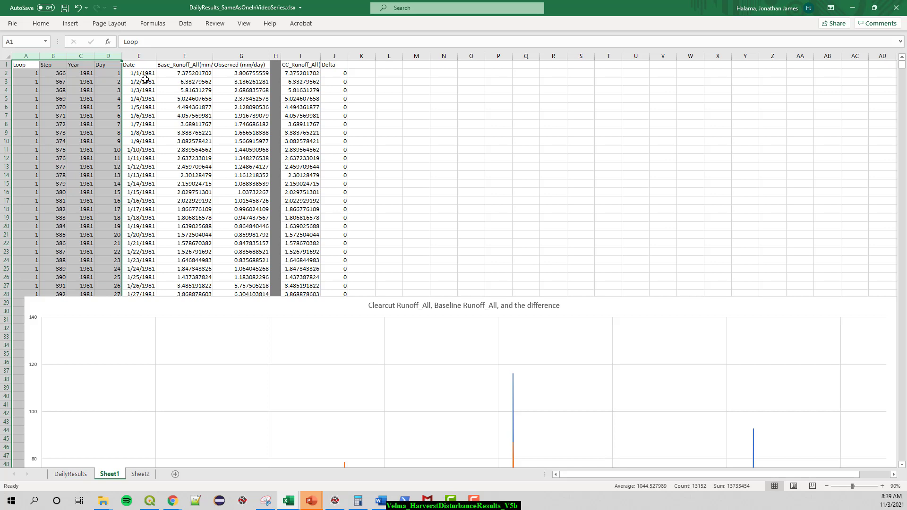
{"action": "mouse_move", "coordinate": [168, 110]}
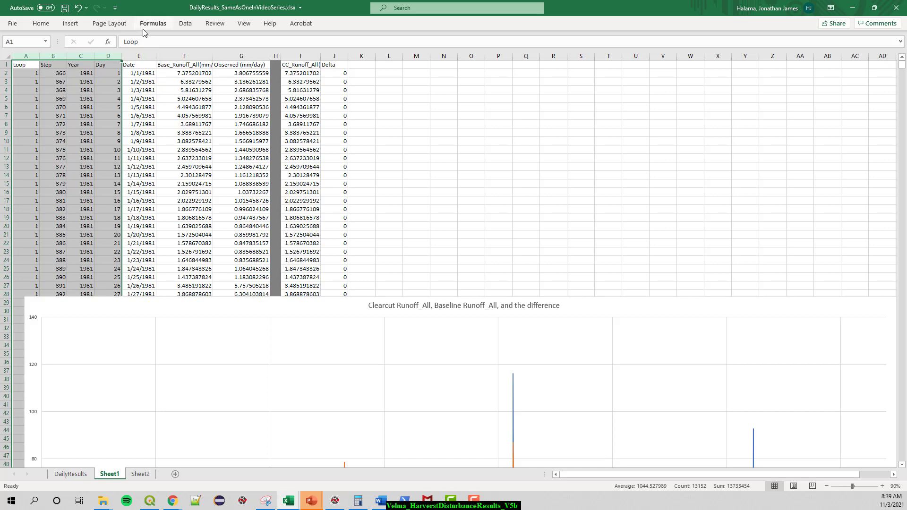
{"action": "mouse_move", "coordinate": [148, 51]}
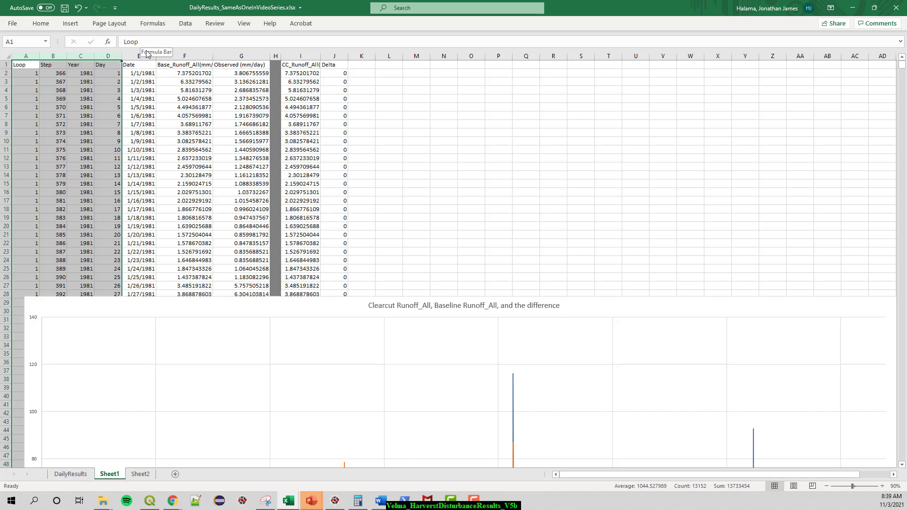
{"action": "mouse_move", "coordinate": [161, 104]}
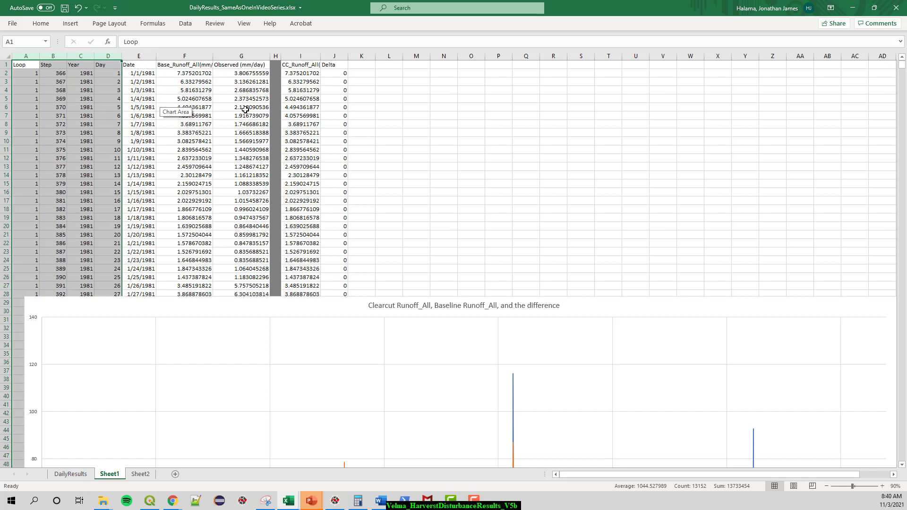
{"action": "mouse_move", "coordinate": [234, 106]}
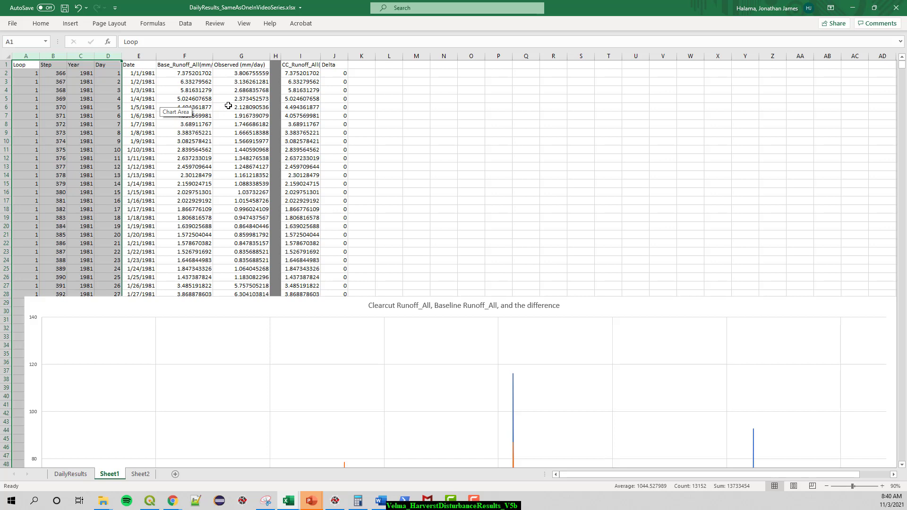
{"action": "mouse_move", "coordinate": [237, 107]}
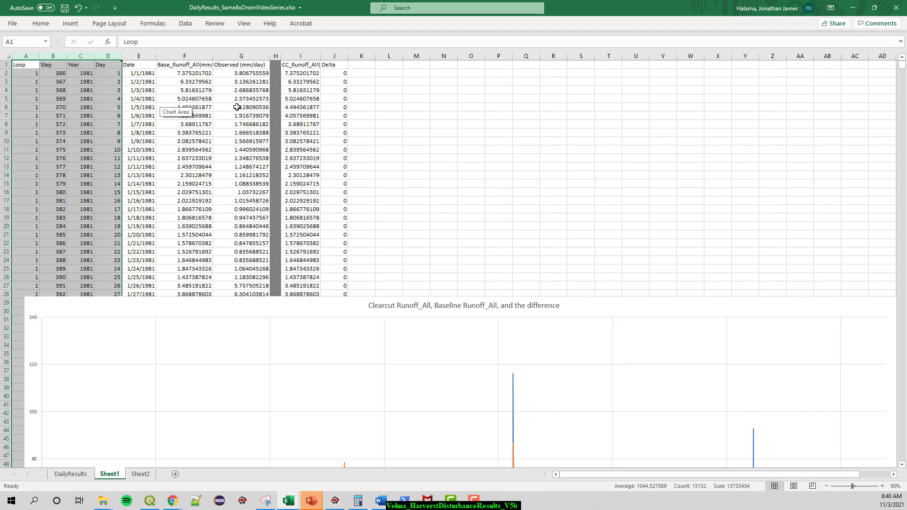
{"action": "mouse_move", "coordinate": [278, 100]}
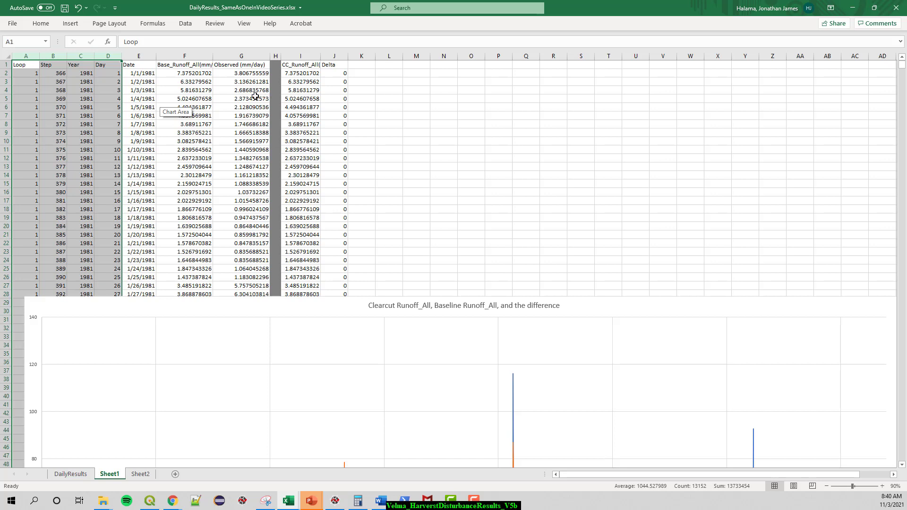
{"action": "mouse_move", "coordinate": [254, 110]}
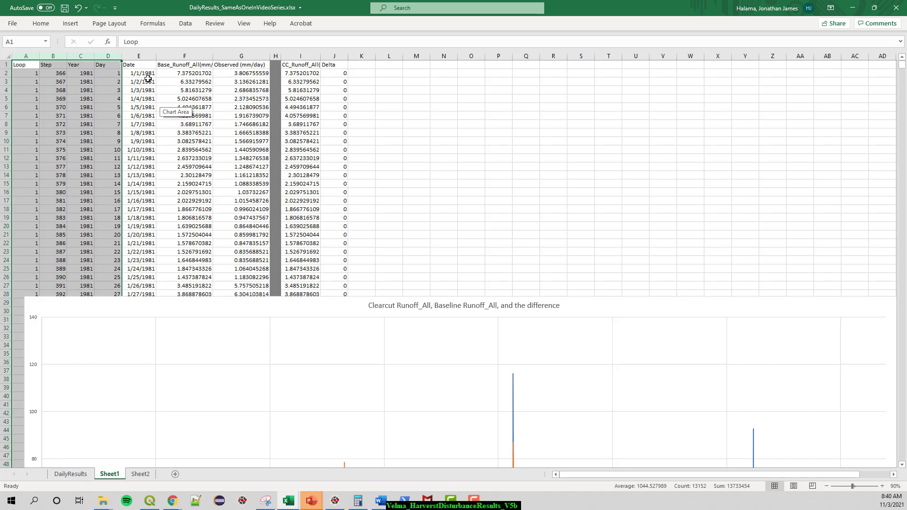
{"action": "mouse_move", "coordinate": [216, 78]}
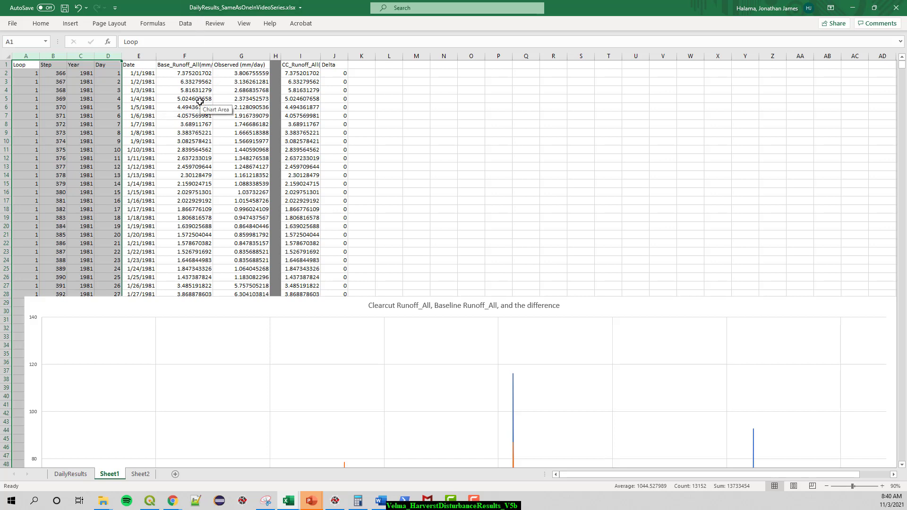
{"action": "mouse_move", "coordinate": [155, 88]}
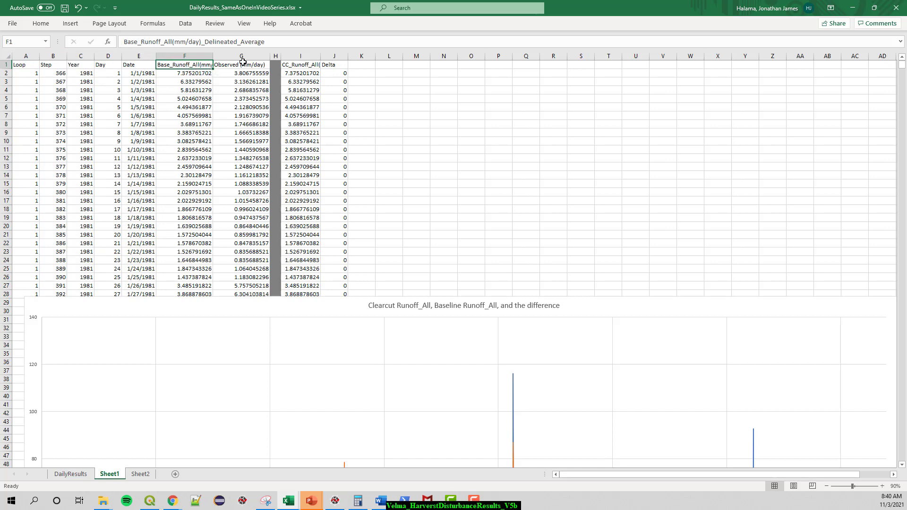
{"action": "left_click", "coordinate": [241, 56]}
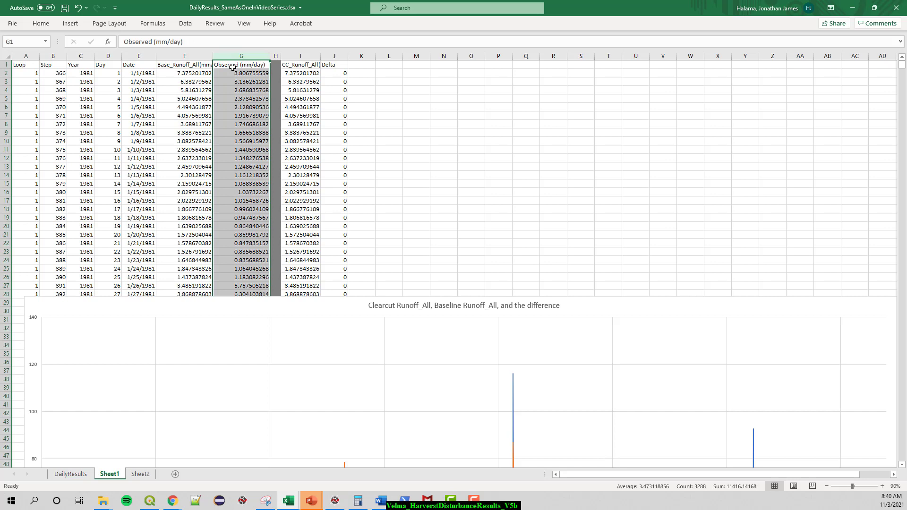
{"action": "mouse_move", "coordinate": [259, 65]}
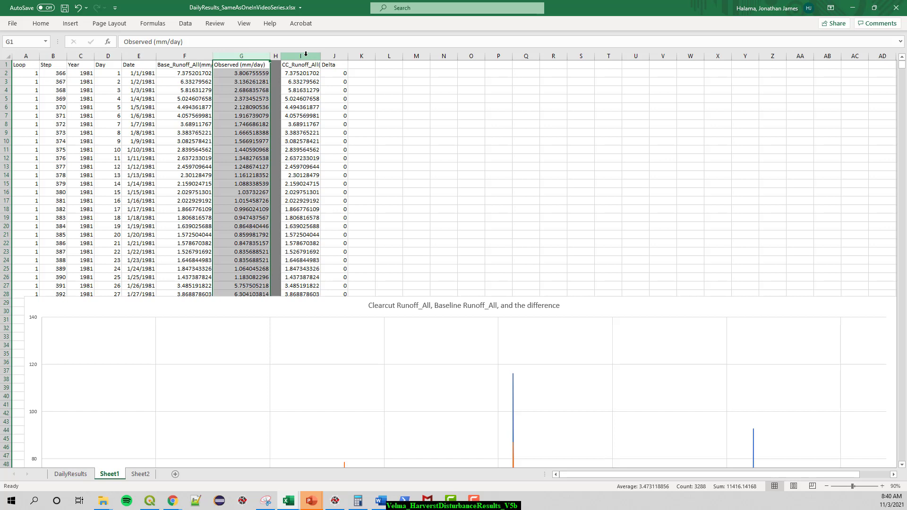
{"action": "left_click", "coordinate": [301, 64]}
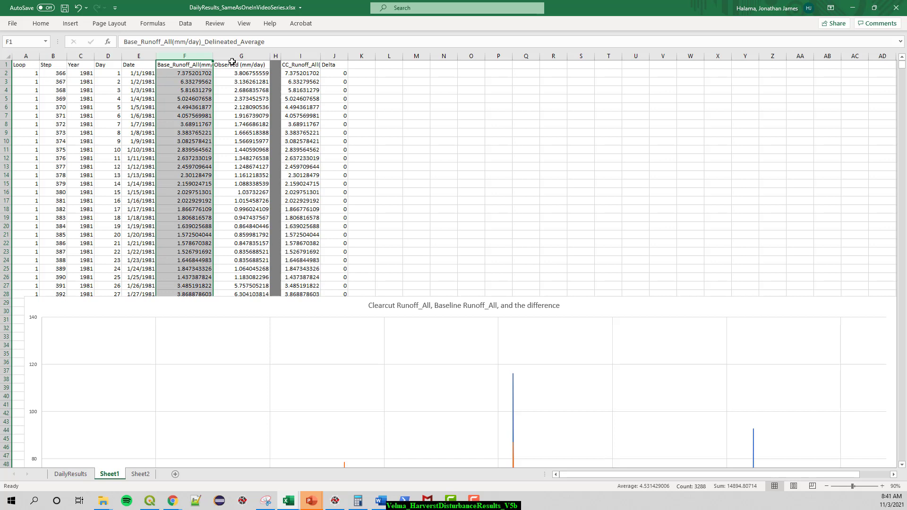
{"action": "left_click", "coordinate": [301, 56]}
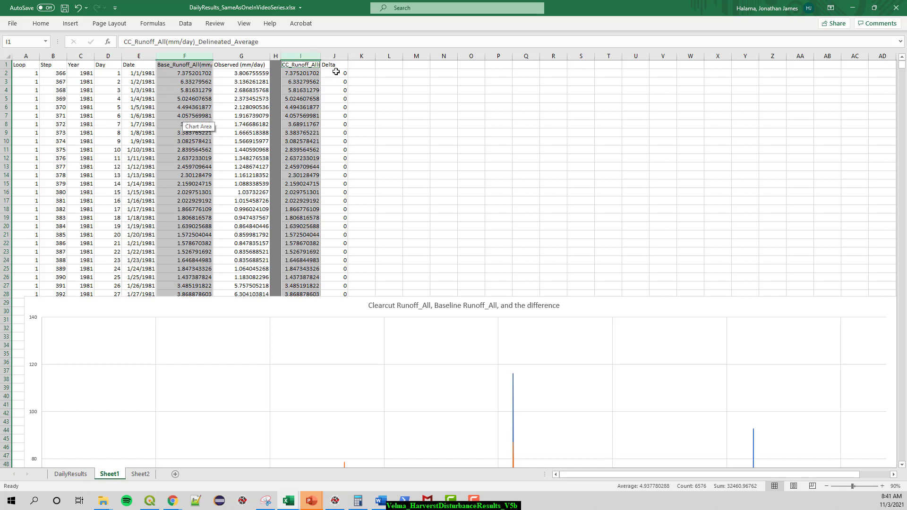
{"action": "mouse_move", "coordinate": [370, 81]}
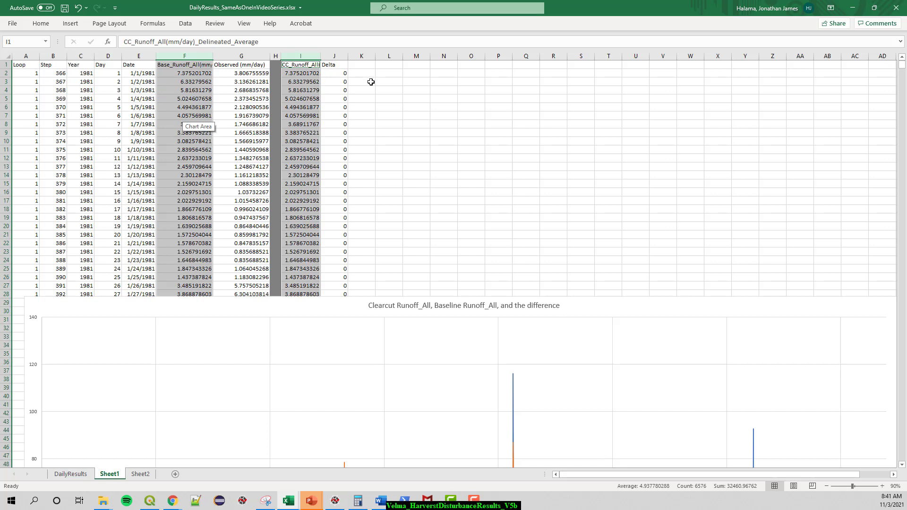
{"action": "left_click", "coordinate": [334, 56]}
{"action": "type", "text": "=I2-F2"}
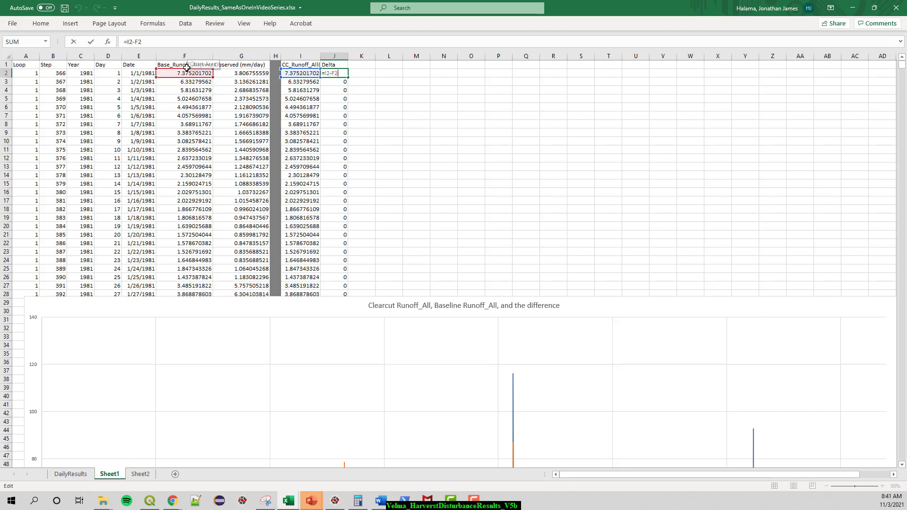
{"action": "mouse_move", "coordinate": [295, 62]}
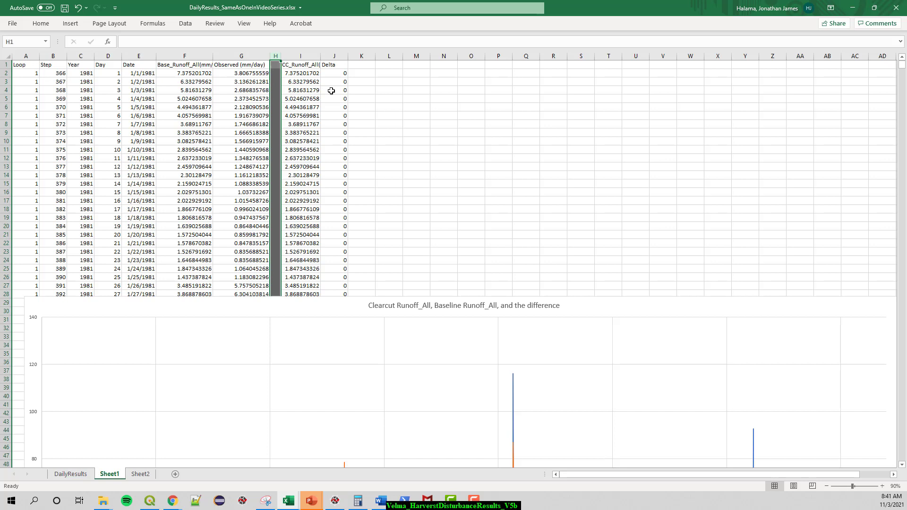
{"action": "left_click", "coordinate": [333, 56]}
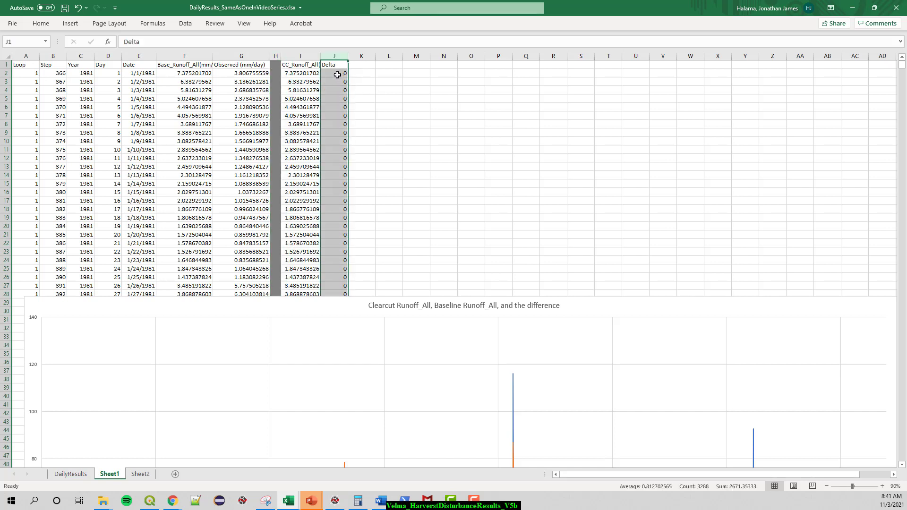
{"action": "mouse_move", "coordinate": [363, 84]}
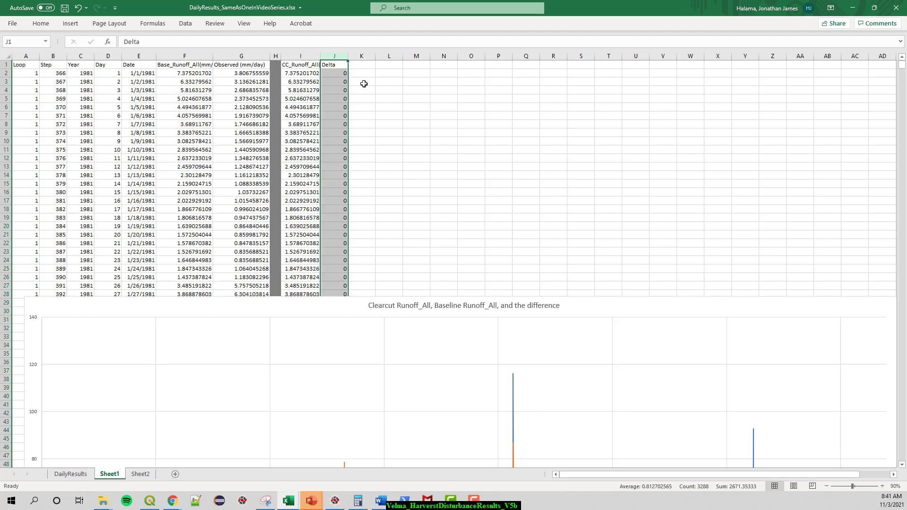
{"action": "mouse_move", "coordinate": [378, 501]}
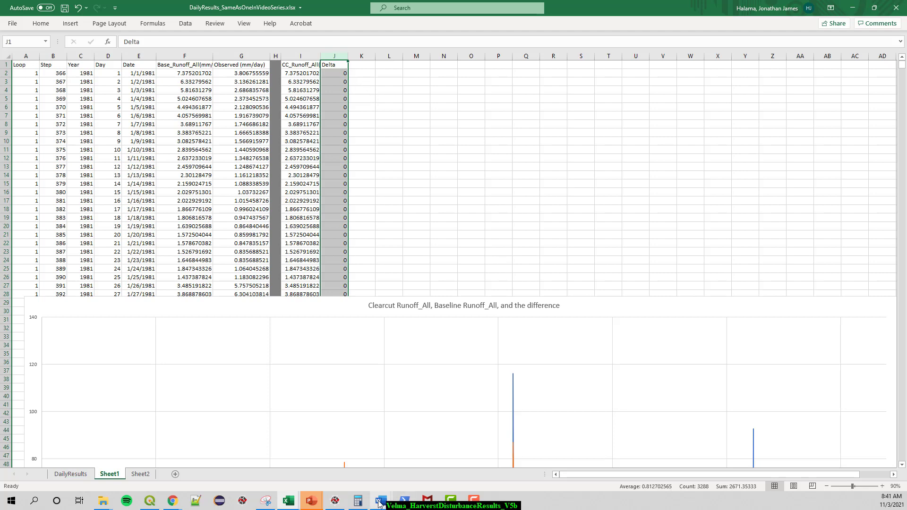
Step: Switch to the hydrology assignment document in Word
{"action": "left_click", "coordinate": [378, 501]}
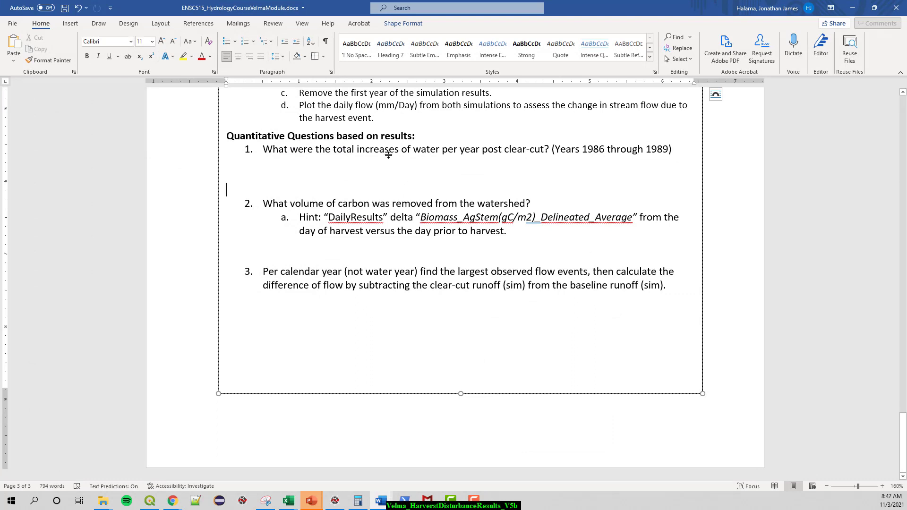
{"action": "mouse_move", "coordinate": [593, 166]}
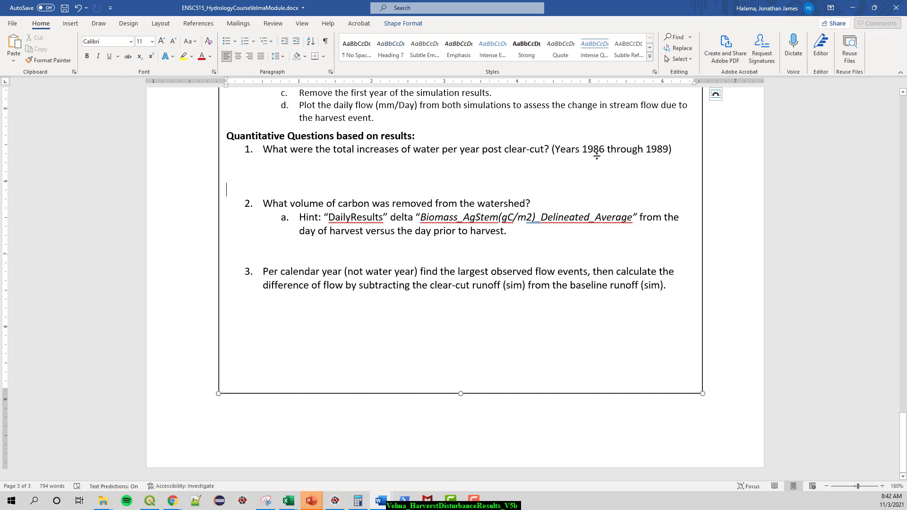
Step: Return to the runoff workbook in Excel after reading question 1
{"action": "left_click", "coordinate": [287, 501]}
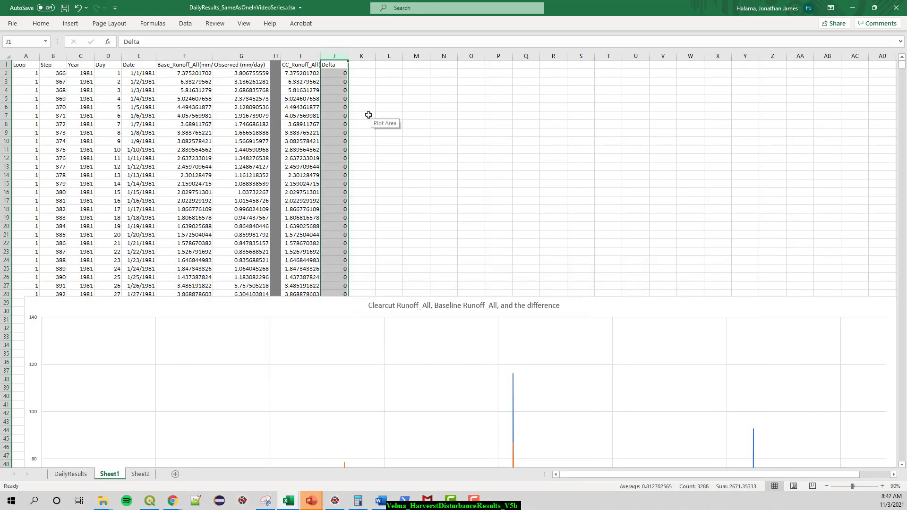
Step: Scroll down to the 12/31/1986 row to add the yearly Delta SUM beside year-end
{"action": "scroll", "scroll_direction": "down", "scroll_amount": 3}
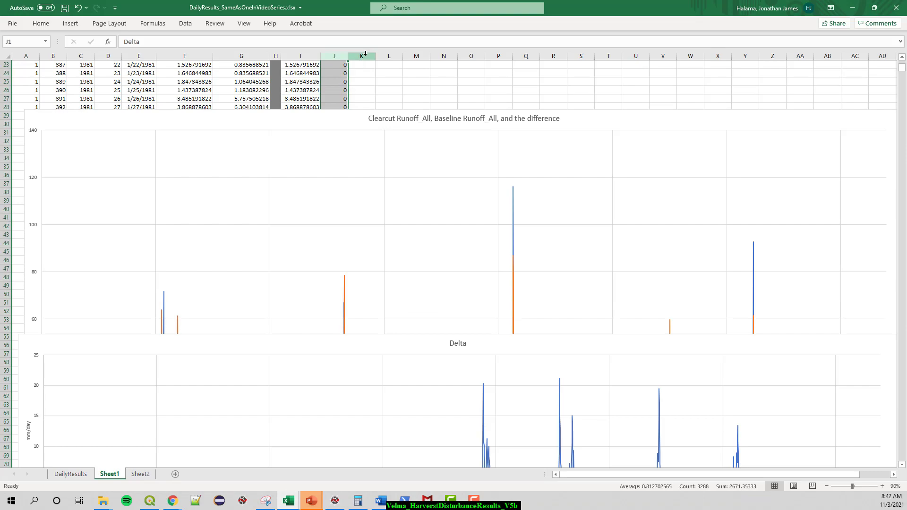
{"action": "scroll", "scroll_direction": "down", "scroll_amount": 3}
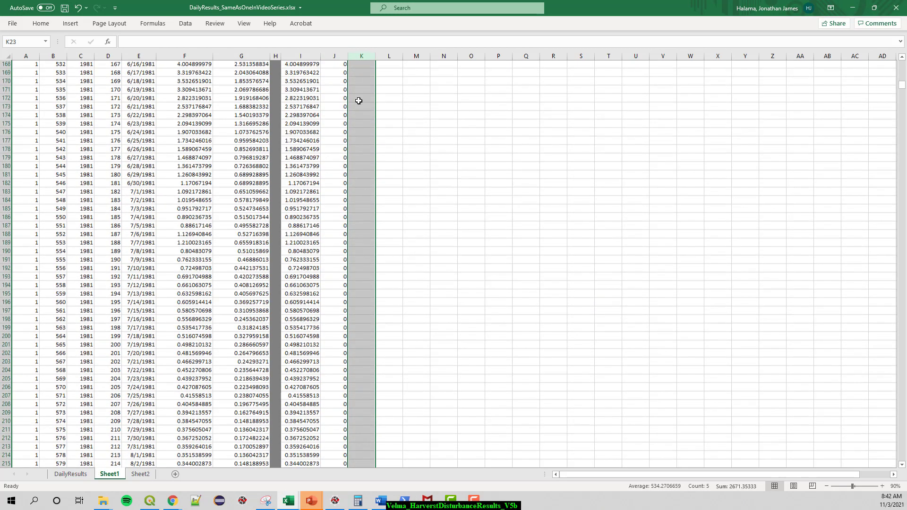
{"action": "scroll", "scroll_direction": "down", "scroll_amount": 3}
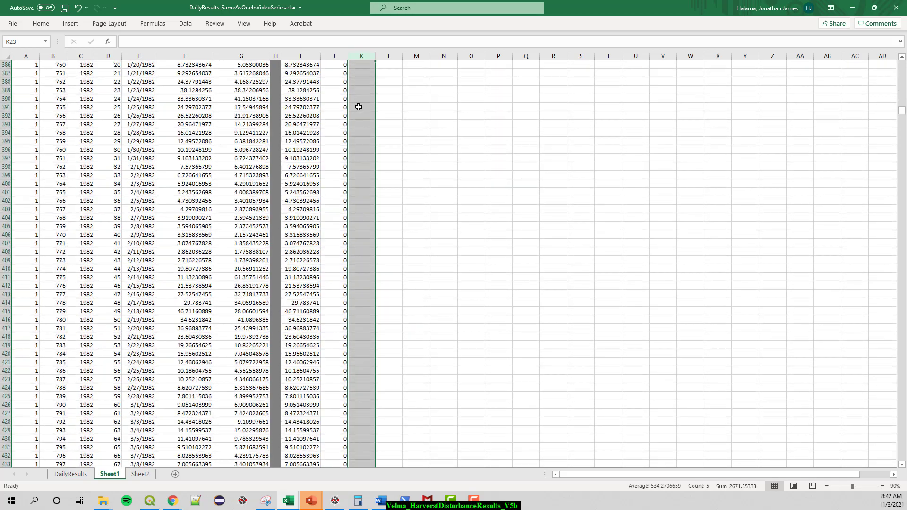
{"action": "scroll", "scroll_direction": "down", "scroll_amount": 3}
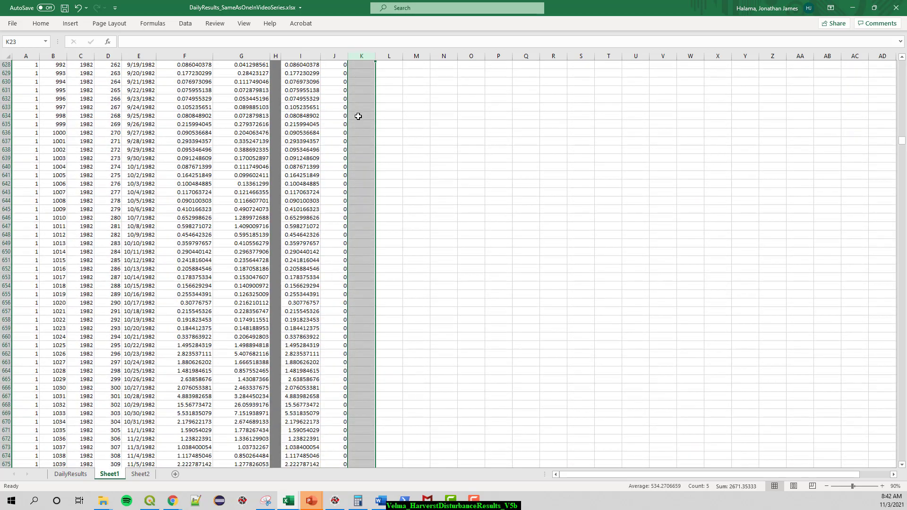
{"action": "scroll", "scroll_direction": "down", "scroll_amount": 3}
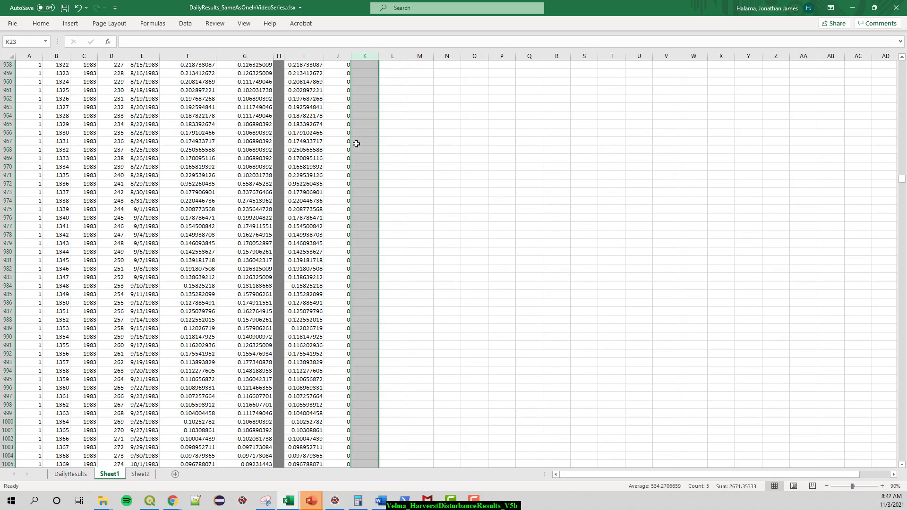
{"action": "scroll", "scroll_direction": "down", "scroll_amount": 3}
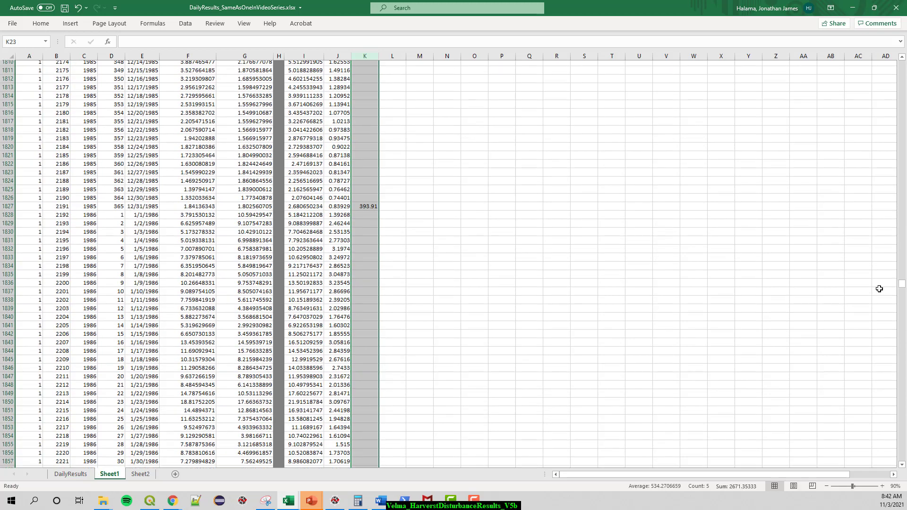
{"action": "scroll", "scroll_direction": "down", "scroll_amount": 3}
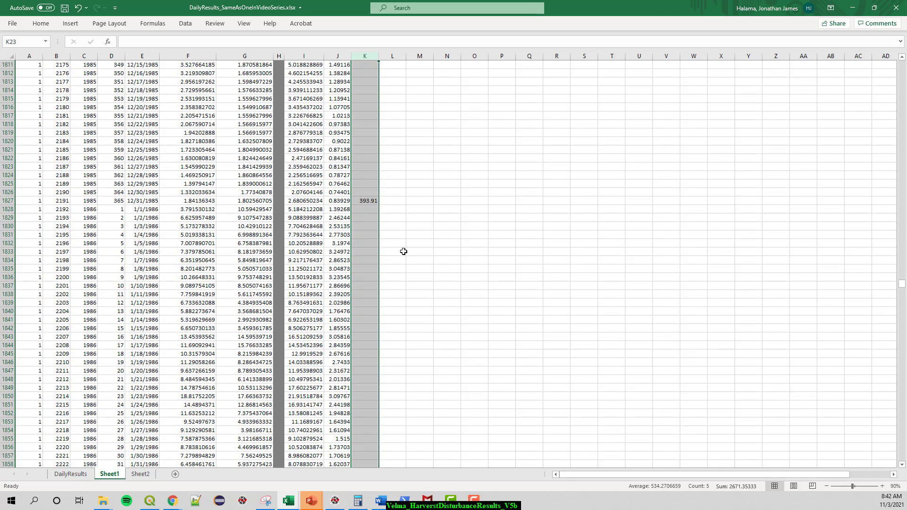
{"action": "mouse_move", "coordinate": [382, 297]}
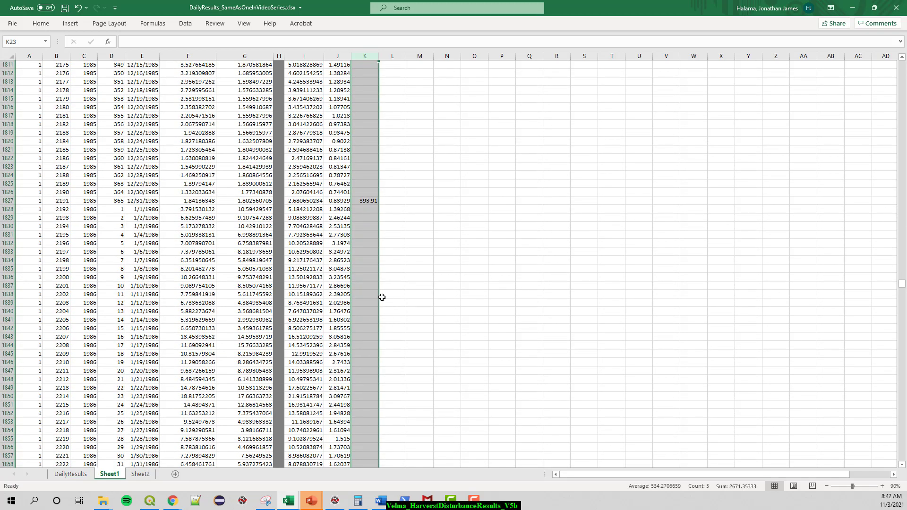
{"action": "scroll", "scroll_direction": "down", "scroll_amount": 3}
{"action": "type", "text": "=SUM(J1828:J2192)"}
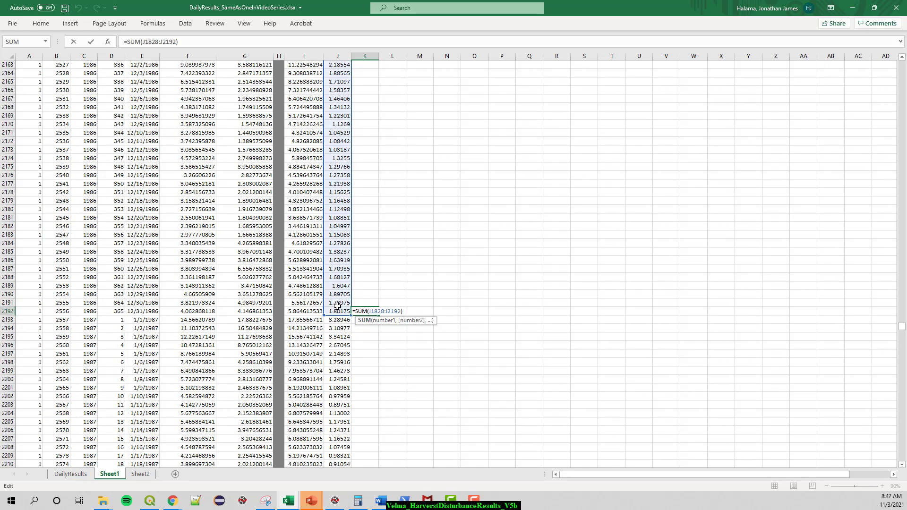
{"action": "mouse_move", "coordinate": [352, 299]}
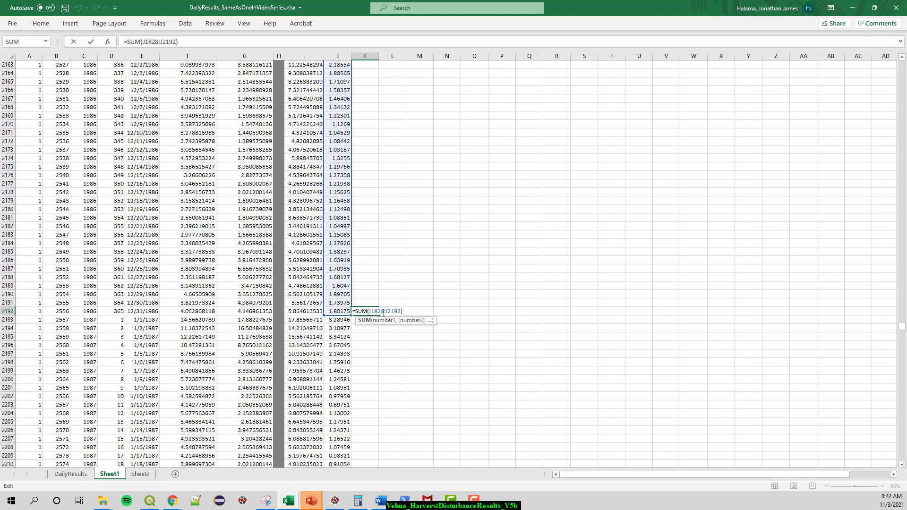
{"action": "mouse_move", "coordinate": [422, 305]}
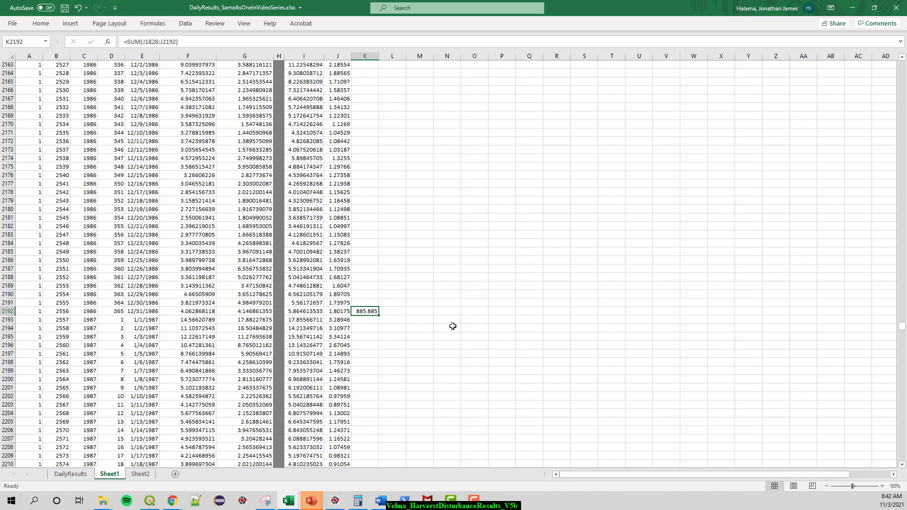
{"action": "mouse_move", "coordinate": [371, 327]}
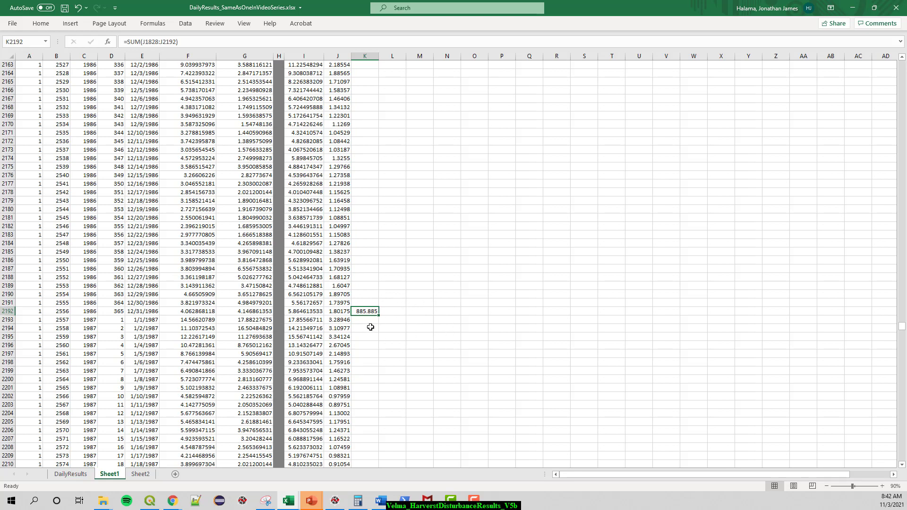
{"action": "mouse_move", "coordinate": [283, 386]}
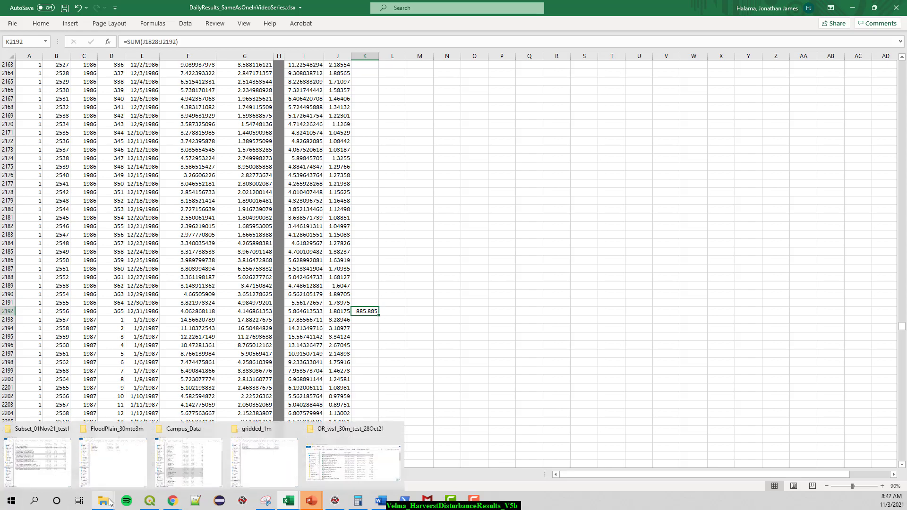
Step: Bring up the File Explorer window listing the simulation results CSV files
{"action": "left_click", "coordinate": [354, 463]}
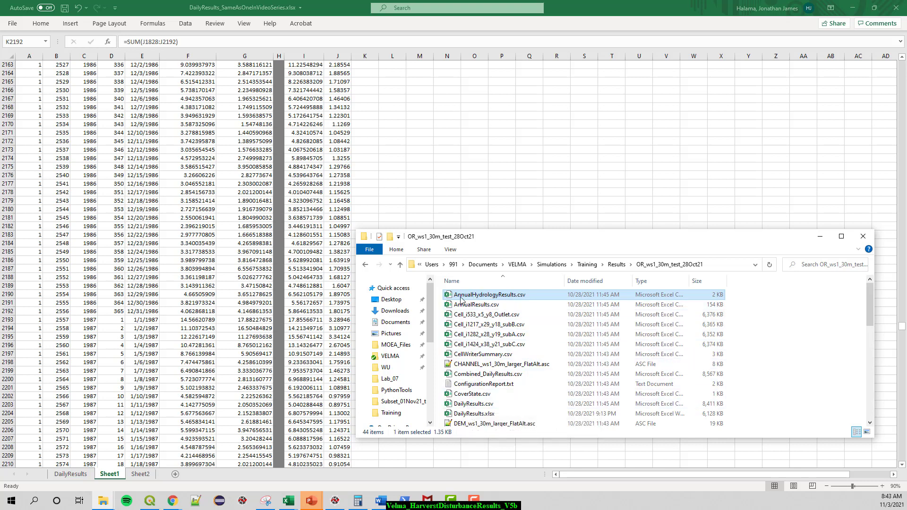
{"action": "mouse_move", "coordinate": [508, 300]}
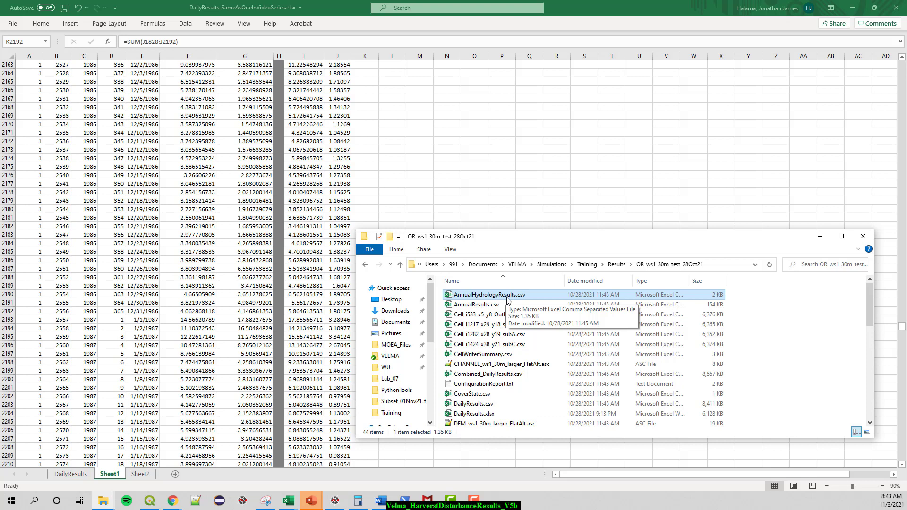
{"action": "mouse_move", "coordinate": [539, 303]}
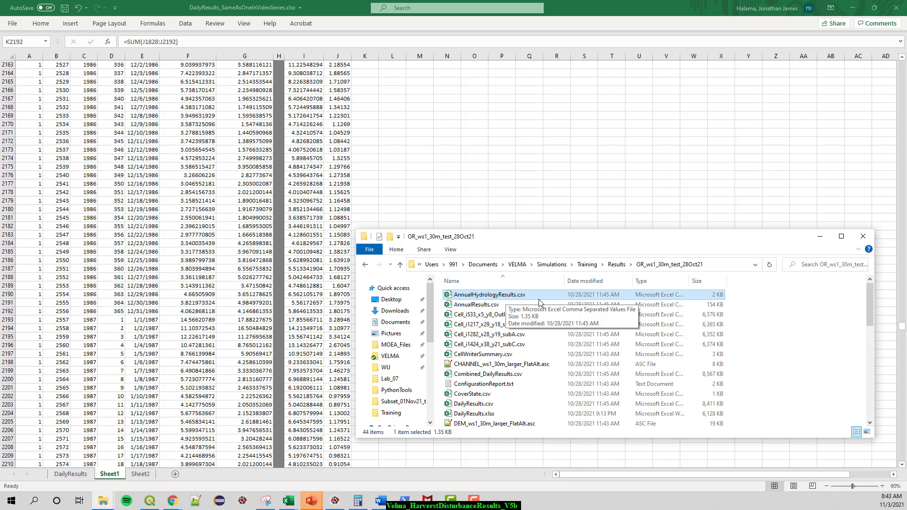
{"action": "mouse_move", "coordinate": [537, 301]}
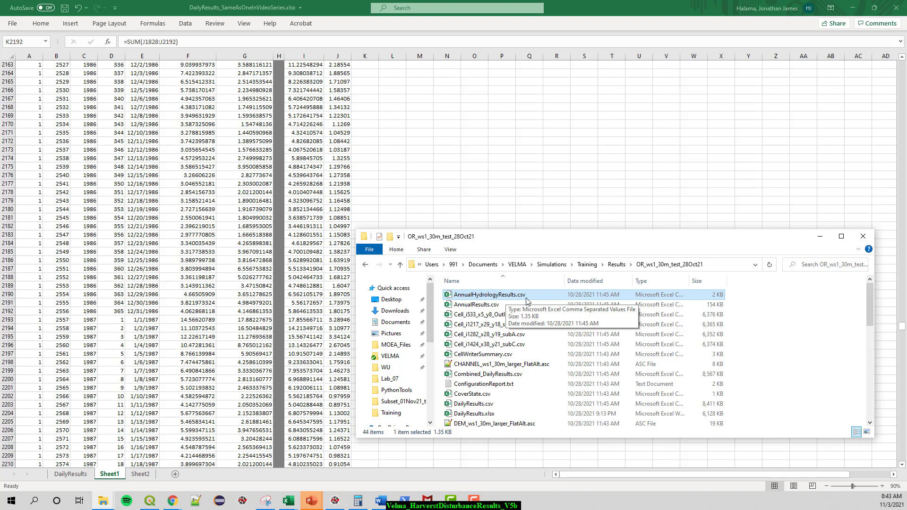
{"action": "mouse_move", "coordinate": [481, 247]}
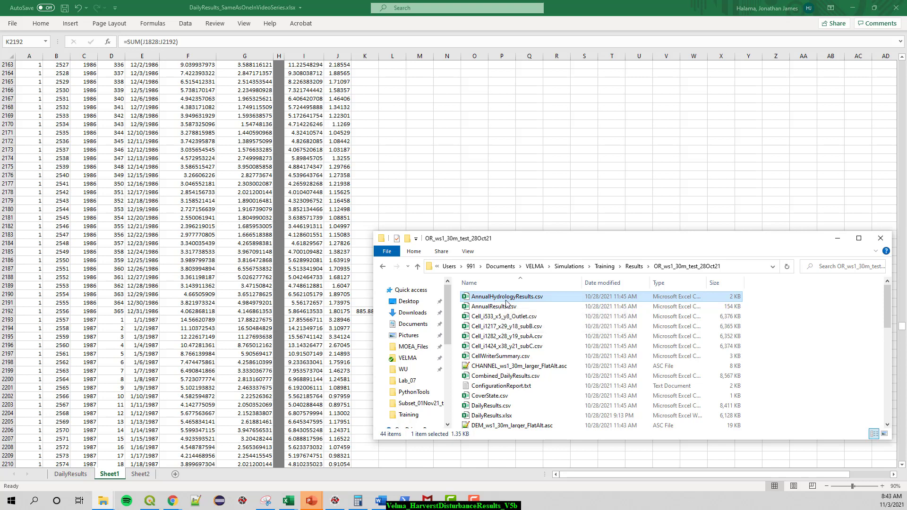
{"action": "mouse_move", "coordinate": [496, 307]}
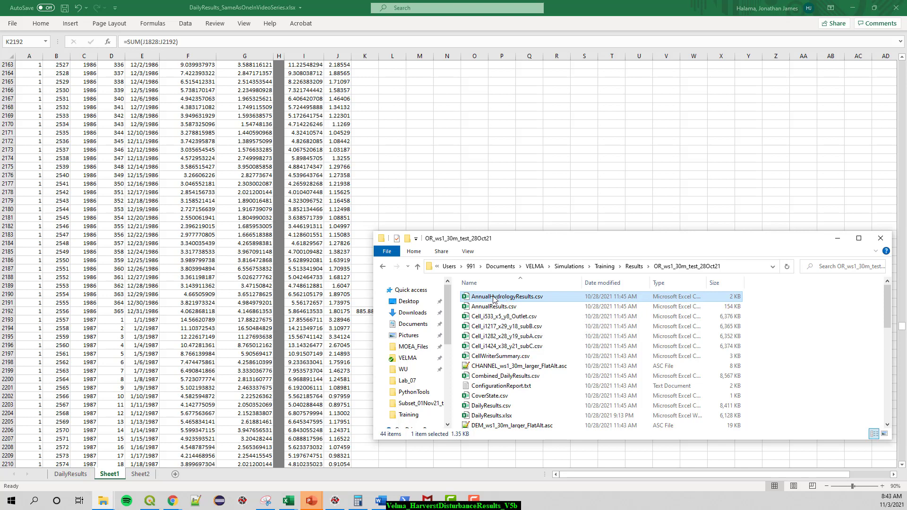
{"action": "mouse_move", "coordinate": [883, 321]}
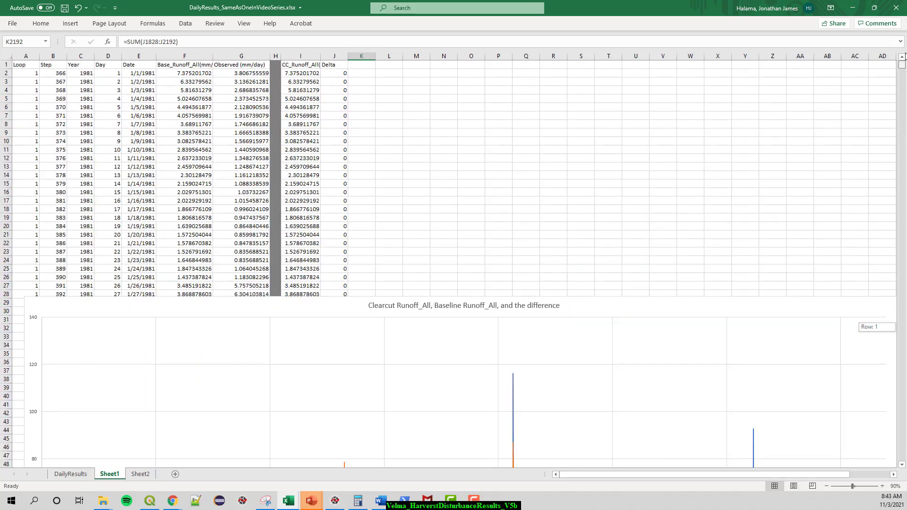
Step: Select the runoff comparison chart, then switch to the ENSC515 hydrology module document
{"action": "left_click", "coordinate": [463, 376]}
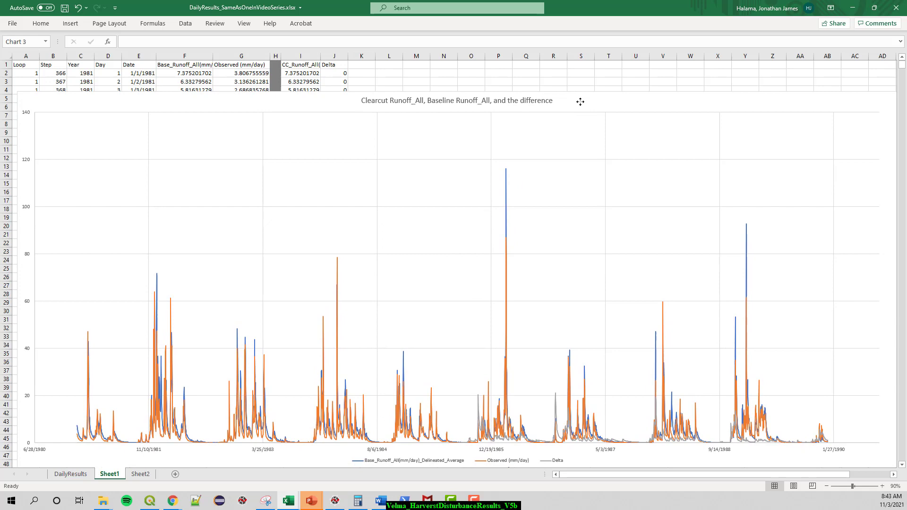
{"action": "left_click", "coordinate": [456, 405]}
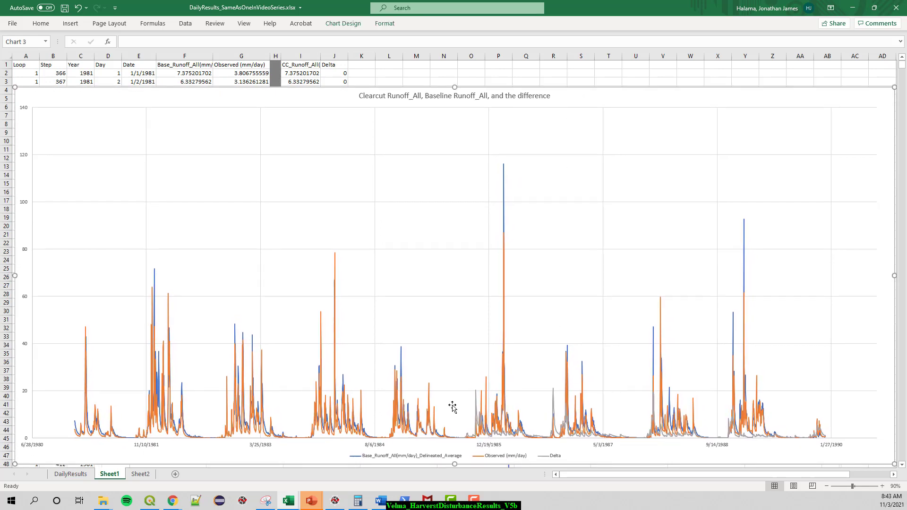
{"action": "mouse_move", "coordinate": [379, 501]}
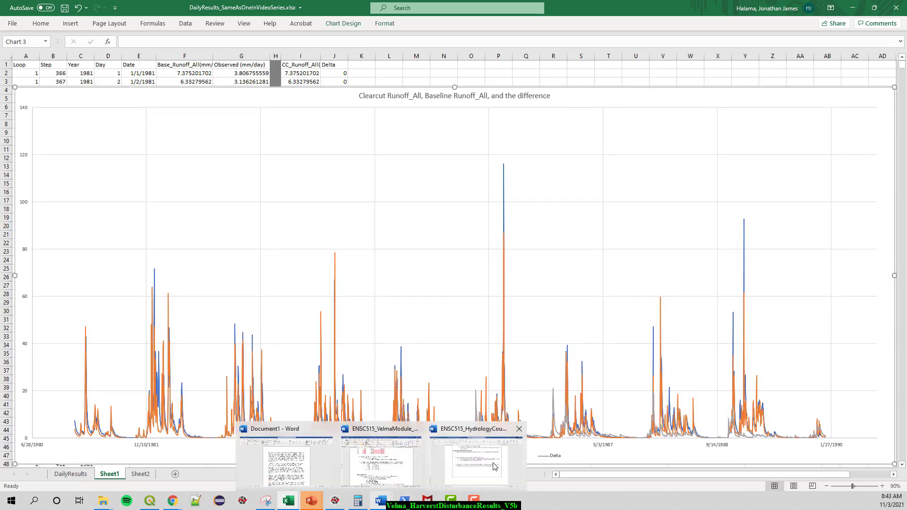
{"action": "left_click", "coordinate": [477, 460]}
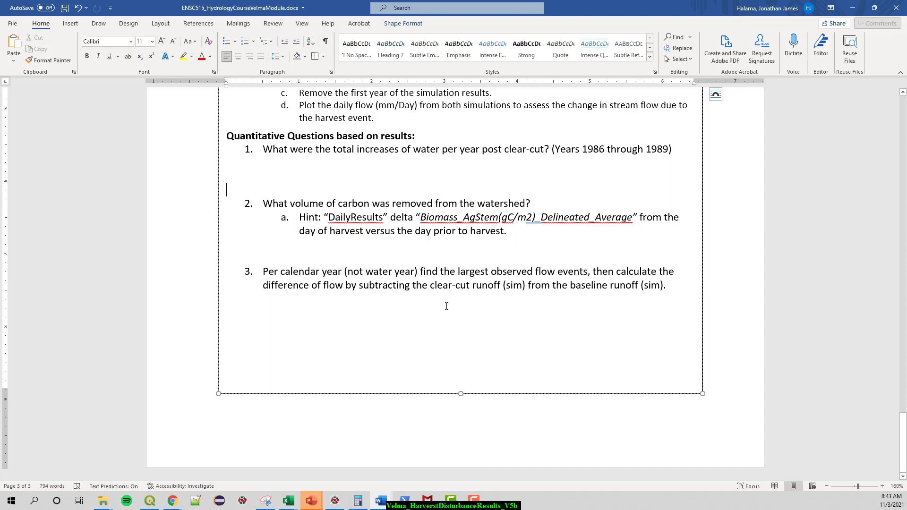
{"action": "mouse_move", "coordinate": [495, 296]}
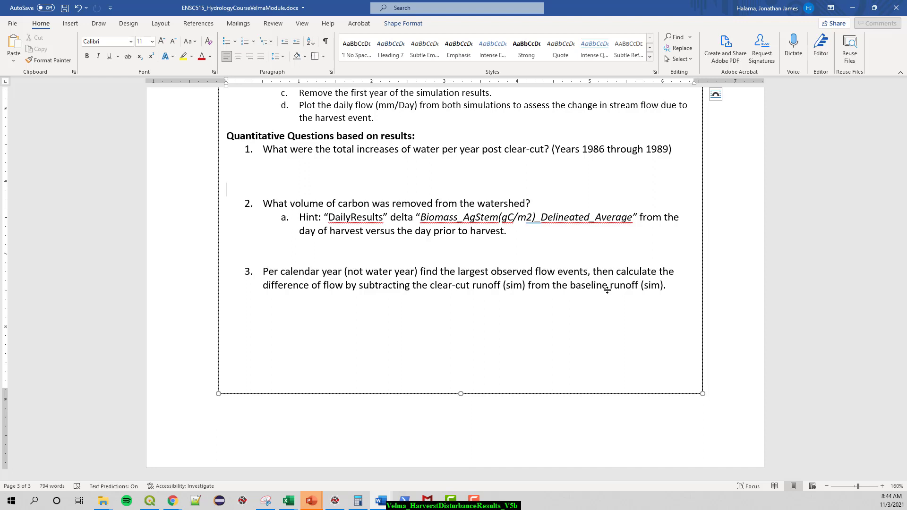
{"action": "left_click", "coordinate": [227, 189]}
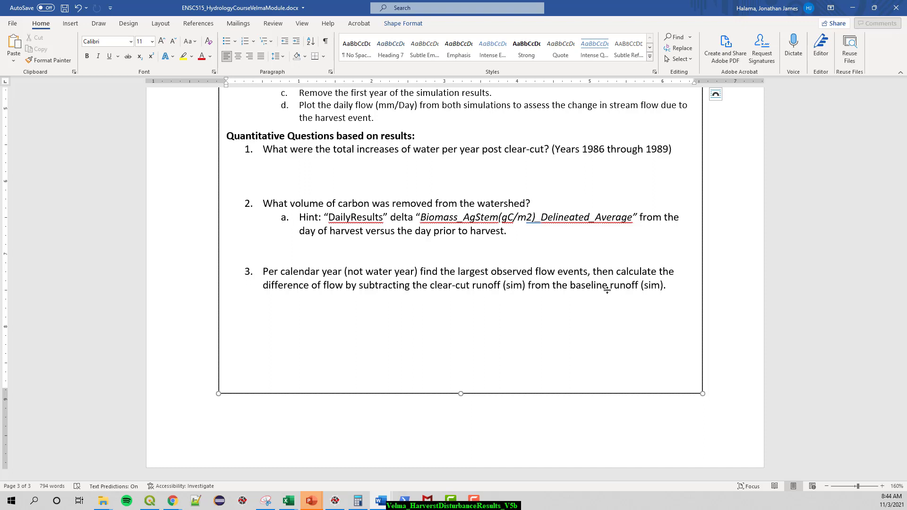
{"action": "left_click", "coordinate": [227, 188]}
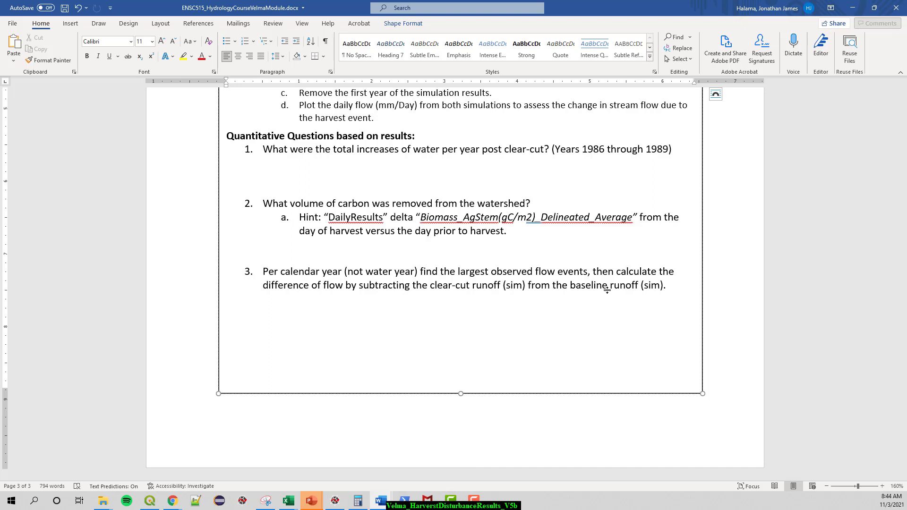
{"action": "left_click", "coordinate": [228, 189]}
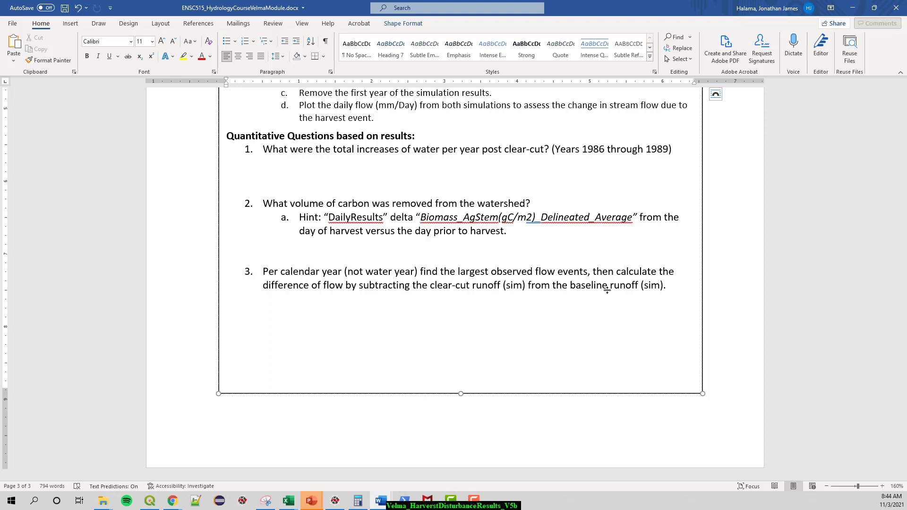
{"action": "left_click", "coordinate": [226, 190]}
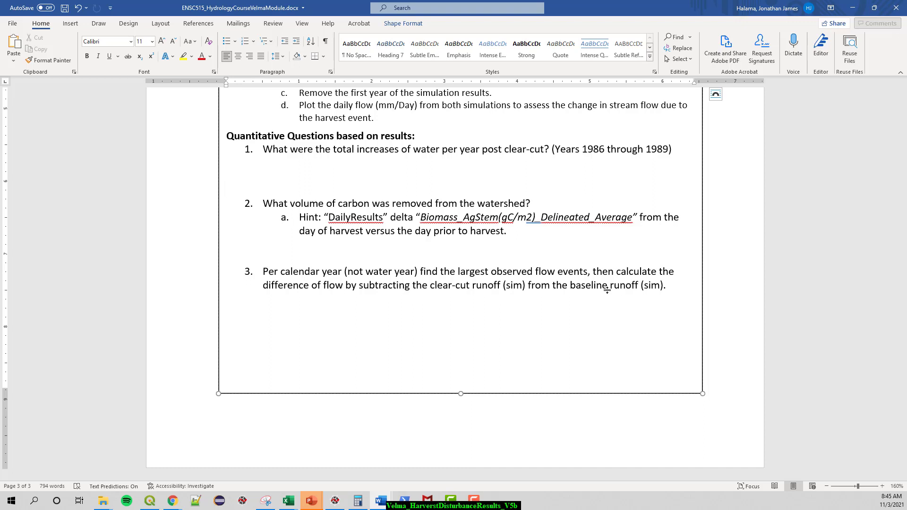
{"action": "left_click", "coordinate": [226, 189]}
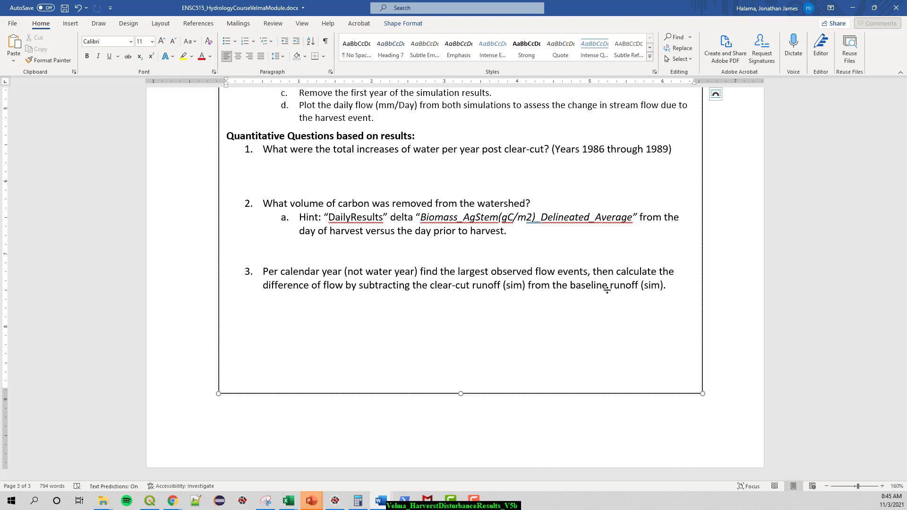
{"action": "left_click", "coordinate": [227, 189]}
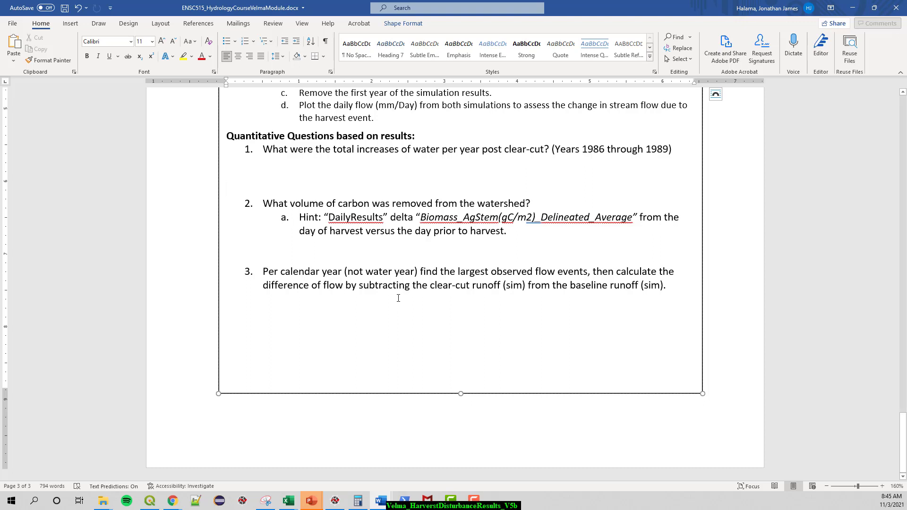
{"action": "left_click", "coordinate": [228, 189]}
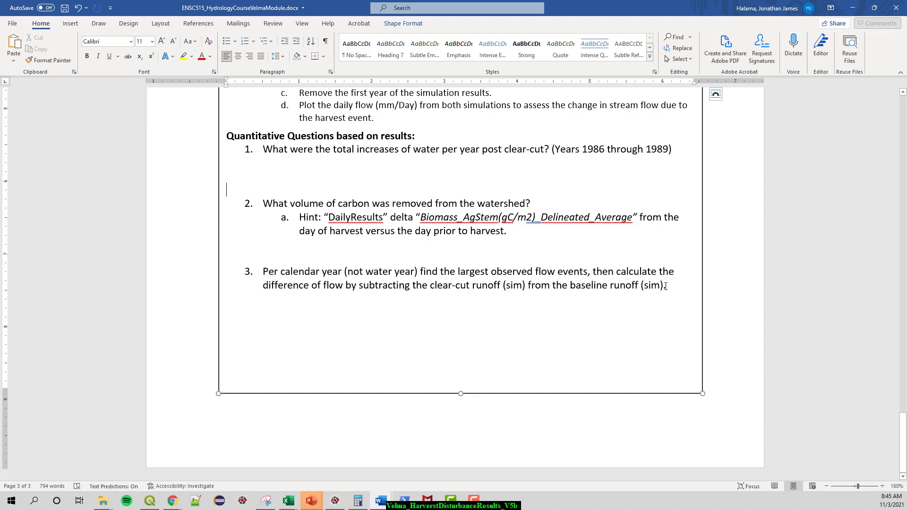
Step: Select the Date, baseline and clearcut runoff columns, then the Delta series in the comparison chart
{"action": "left_click", "coordinate": [287, 501]}
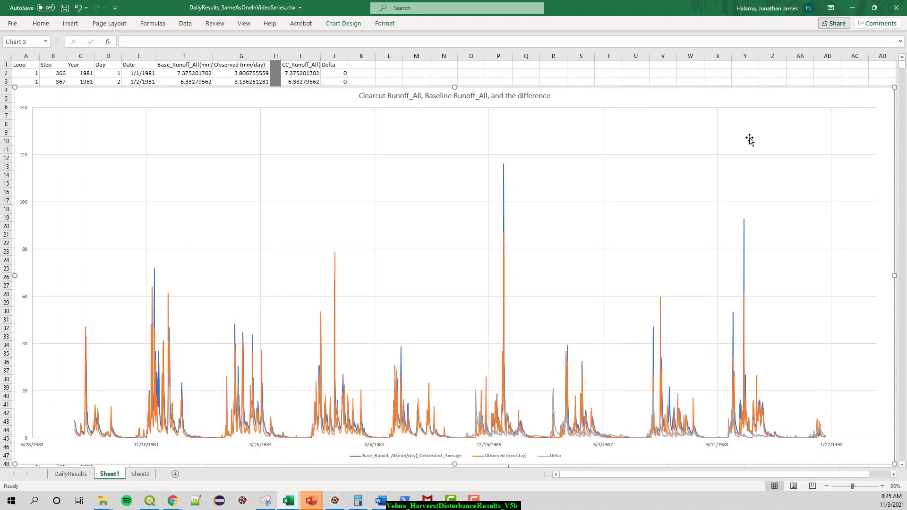
{"action": "mouse_move", "coordinate": [570, 241]}
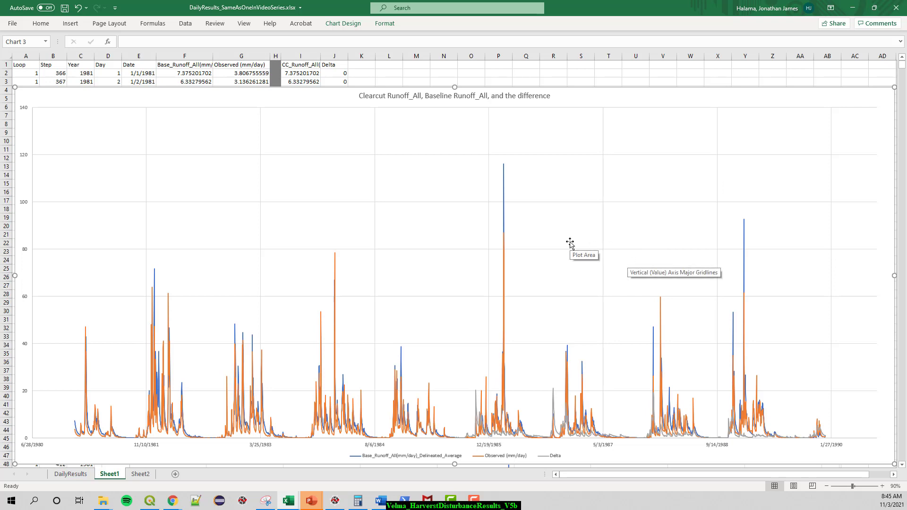
{"action": "mouse_move", "coordinate": [558, 254]}
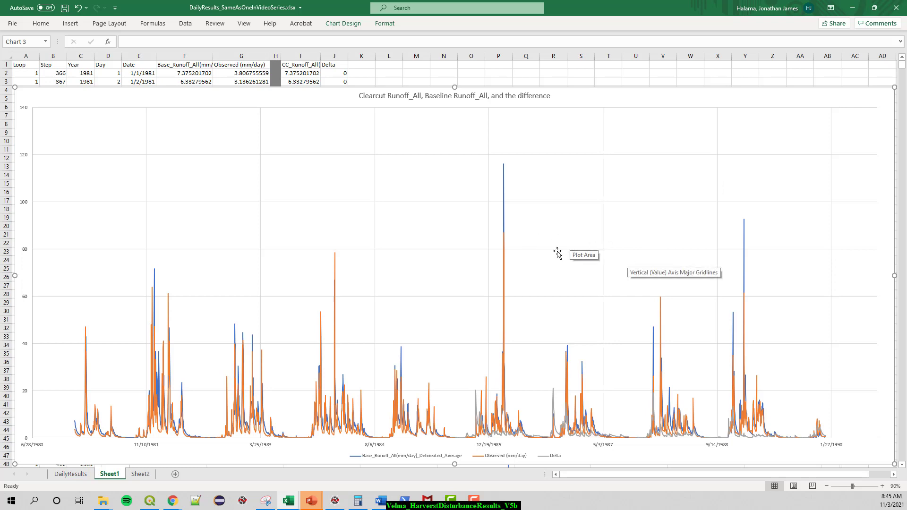
{"action": "mouse_move", "coordinate": [511, 439]}
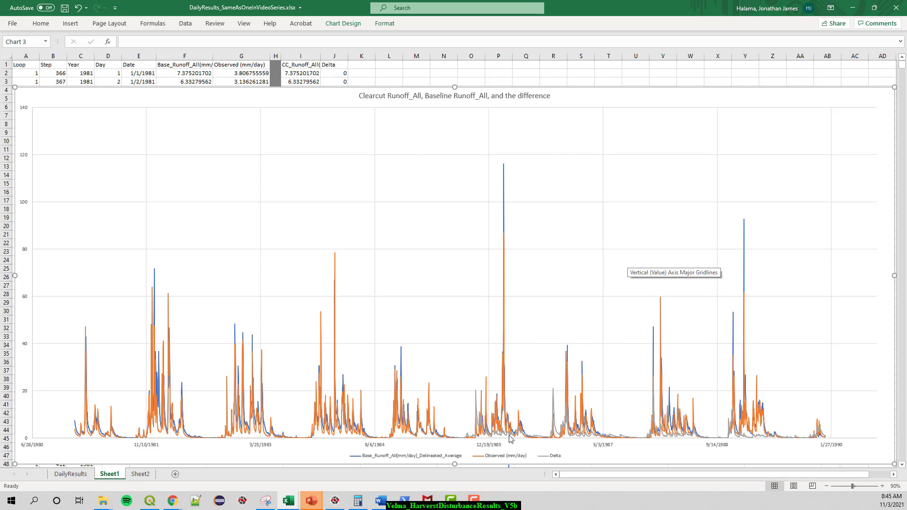
{"action": "mouse_move", "coordinate": [144, 60]}
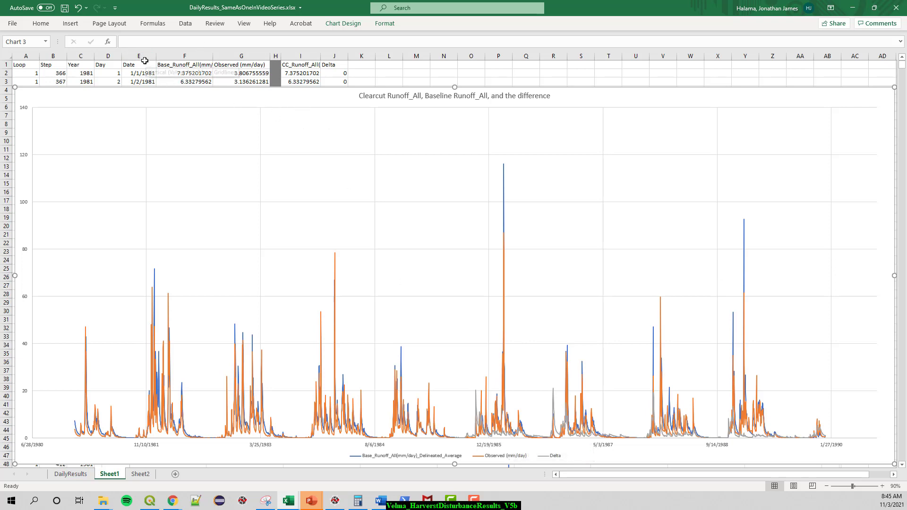
{"action": "left_click", "coordinate": [138, 56]}
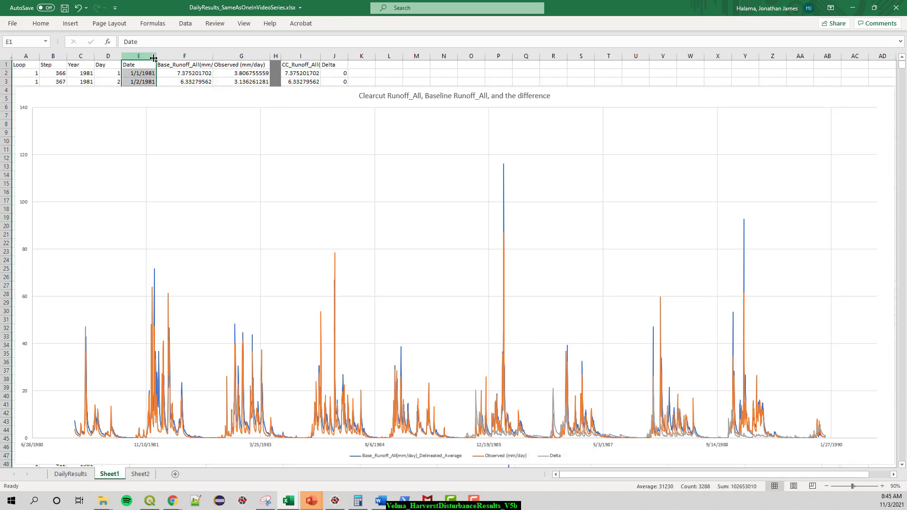
{"action": "left_click", "coordinate": [184, 65]}
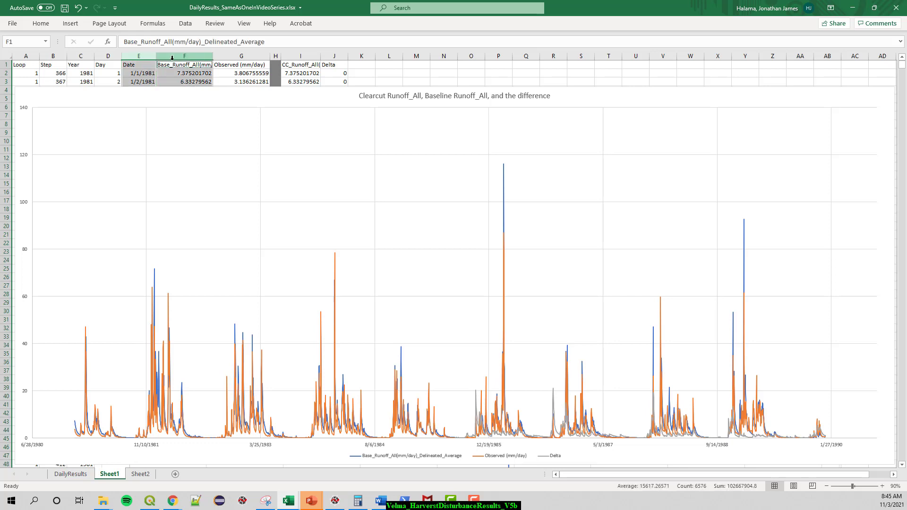
{"action": "left_click", "coordinate": [301, 65]}
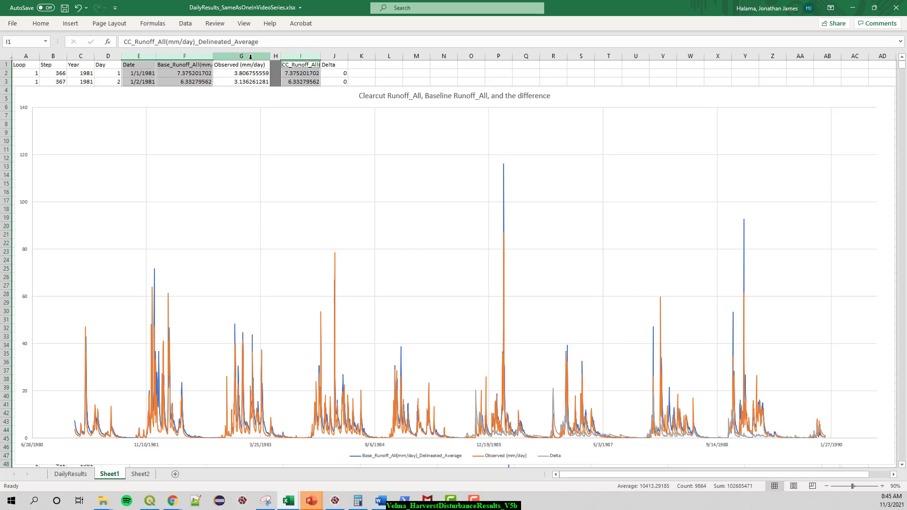
{"action": "mouse_move", "coordinate": [455, 303]}
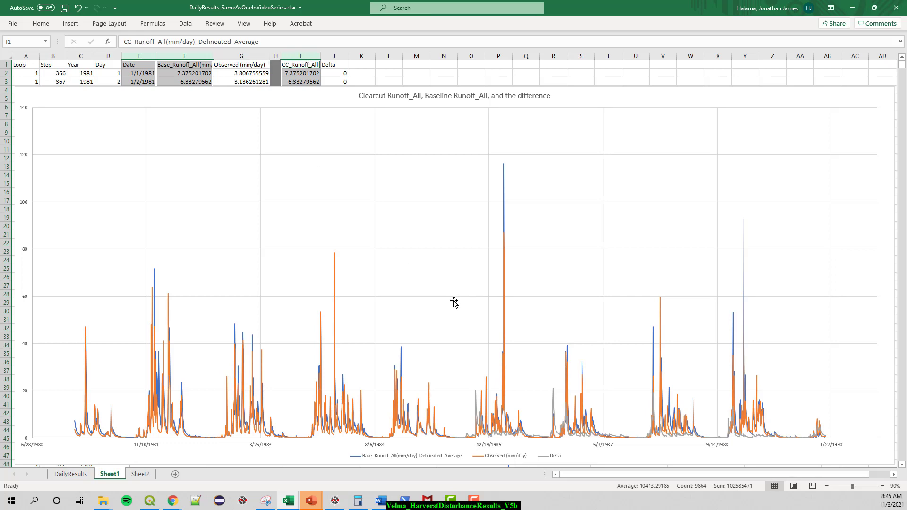
{"action": "mouse_move", "coordinate": [478, 455]}
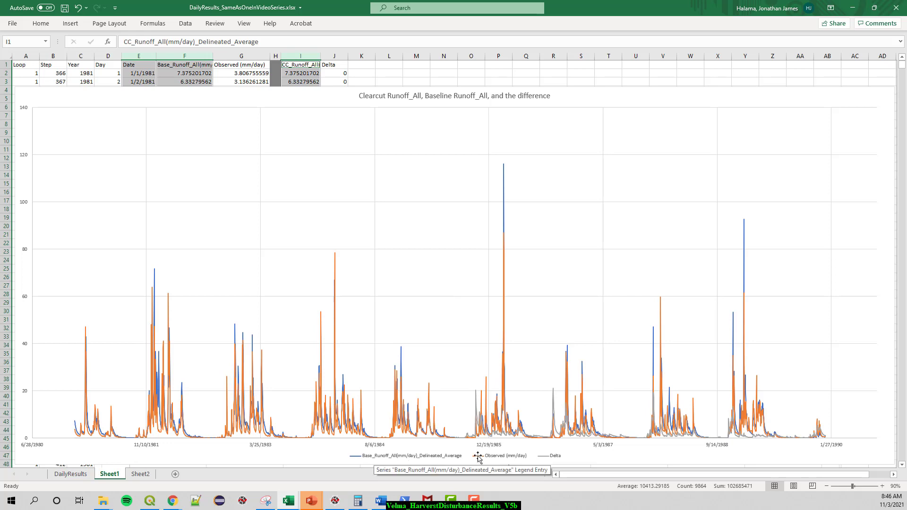
{"action": "mouse_move", "coordinate": [560, 460]}
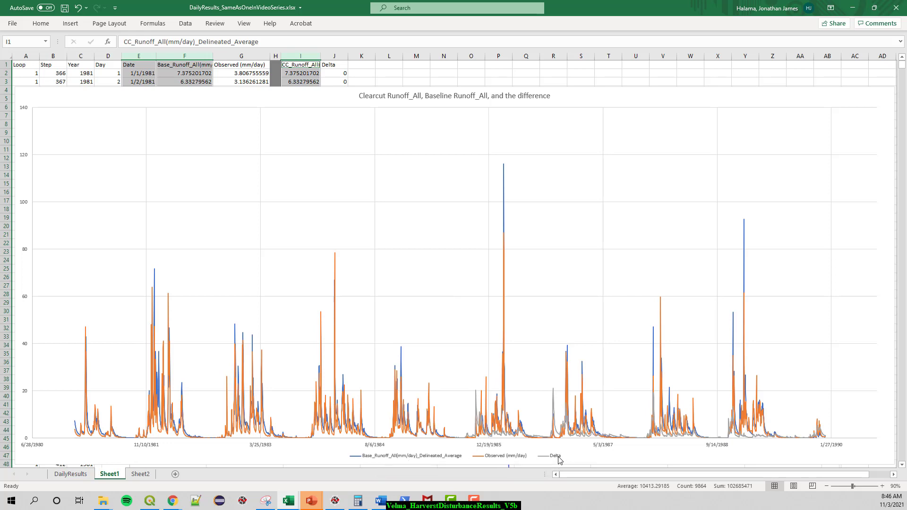
{"action": "mouse_move", "coordinate": [380, 110]}
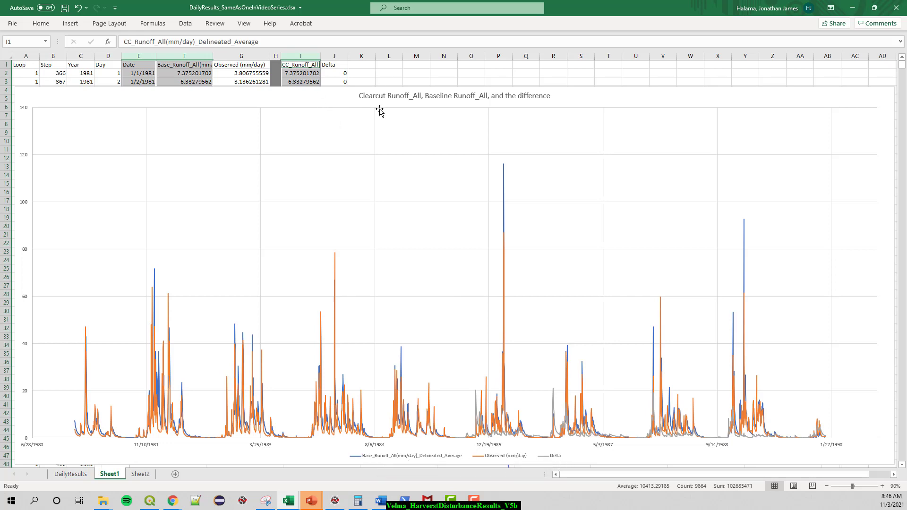
{"action": "mouse_move", "coordinate": [475, 400]}
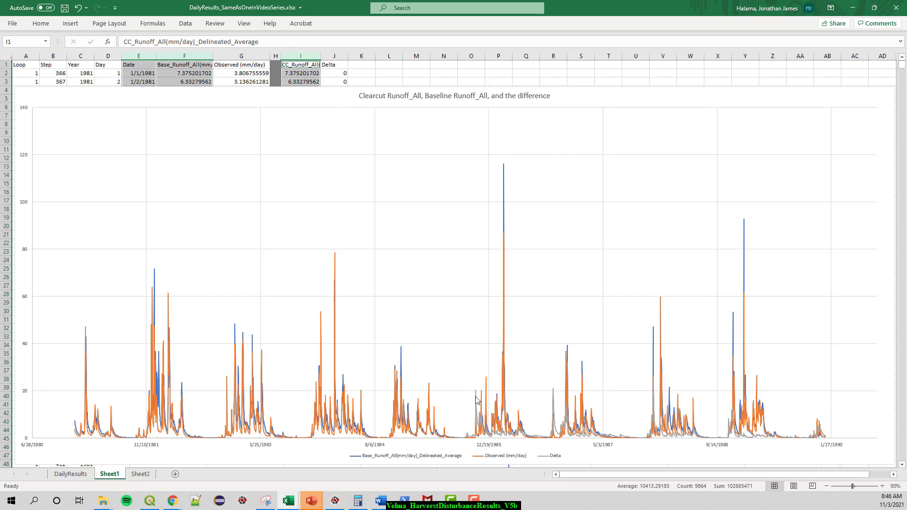
{"action": "left_click", "coordinate": [469, 419]}
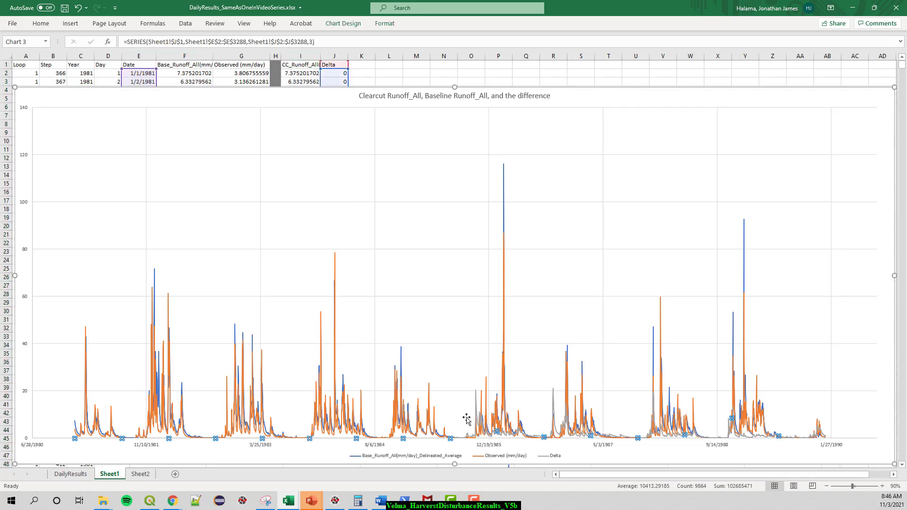
{"action": "mouse_move", "coordinate": [474, 422]}
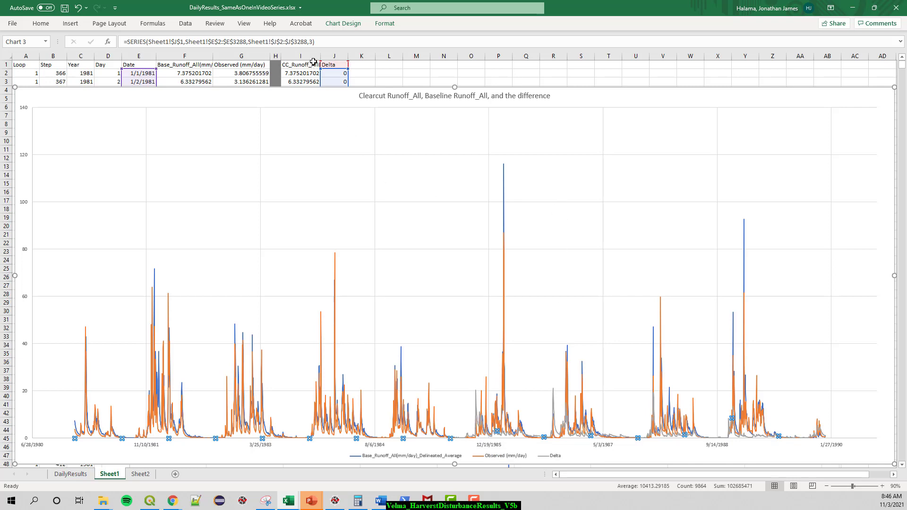
{"action": "mouse_move", "coordinate": [395, 285]}
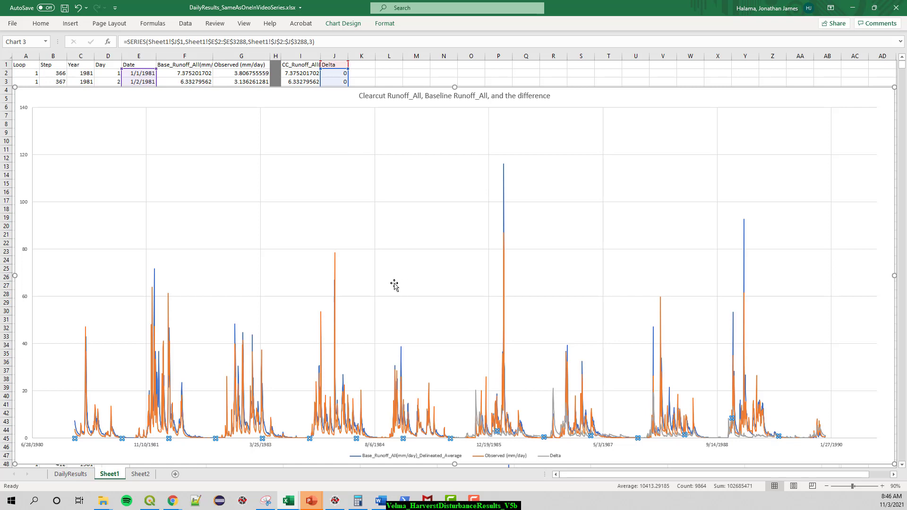
{"action": "mouse_move", "coordinate": [499, 311]}
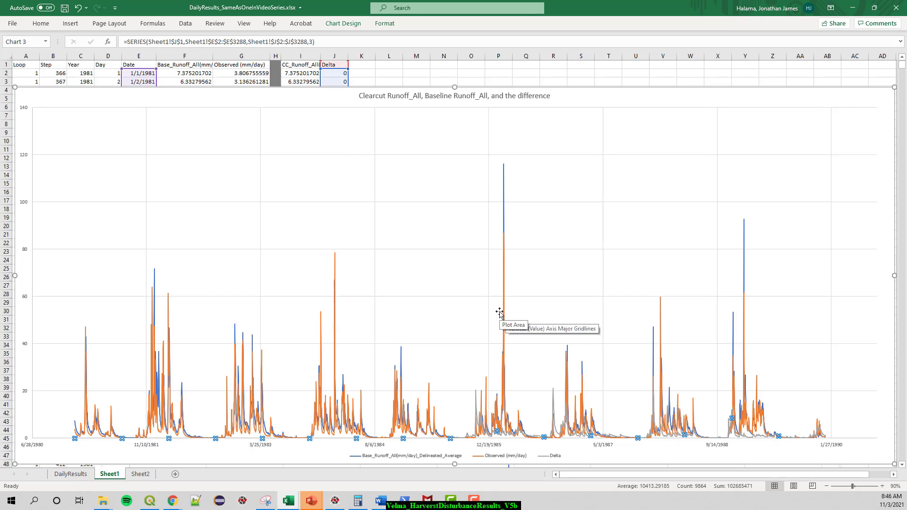
{"action": "mouse_move", "coordinate": [501, 290]}
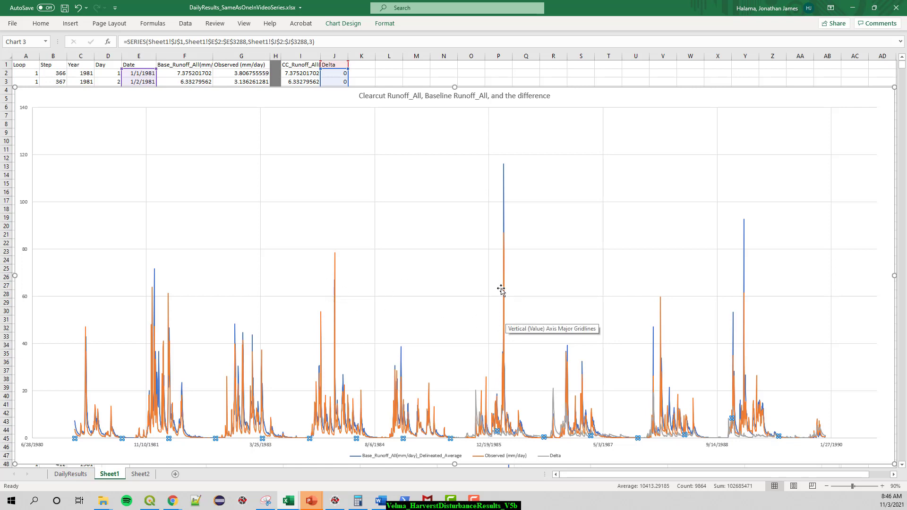
{"action": "mouse_move", "coordinate": [504, 238]}
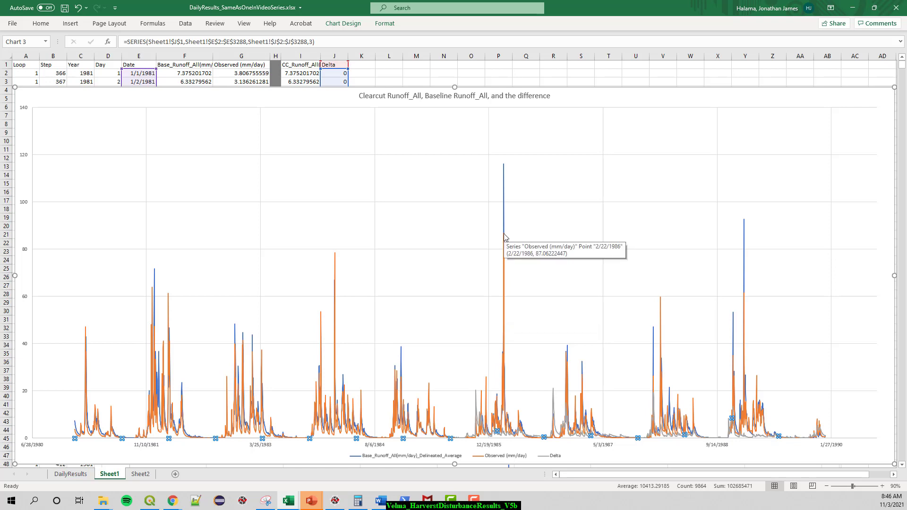
{"action": "mouse_move", "coordinate": [474, 409]}
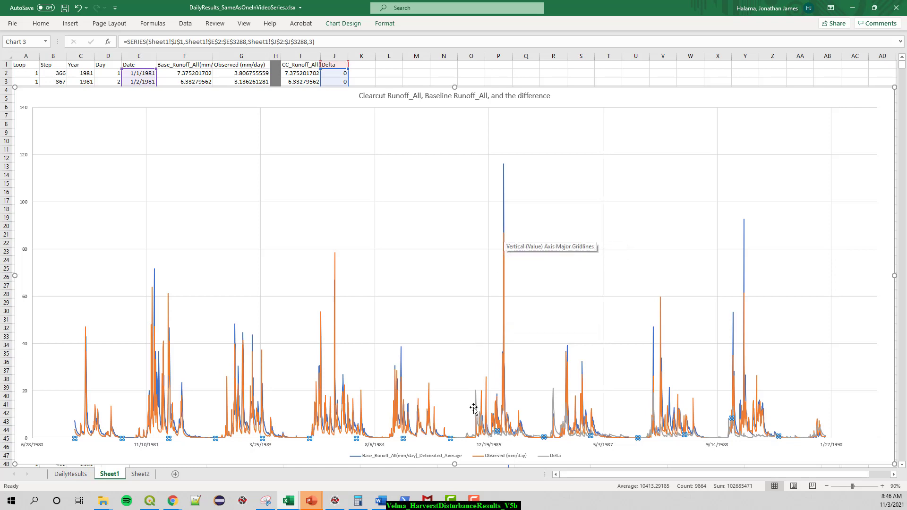
Step: Move the Delta series onto a secondary value axis via its Series Options
{"action": "right_click", "coordinate": [472, 406]}
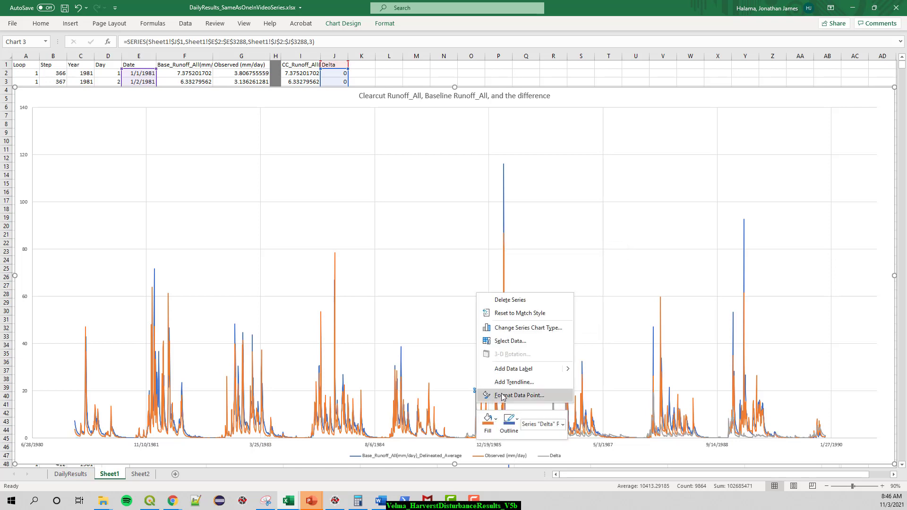
{"action": "mouse_move", "coordinate": [514, 386]}
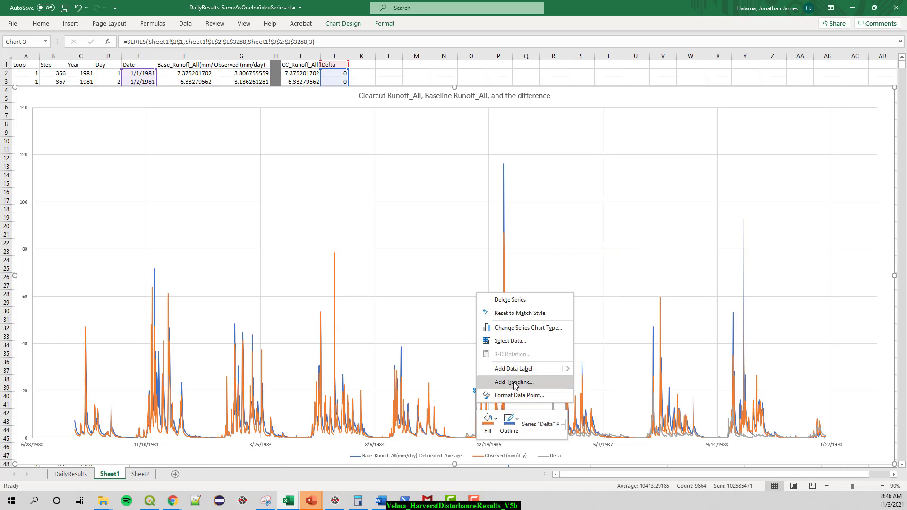
{"action": "mouse_move", "coordinate": [516, 395]}
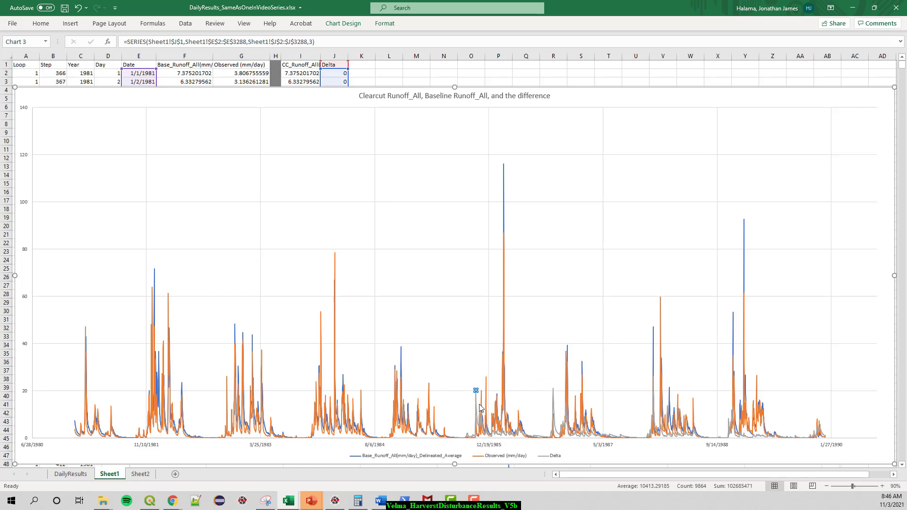
{"action": "right_click", "coordinate": [479, 405]}
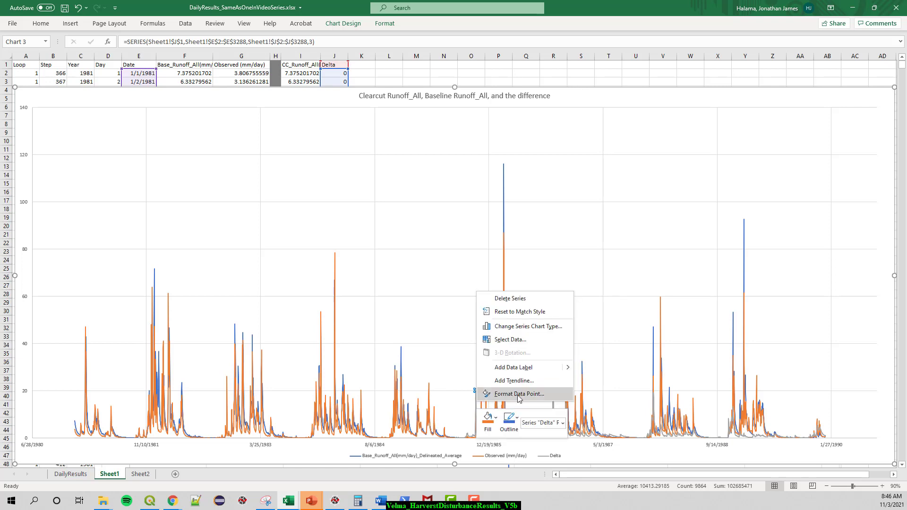
{"action": "left_click", "coordinate": [519, 394]}
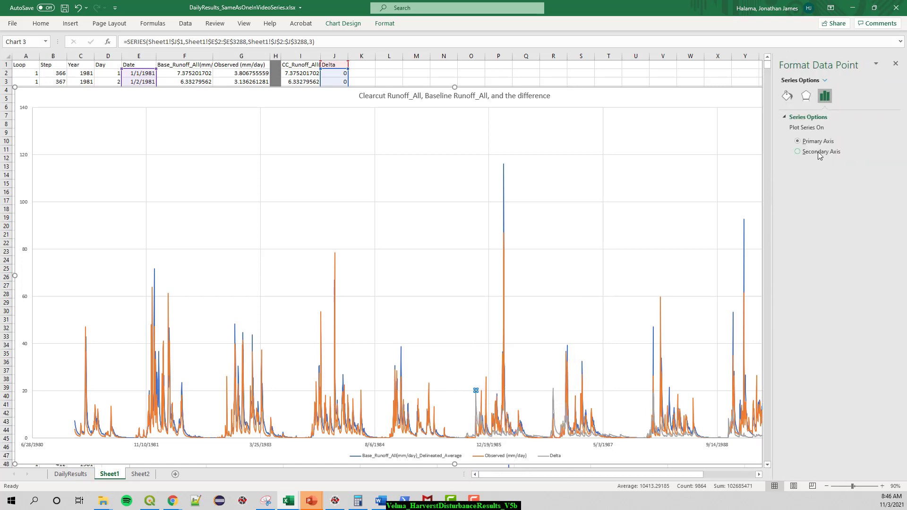
{"action": "right_click", "coordinate": [476, 390]}
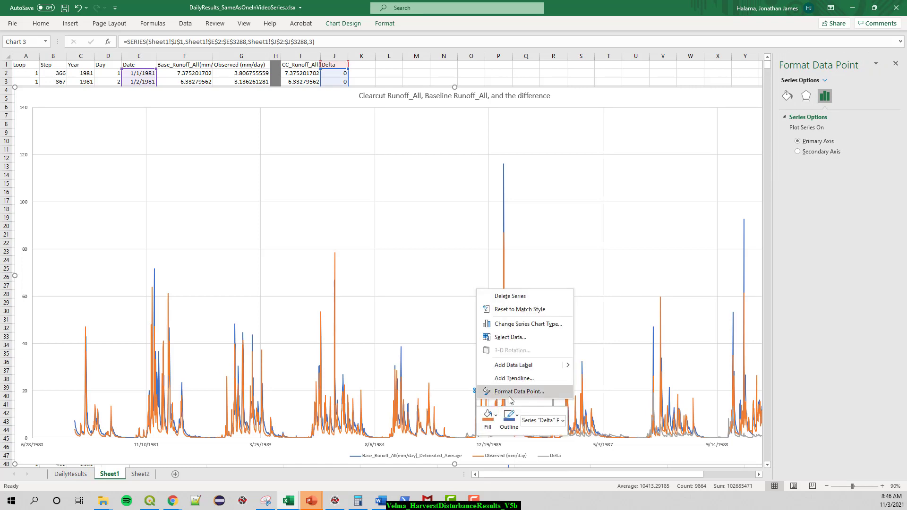
{"action": "mouse_move", "coordinate": [537, 399]}
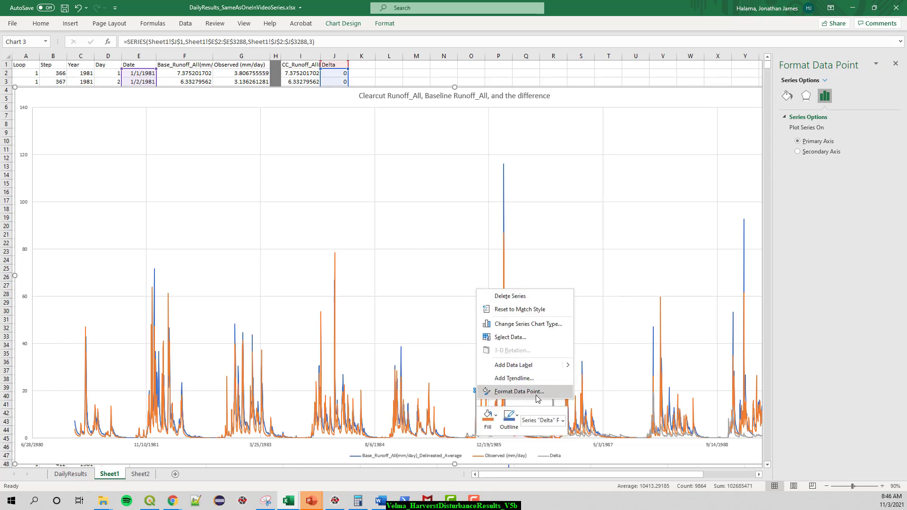
{"action": "left_click", "coordinate": [515, 392]}
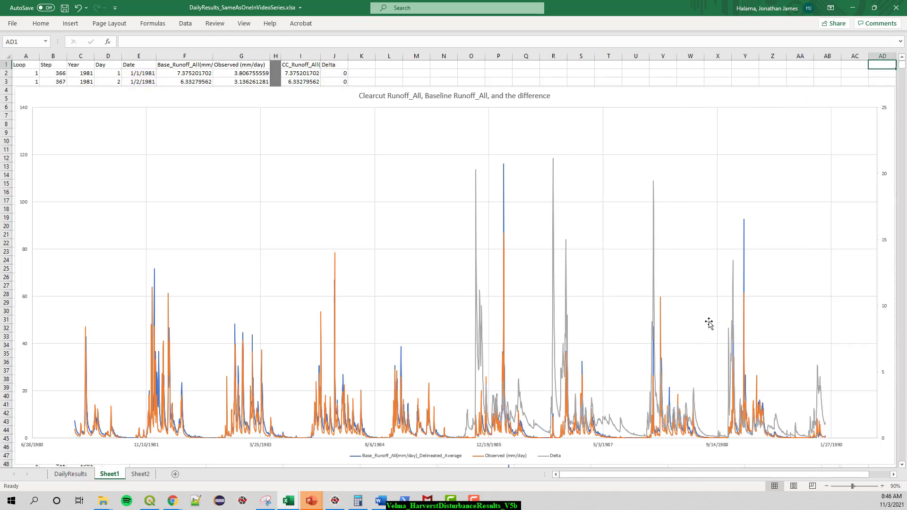
{"action": "mouse_move", "coordinate": [658, 293]}
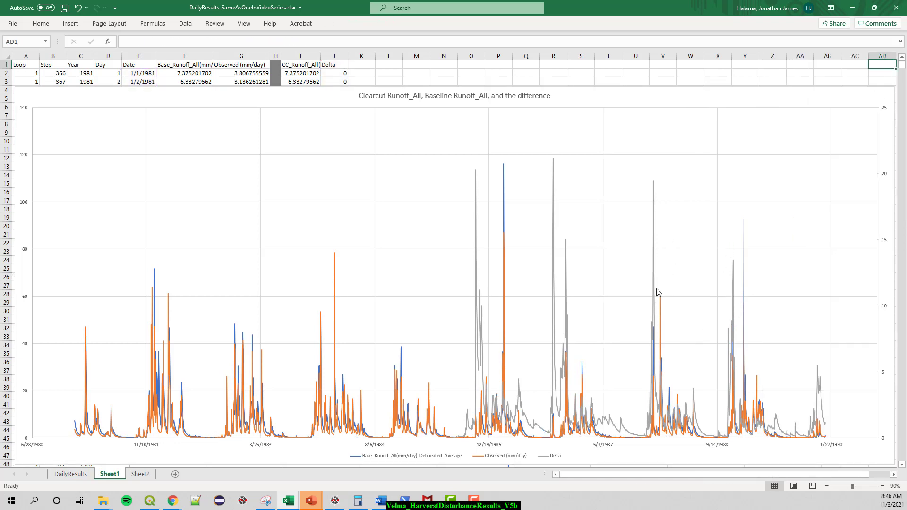
{"action": "left_click", "coordinate": [473, 281]}
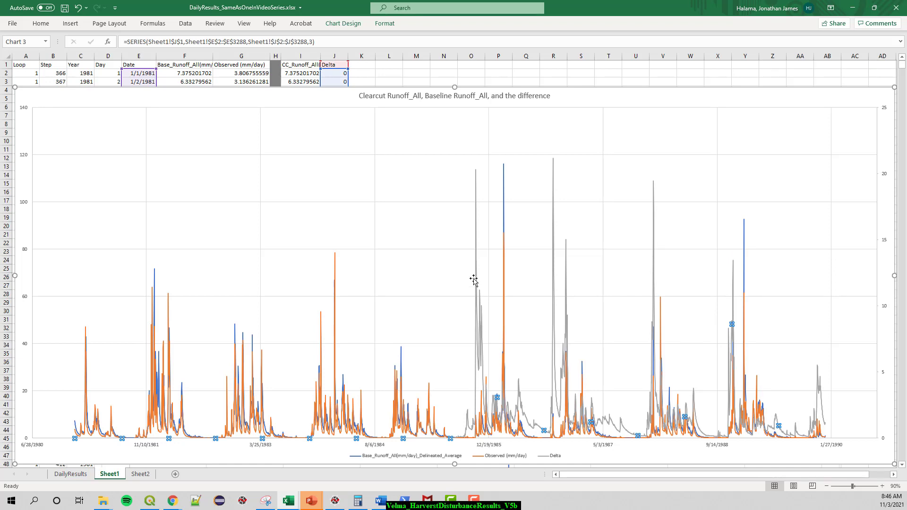
{"action": "mouse_move", "coordinate": [480, 338]}
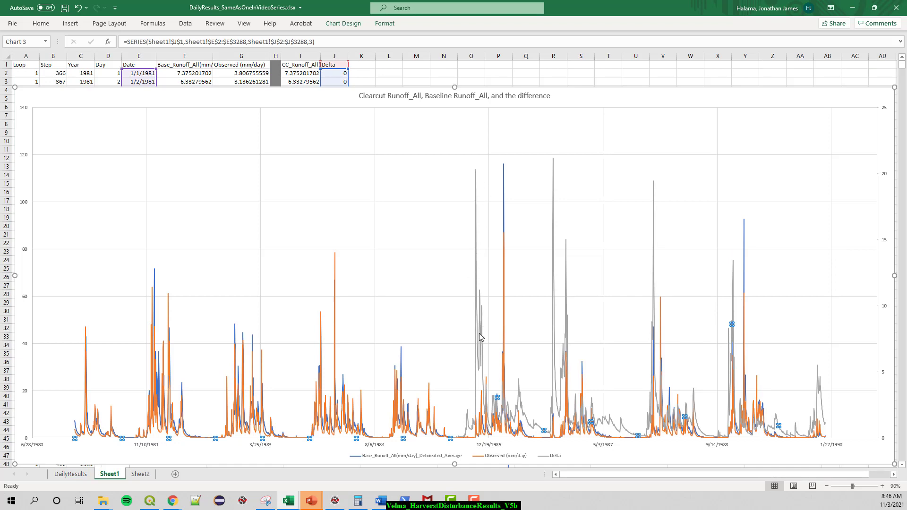
{"action": "mouse_move", "coordinate": [478, 351]}
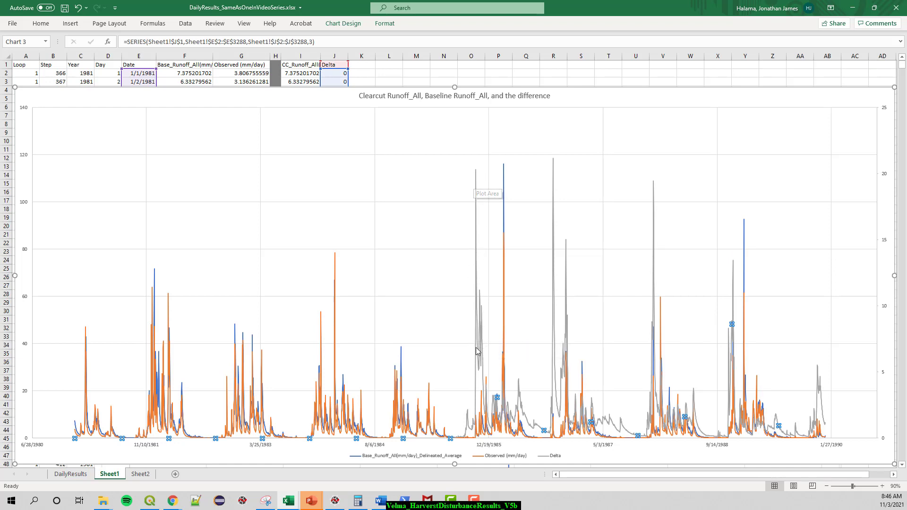
{"action": "mouse_move", "coordinate": [491, 398]}
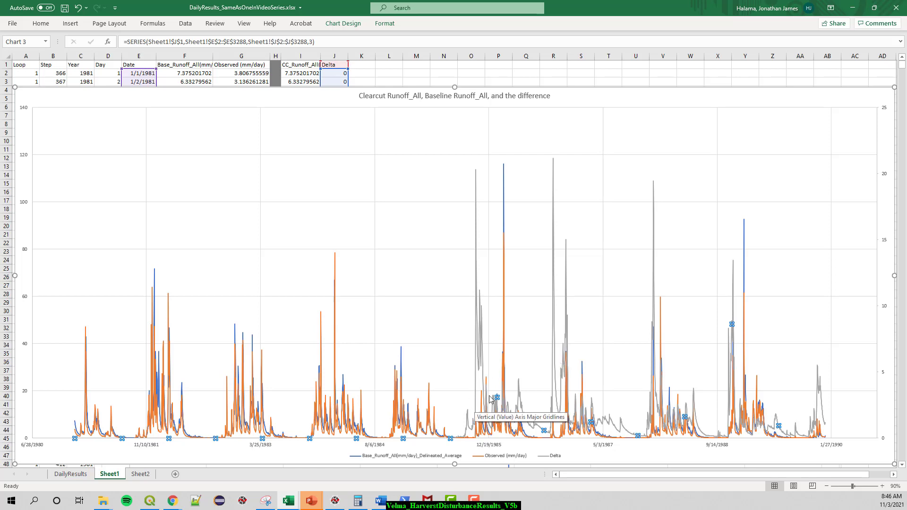
{"action": "mouse_move", "coordinate": [463, 417]}
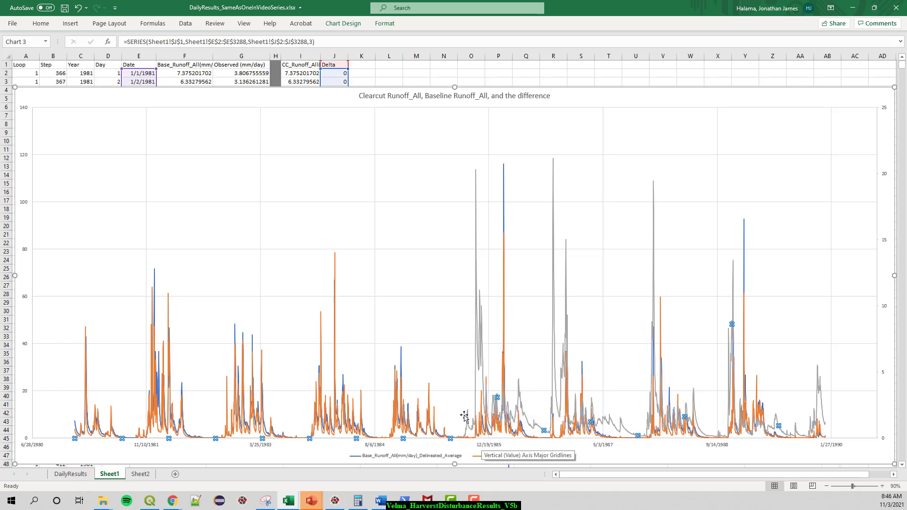
{"action": "mouse_move", "coordinate": [479, 176]}
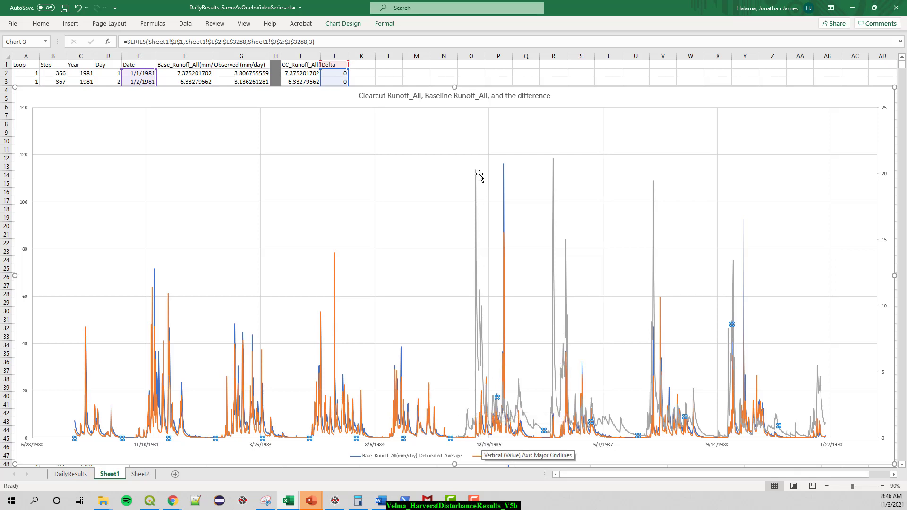
{"action": "mouse_move", "coordinate": [482, 412]}
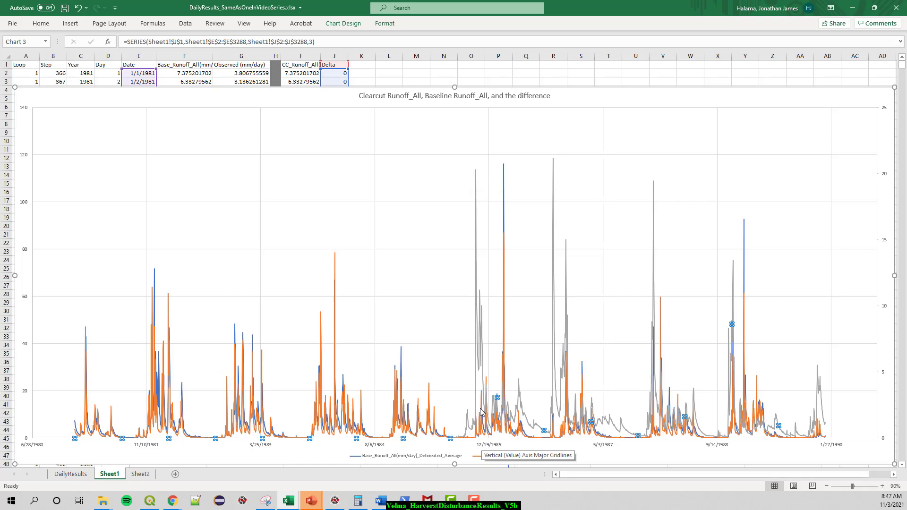
{"action": "mouse_move", "coordinate": [881, 256]}
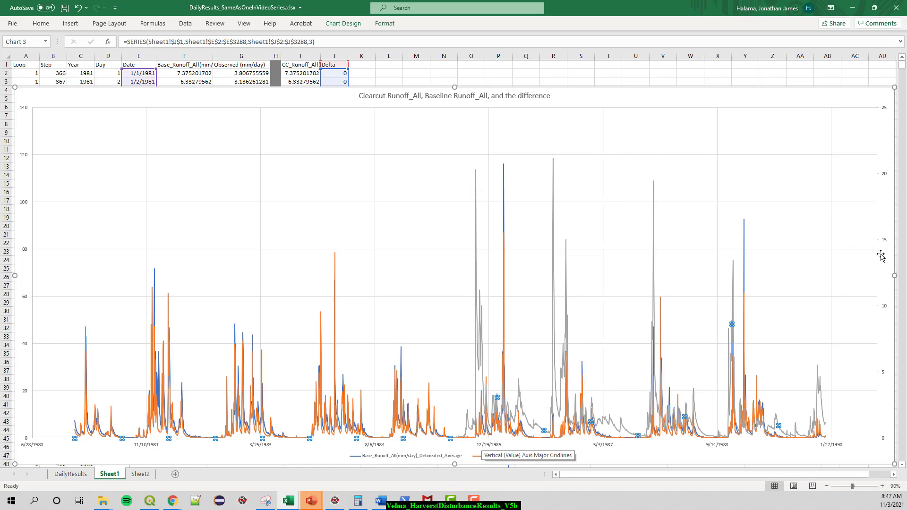
{"action": "mouse_move", "coordinate": [877, 98]}
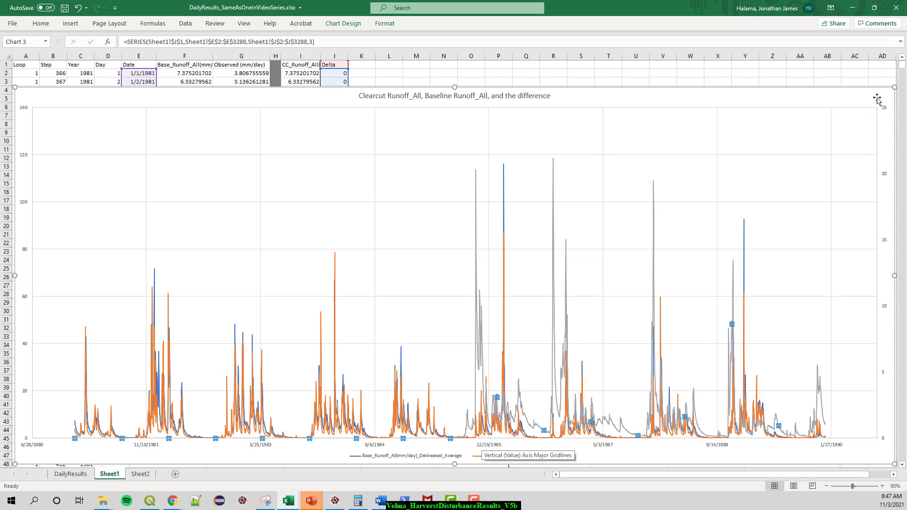
{"action": "mouse_move", "coordinate": [868, 143]}
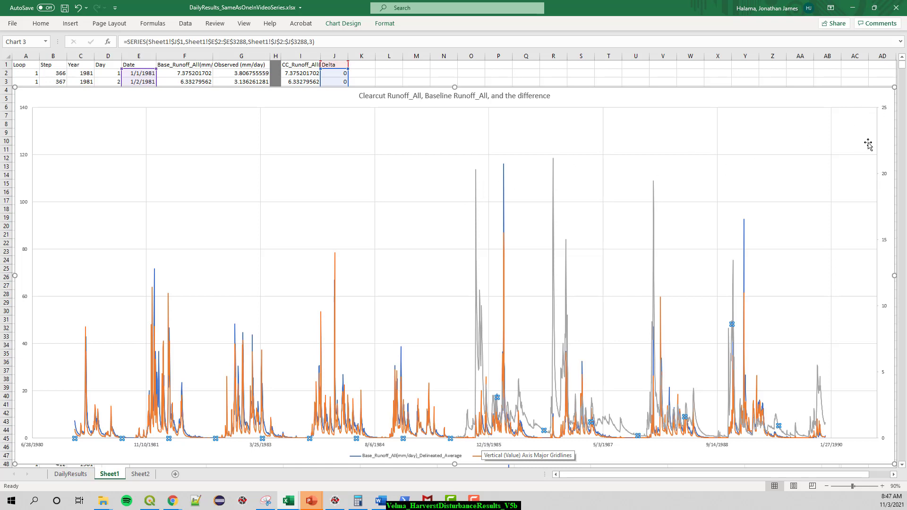
{"action": "mouse_move", "coordinate": [869, 162]}
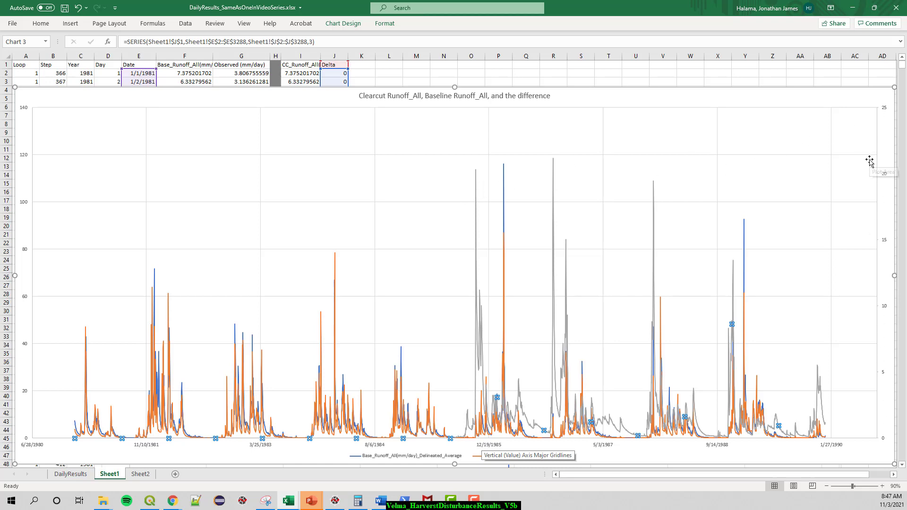
{"action": "mouse_move", "coordinate": [334, 345]}
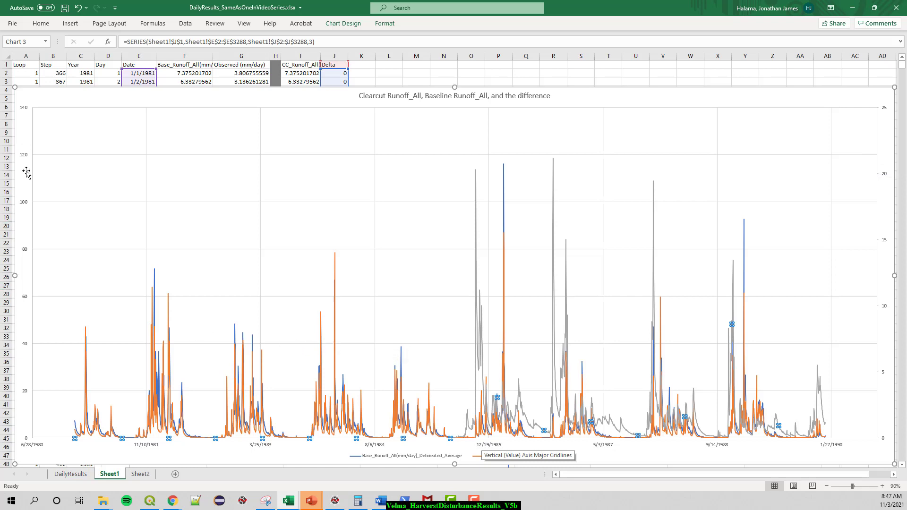
{"action": "mouse_move", "coordinate": [44, 310]}
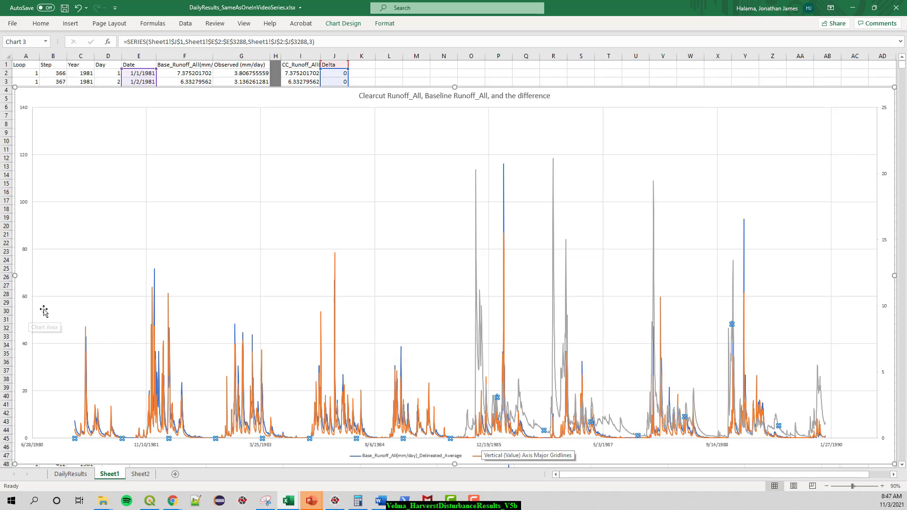
{"action": "mouse_move", "coordinate": [277, 331]}
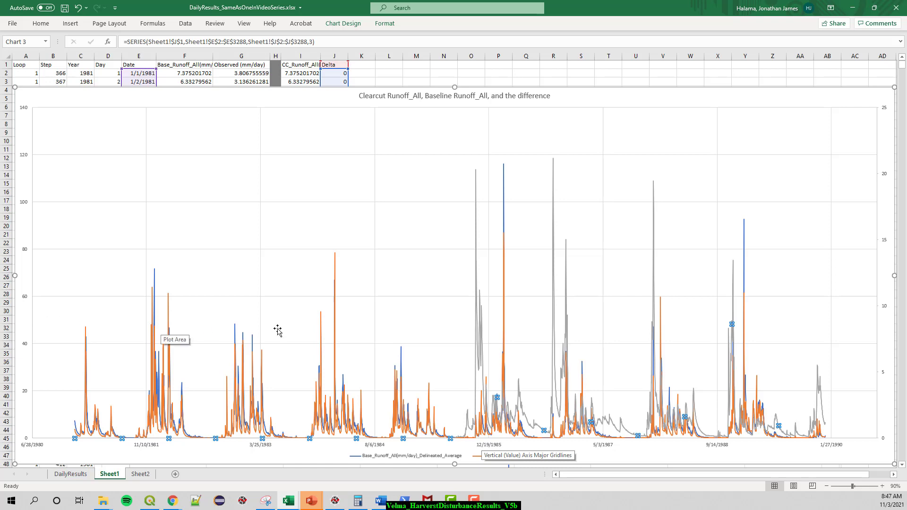
{"action": "mouse_move", "coordinate": [554, 365]}
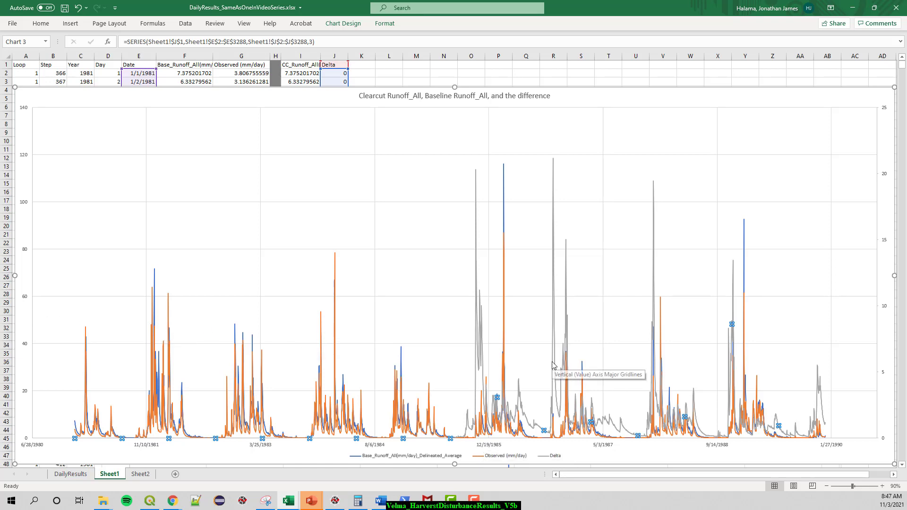
{"action": "mouse_move", "coordinate": [491, 449]}
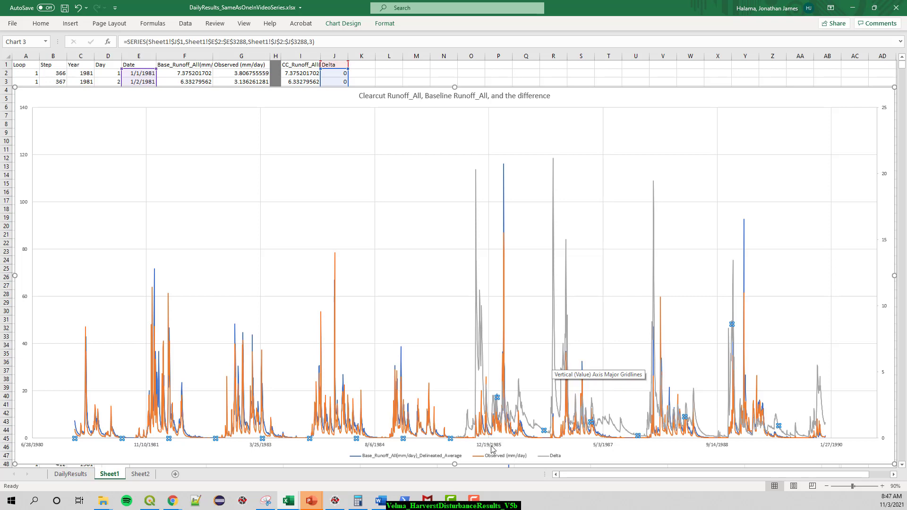
{"action": "mouse_move", "coordinate": [880, 430]}
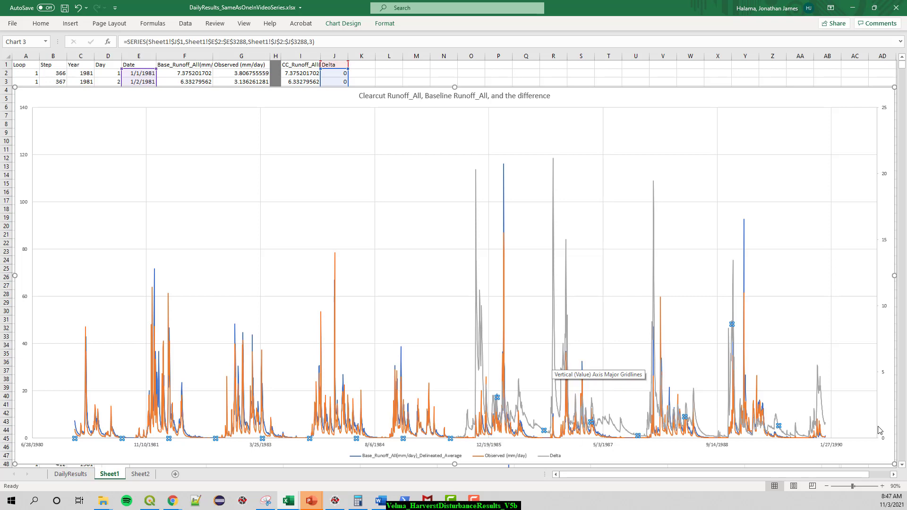
{"action": "mouse_move", "coordinate": [557, 356]}
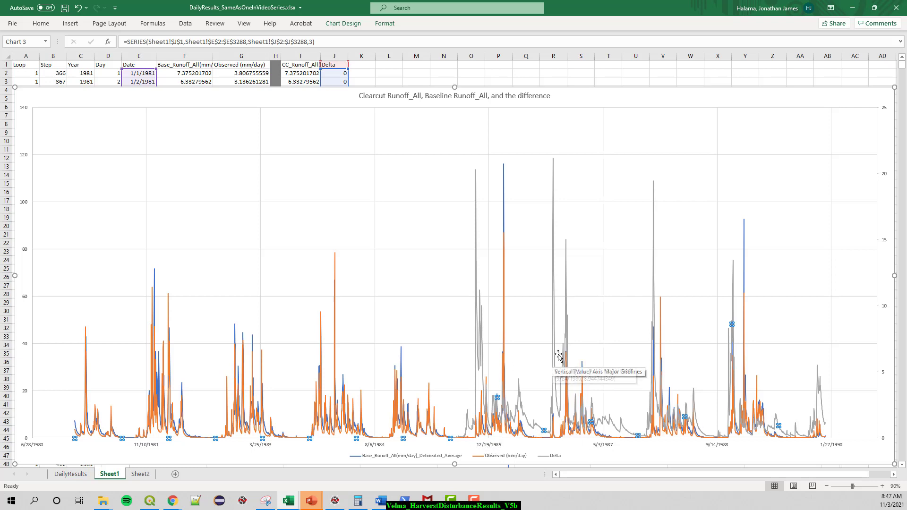
{"action": "mouse_move", "coordinate": [666, 295]}
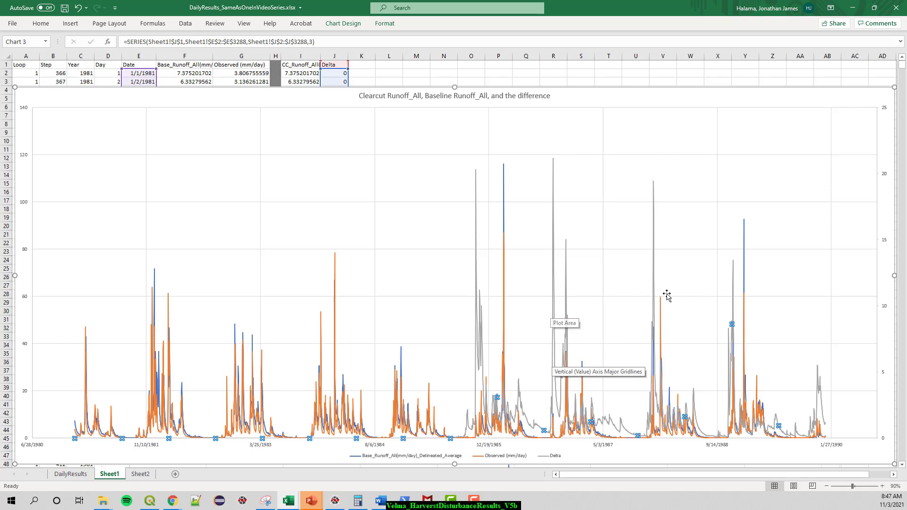
{"action": "mouse_move", "coordinate": [555, 308]}
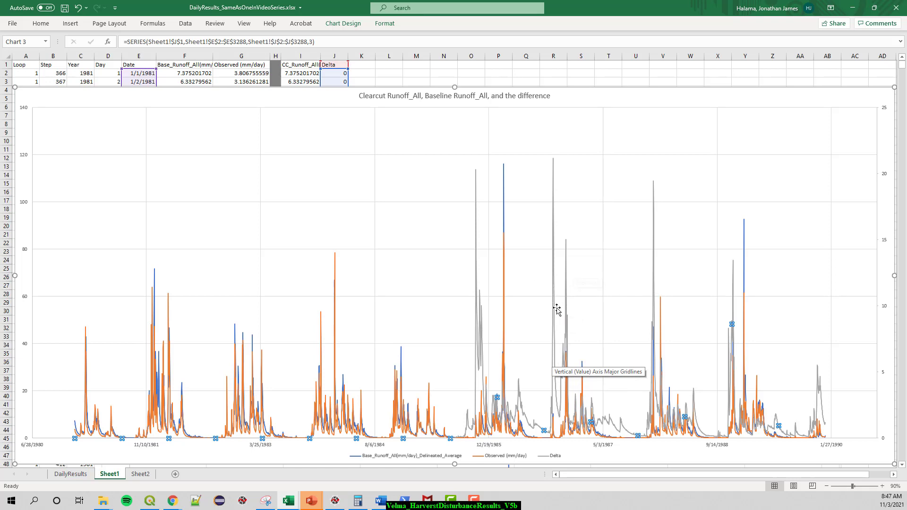
{"action": "mouse_move", "coordinate": [600, 264]}
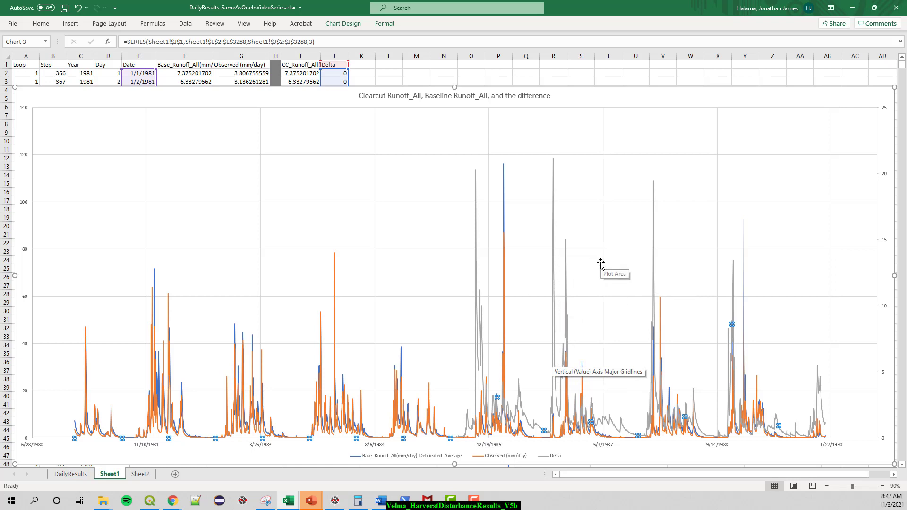
{"action": "mouse_move", "coordinate": [594, 287]}
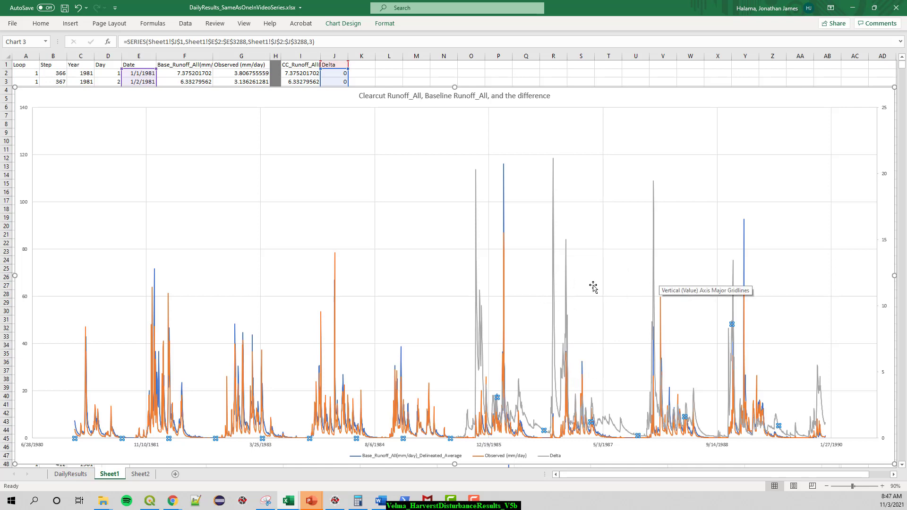
{"action": "mouse_move", "coordinate": [598, 284]}
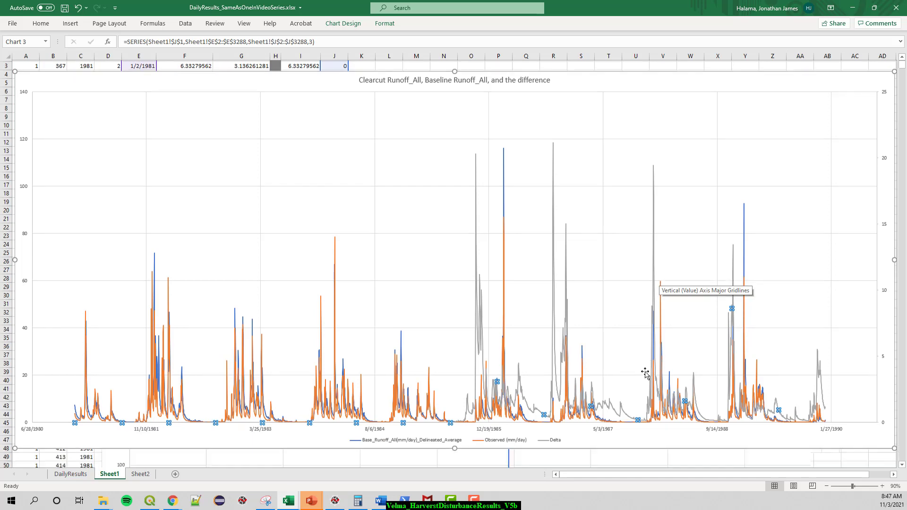
Step: Scroll down to inspect the Delta-only chart peaks, then back up to the comparison chart
{"action": "scroll", "scroll_direction": "down", "scroll_amount": 3}
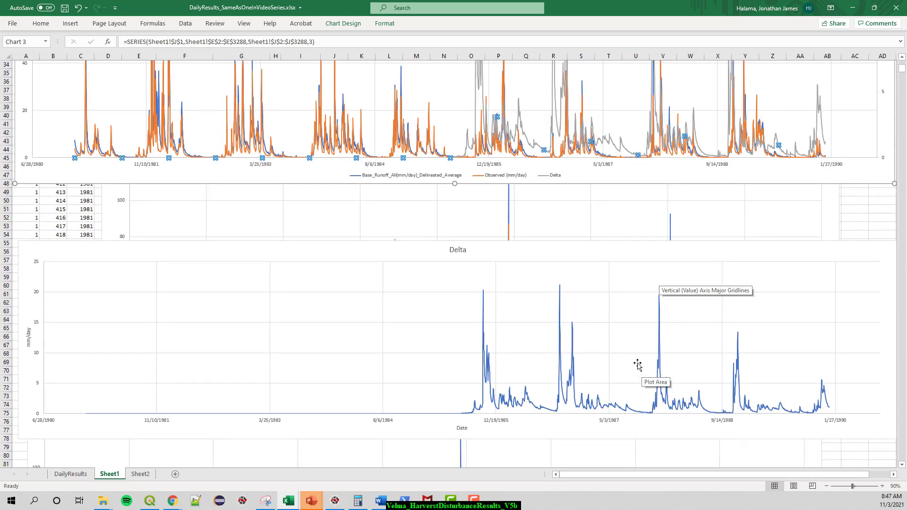
{"action": "scroll", "scroll_direction": "down", "scroll_amount": 3}
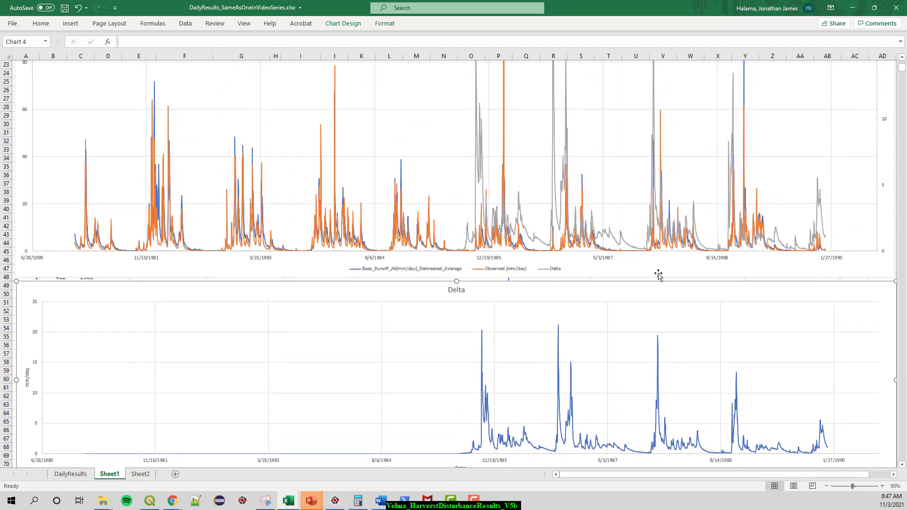
{"action": "mouse_move", "coordinate": [612, 238]}
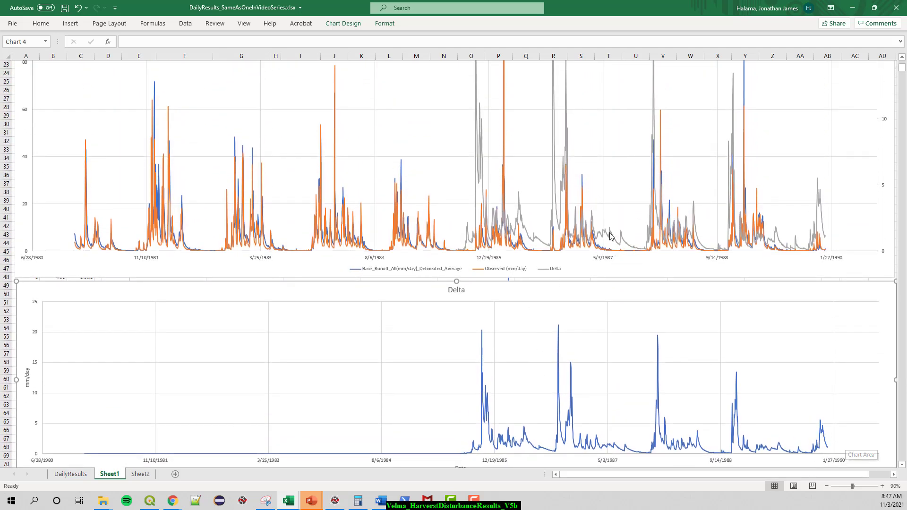
{"action": "mouse_move", "coordinate": [488, 442]}
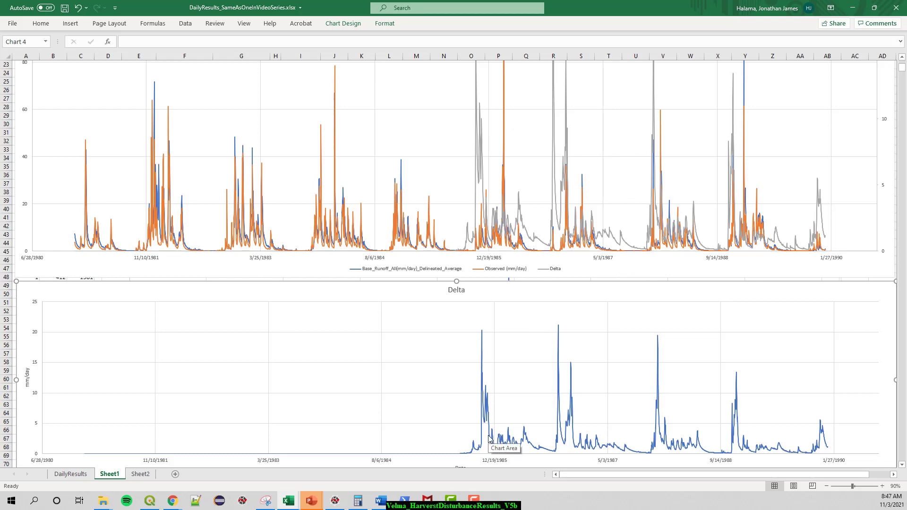
{"action": "mouse_move", "coordinate": [567, 452]}
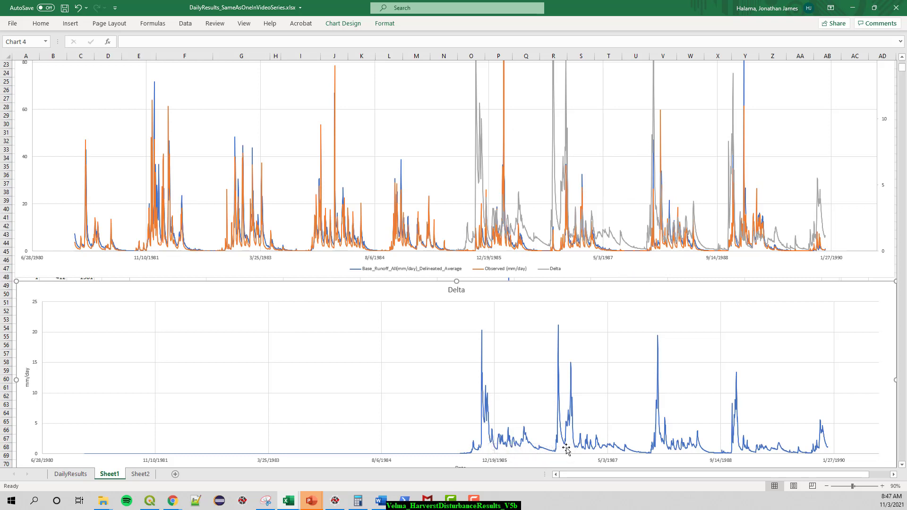
{"action": "mouse_move", "coordinate": [559, 330]}
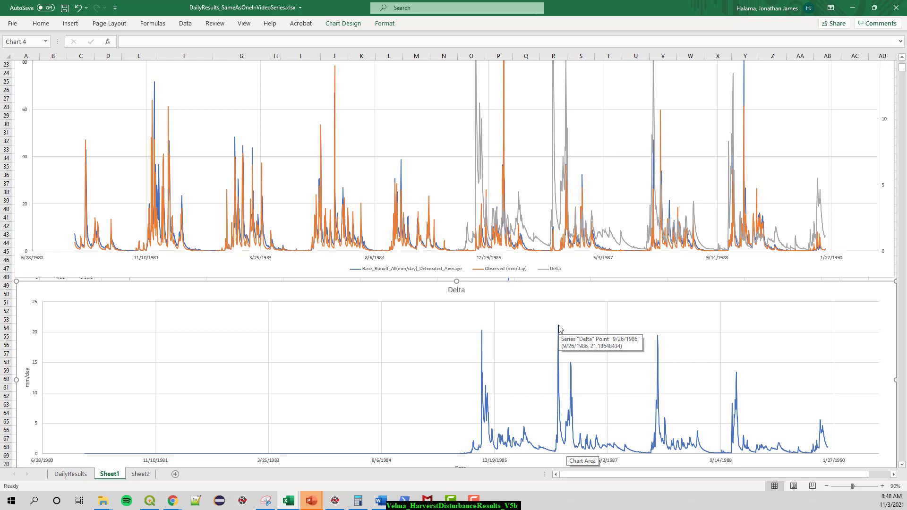
{"action": "mouse_move", "coordinate": [584, 386]}
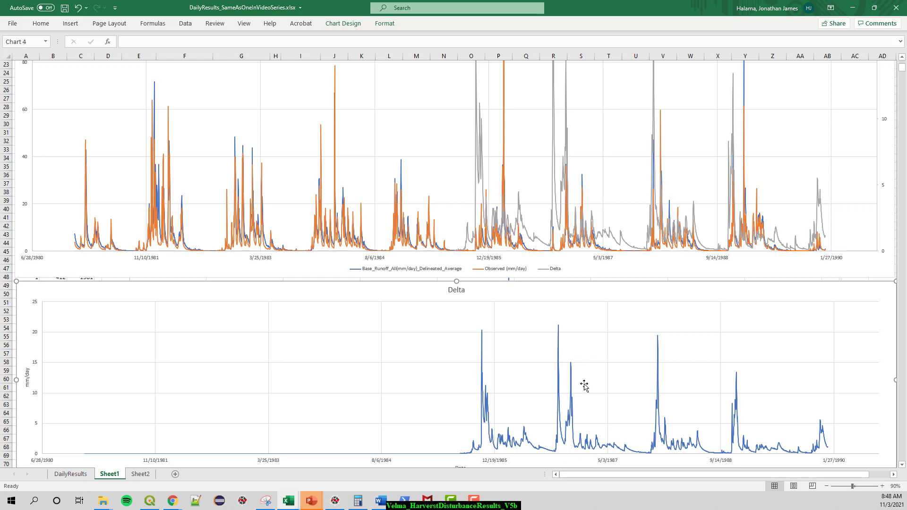
{"action": "mouse_move", "coordinate": [572, 367]}
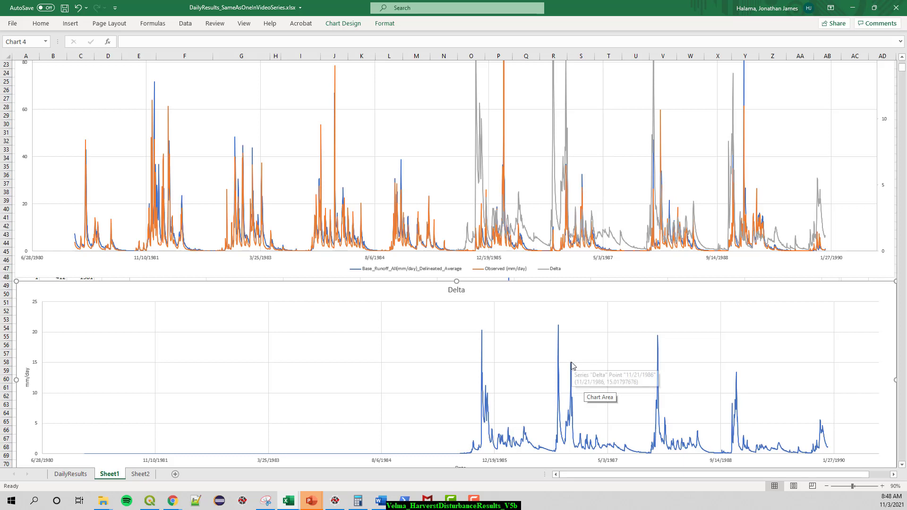
{"action": "mouse_move", "coordinate": [560, 359]}
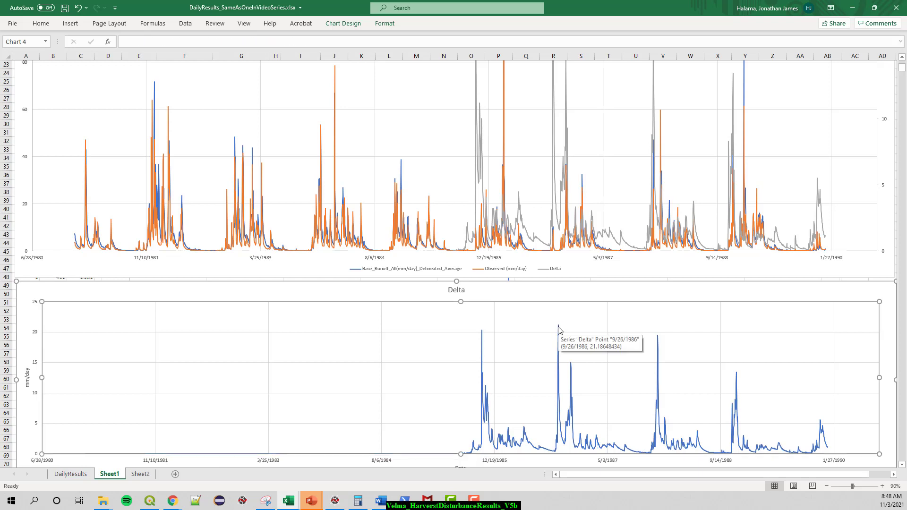
{"action": "mouse_move", "coordinate": [667, 341]}
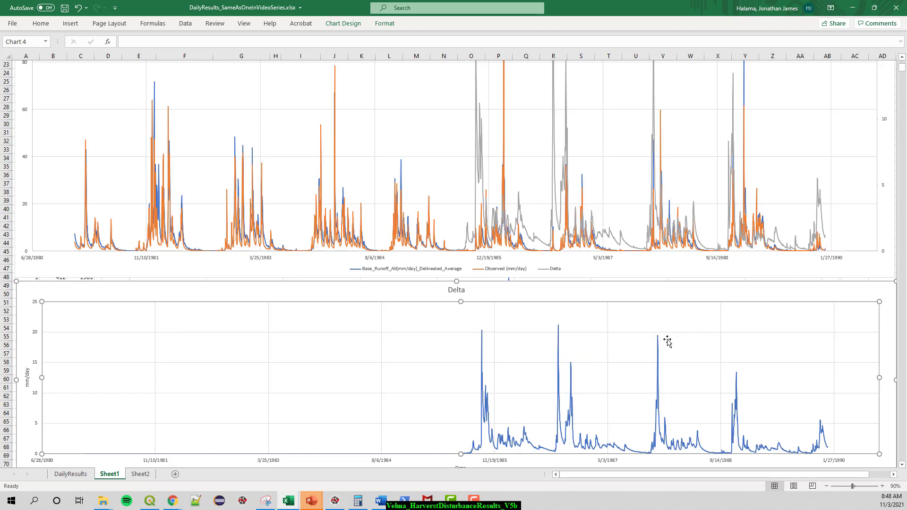
{"action": "mouse_move", "coordinate": [658, 339]}
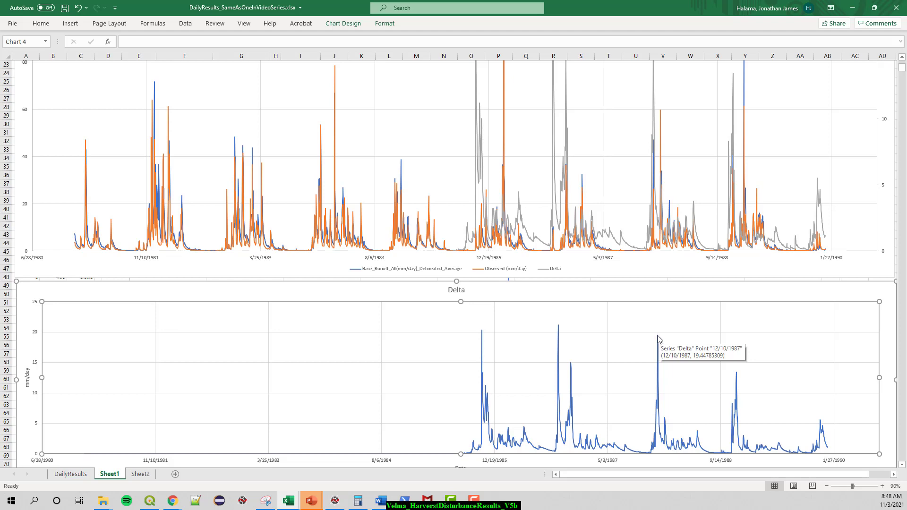
{"action": "mouse_move", "coordinate": [658, 339]}
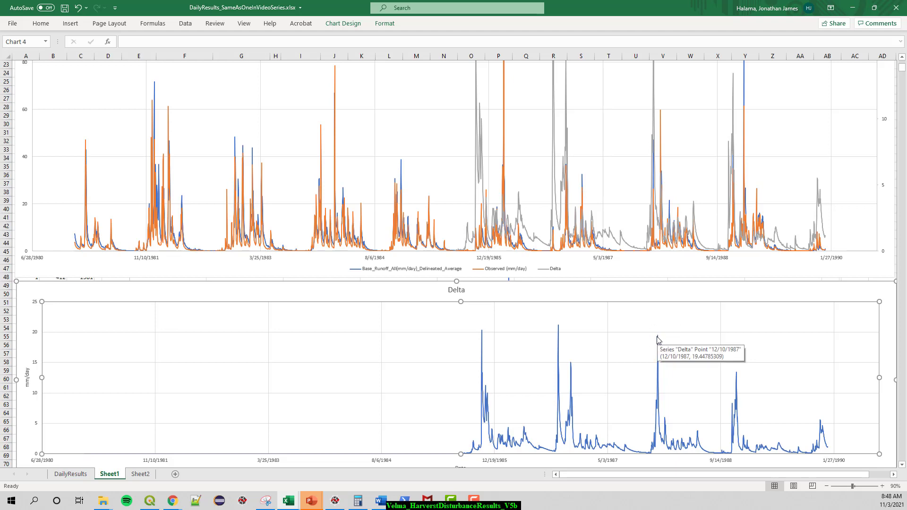
{"action": "mouse_move", "coordinate": [654, 340]}
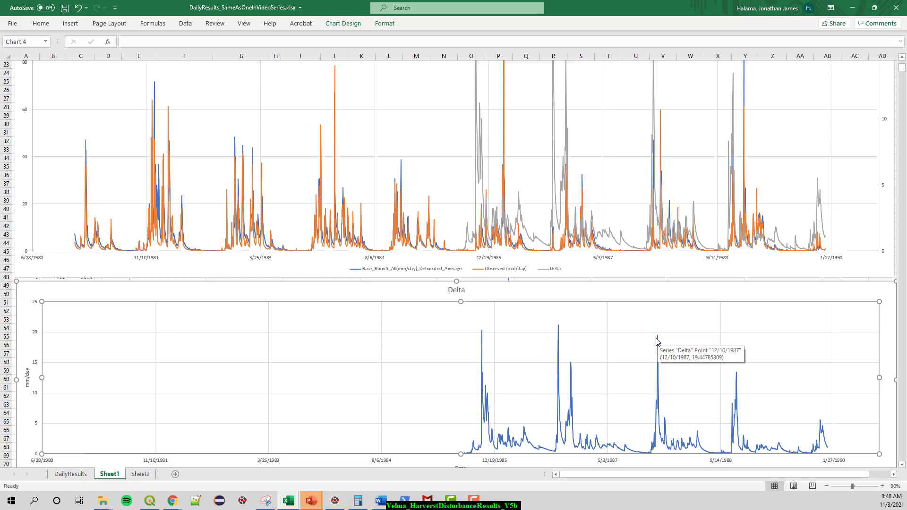
{"action": "mouse_move", "coordinate": [657, 341]}
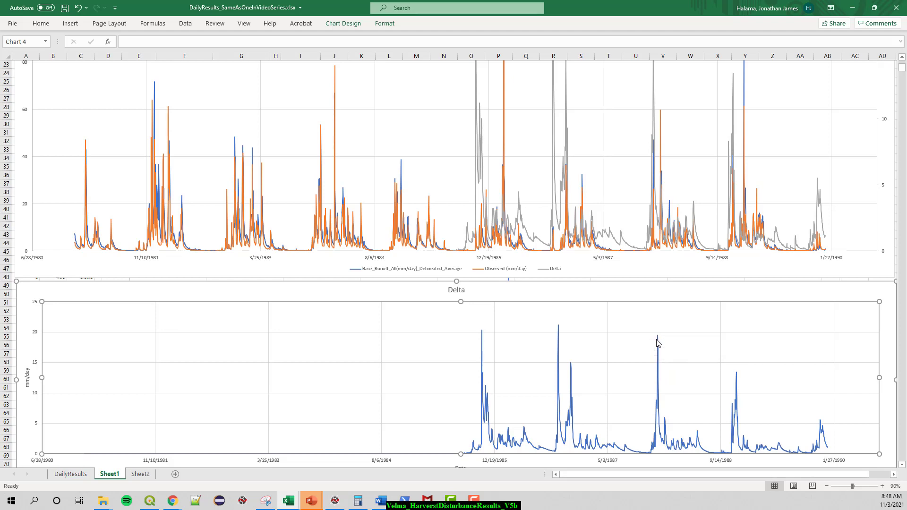
{"action": "mouse_move", "coordinate": [656, 341]}
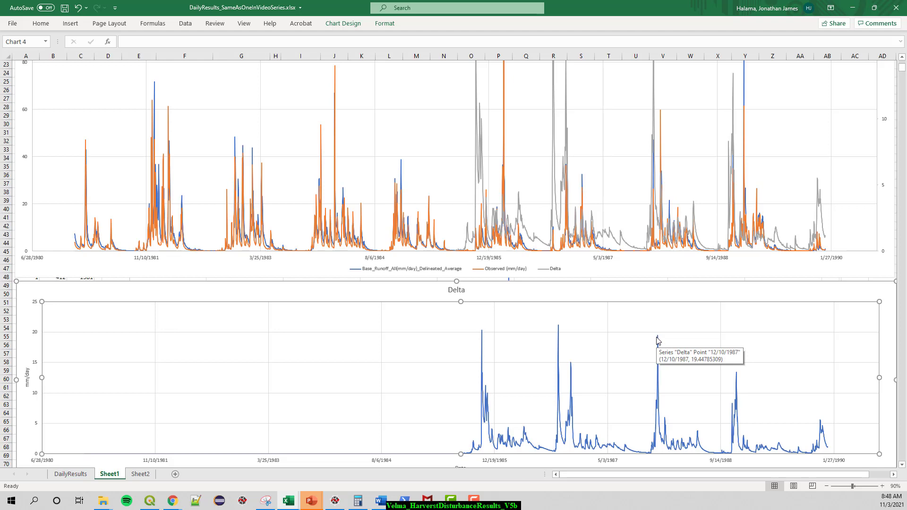
{"action": "mouse_move", "coordinate": [738, 377]}
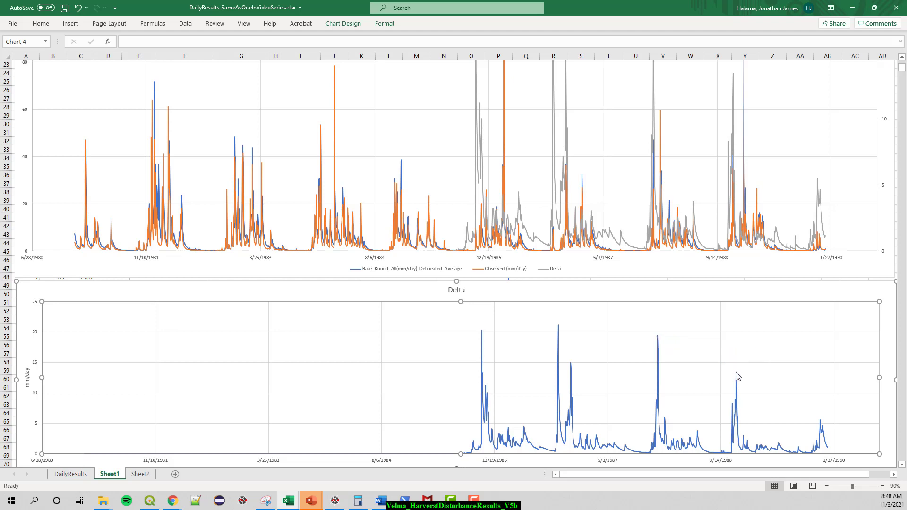
{"action": "mouse_move", "coordinate": [736, 375]}
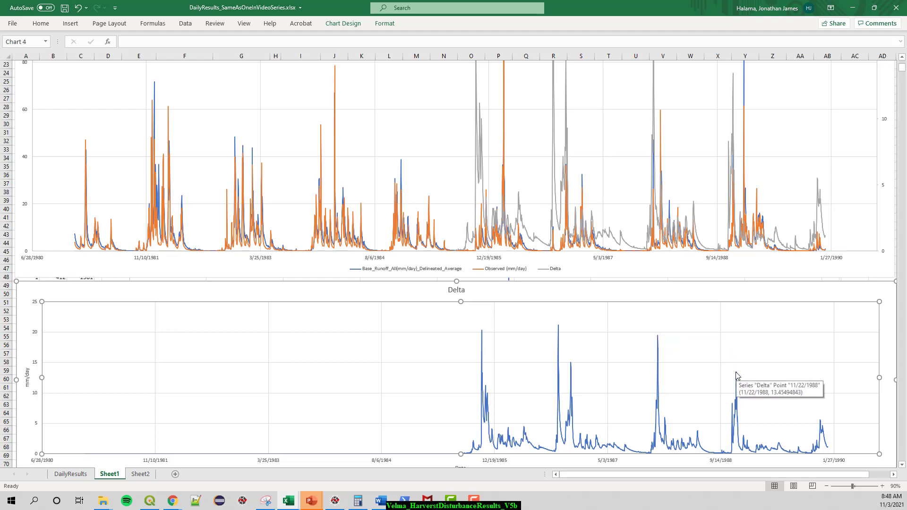
{"action": "mouse_move", "coordinate": [820, 423]}
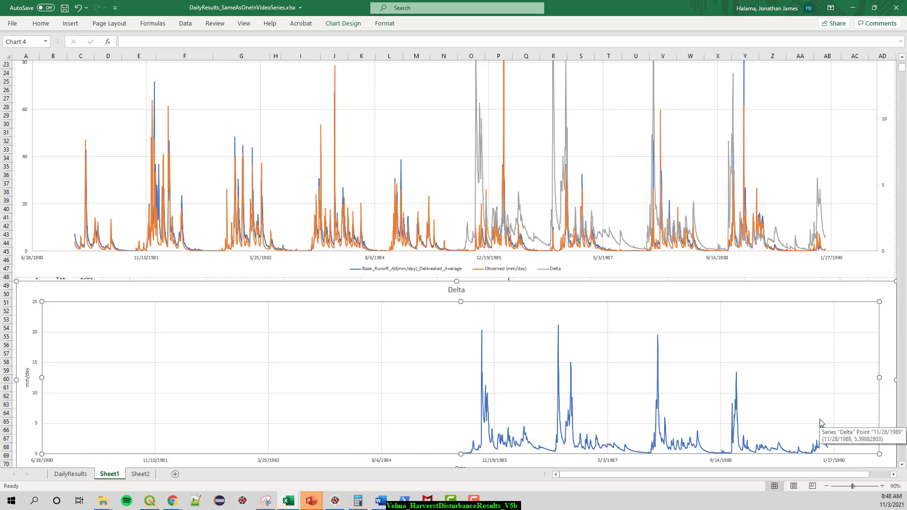
{"action": "mouse_move", "coordinate": [489, 339]}
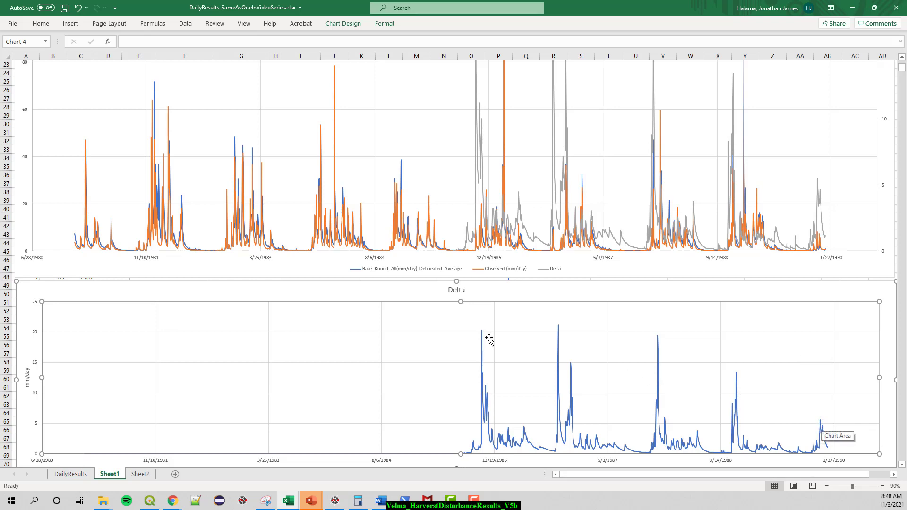
{"action": "mouse_move", "coordinate": [841, 428]}
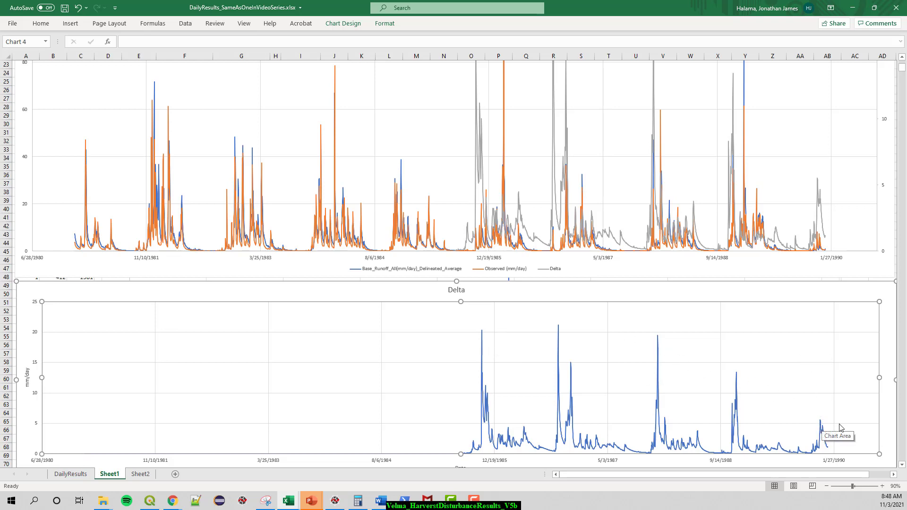
{"action": "mouse_move", "coordinate": [816, 422]}
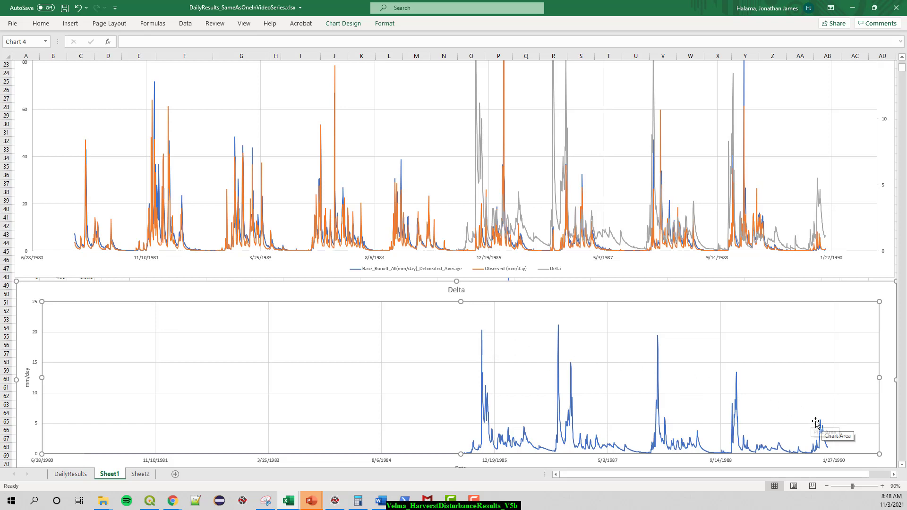
{"action": "mouse_move", "coordinate": [780, 401]}
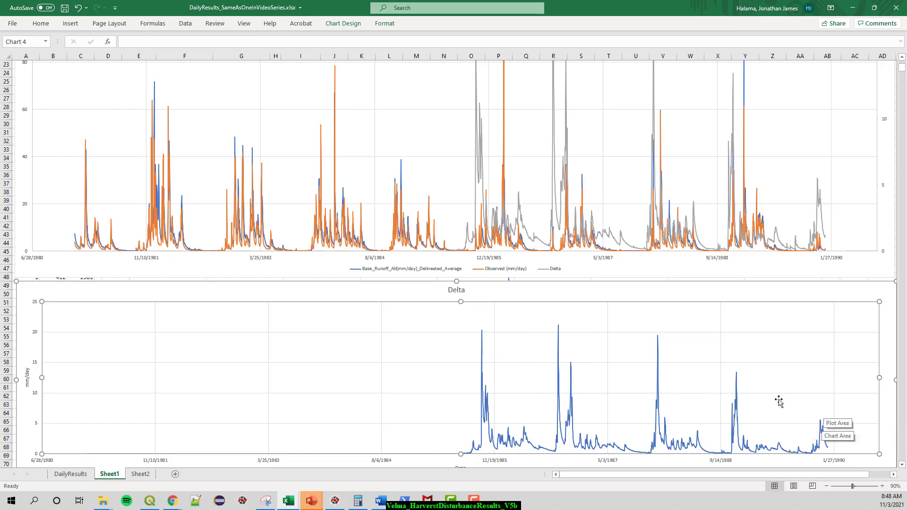
{"action": "mouse_move", "coordinate": [772, 387]}
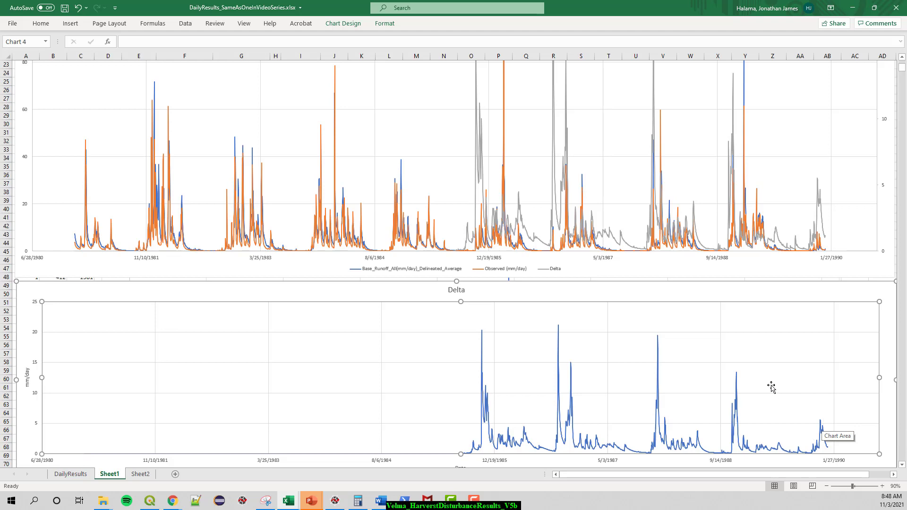
{"action": "mouse_move", "coordinate": [682, 383]}
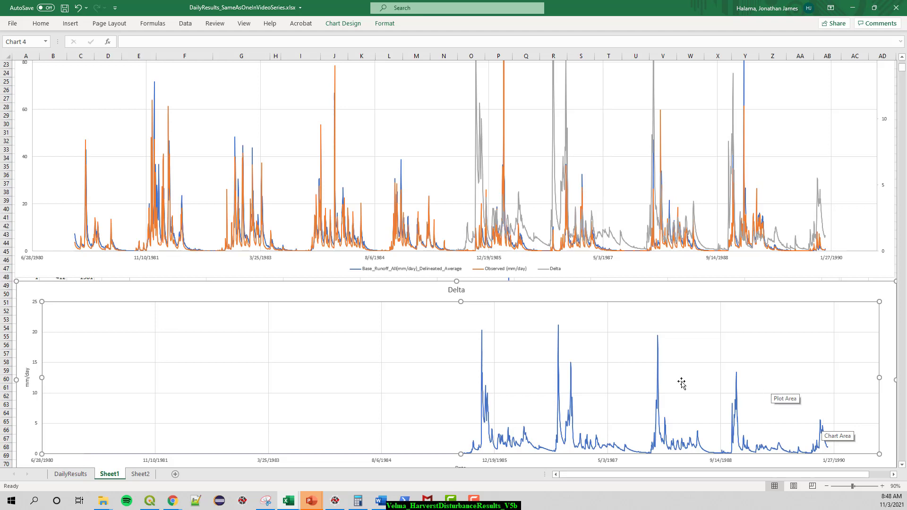
{"action": "mouse_move", "coordinate": [511, 357]}
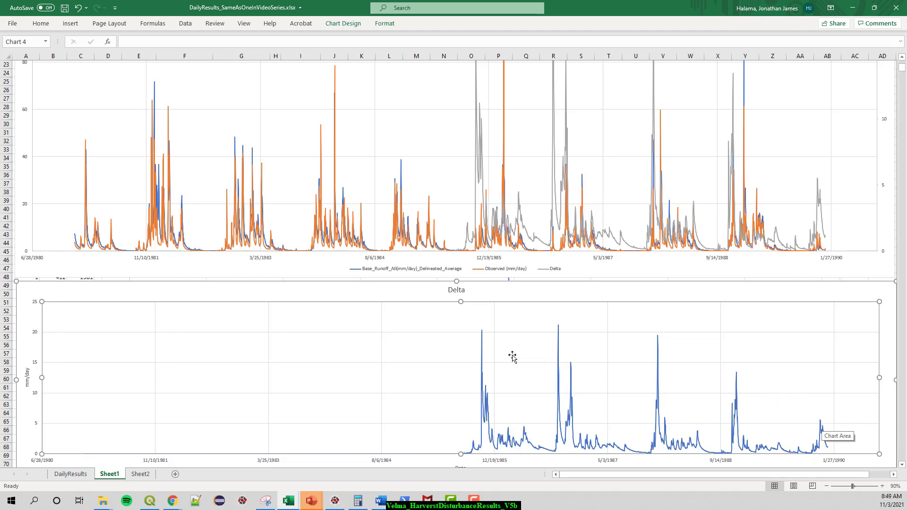
{"action": "mouse_move", "coordinate": [635, 381]}
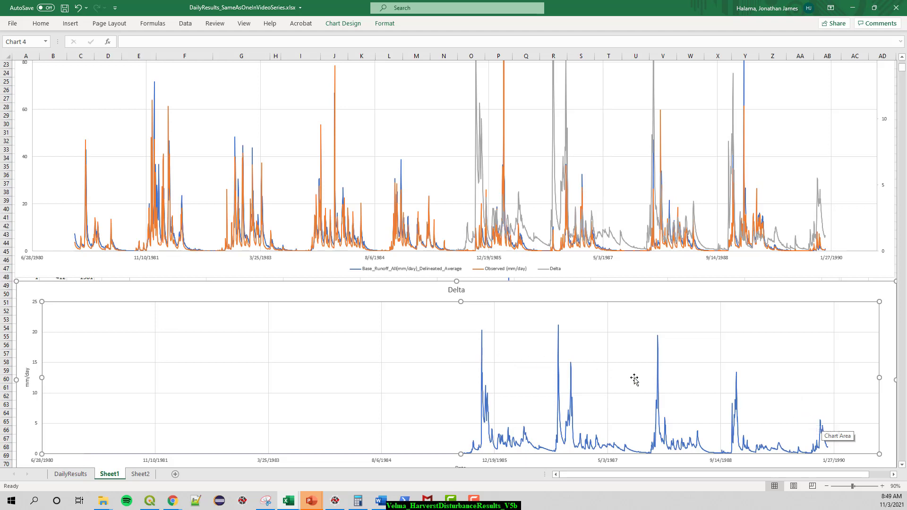
{"action": "mouse_move", "coordinate": [743, 417]}
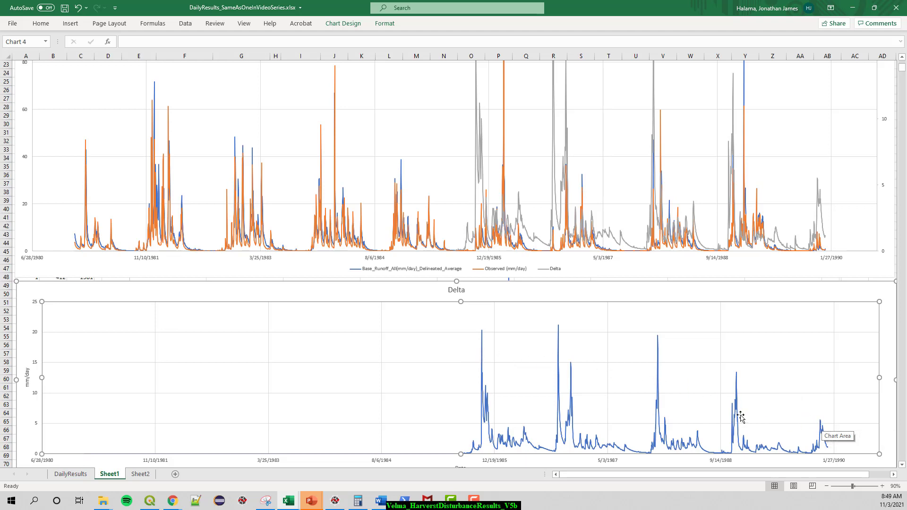
{"action": "mouse_move", "coordinate": [709, 410]}
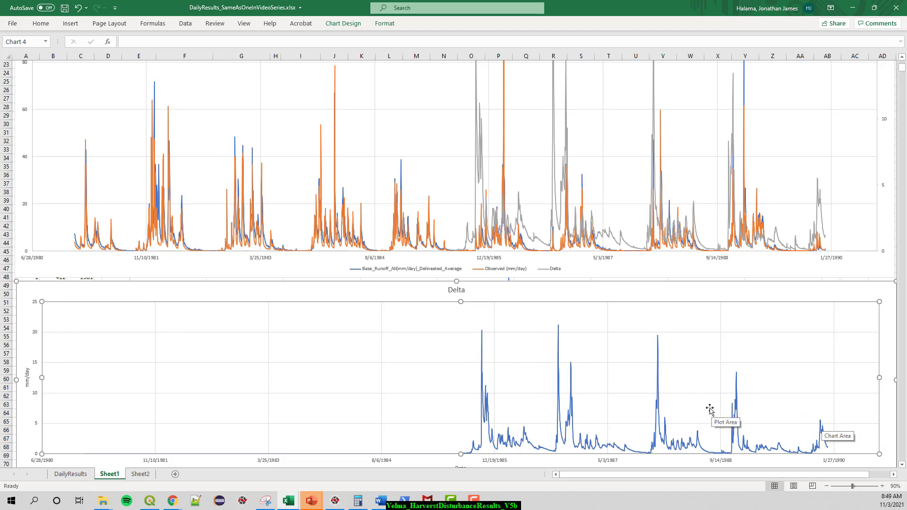
{"action": "mouse_move", "coordinate": [818, 421]}
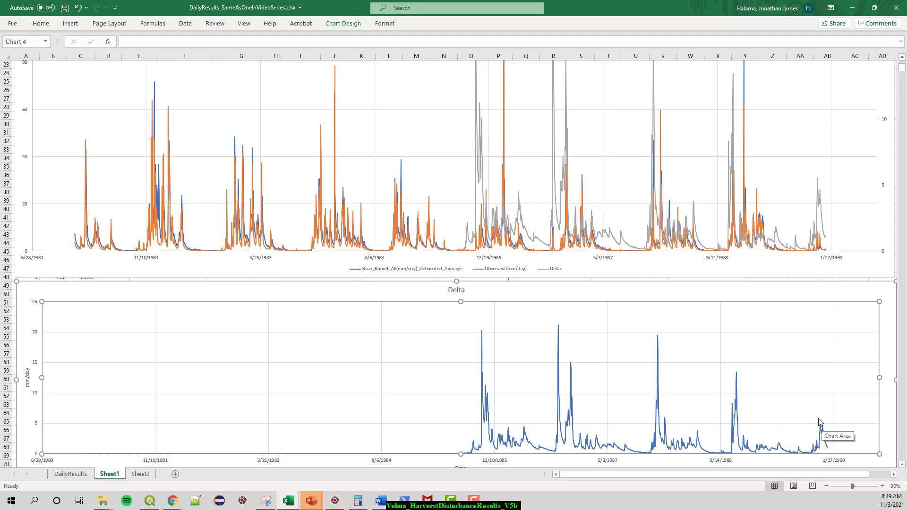
{"action": "mouse_move", "coordinate": [816, 425]}
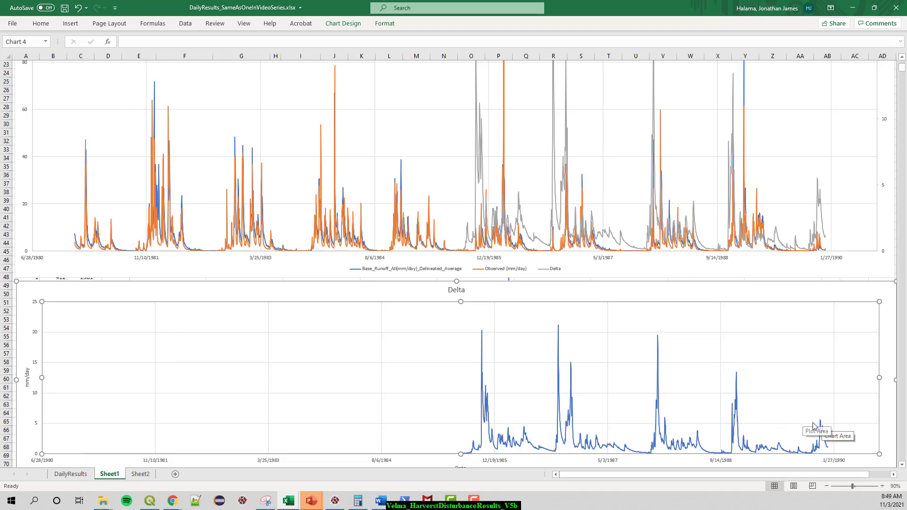
{"action": "mouse_move", "coordinate": [819, 427]}
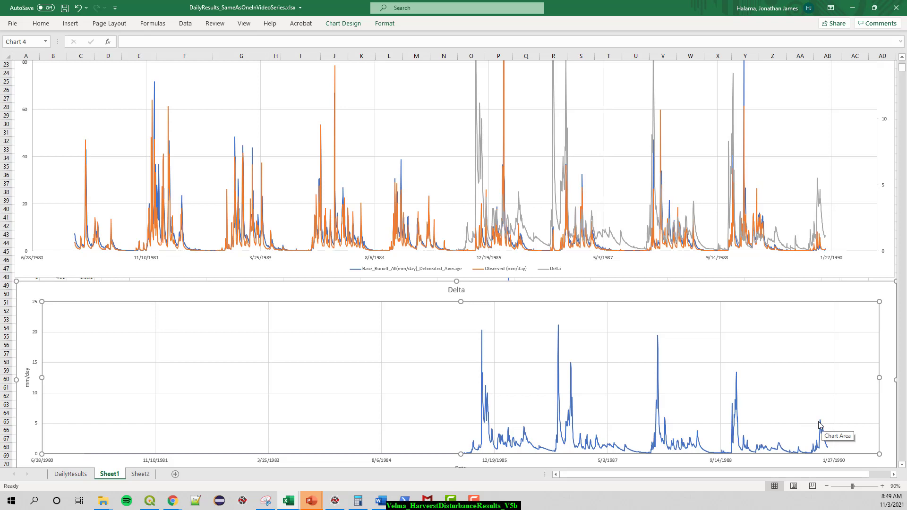
{"action": "mouse_move", "coordinate": [736, 404]}
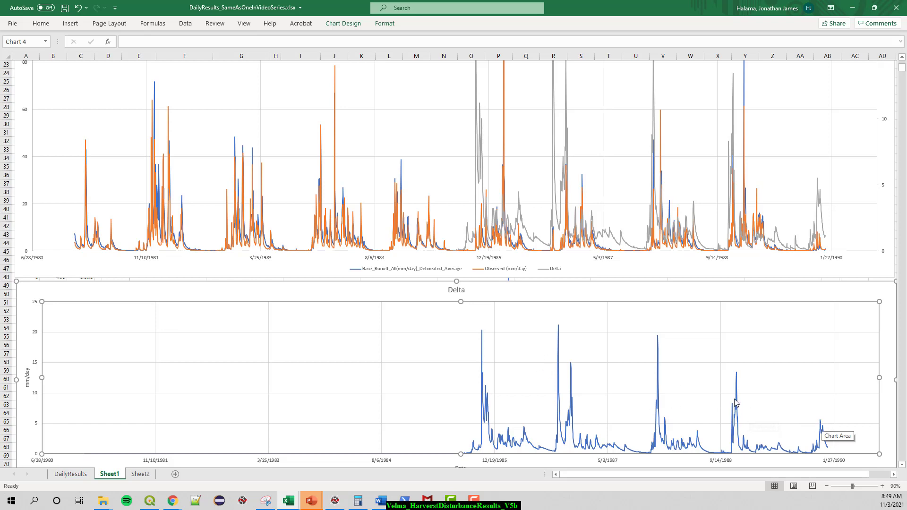
{"action": "mouse_move", "coordinate": [774, 402]}
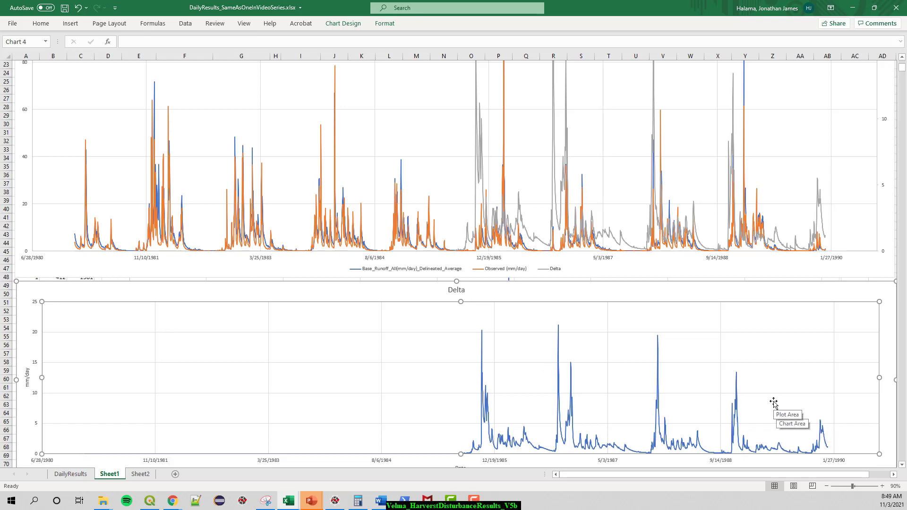
{"action": "mouse_move", "coordinate": [569, 336]}
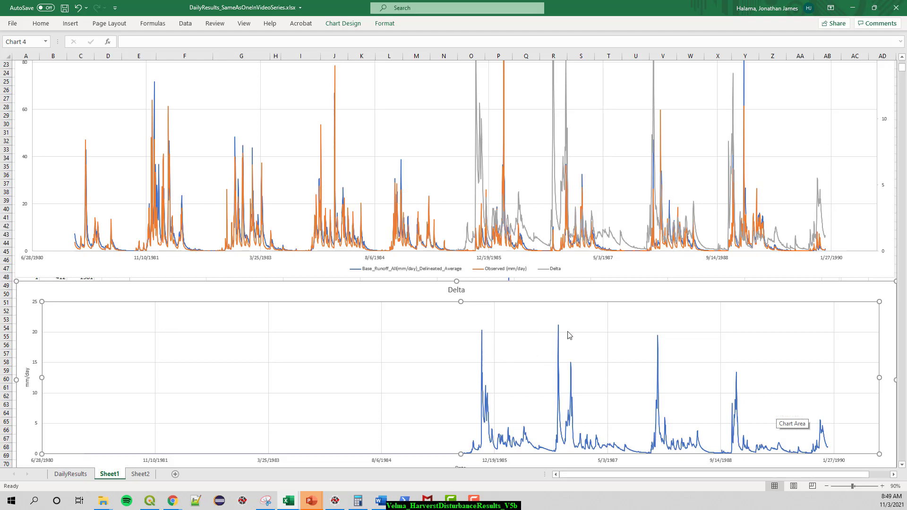
{"action": "mouse_move", "coordinate": [671, 353]}
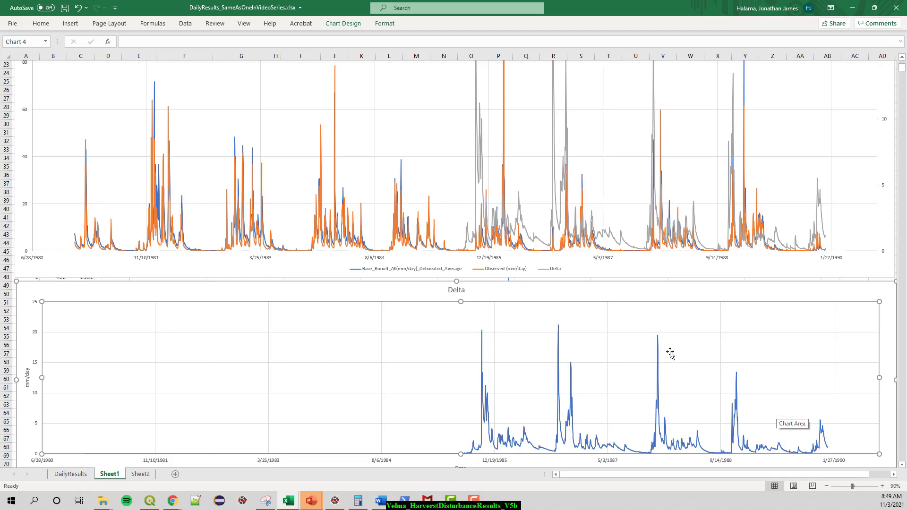
{"action": "mouse_move", "coordinate": [542, 349]}
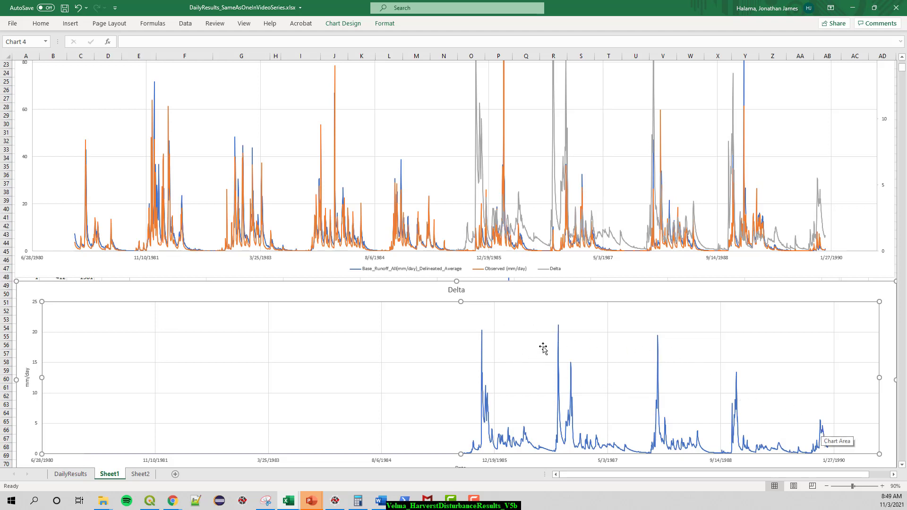
{"action": "mouse_move", "coordinate": [559, 337]}
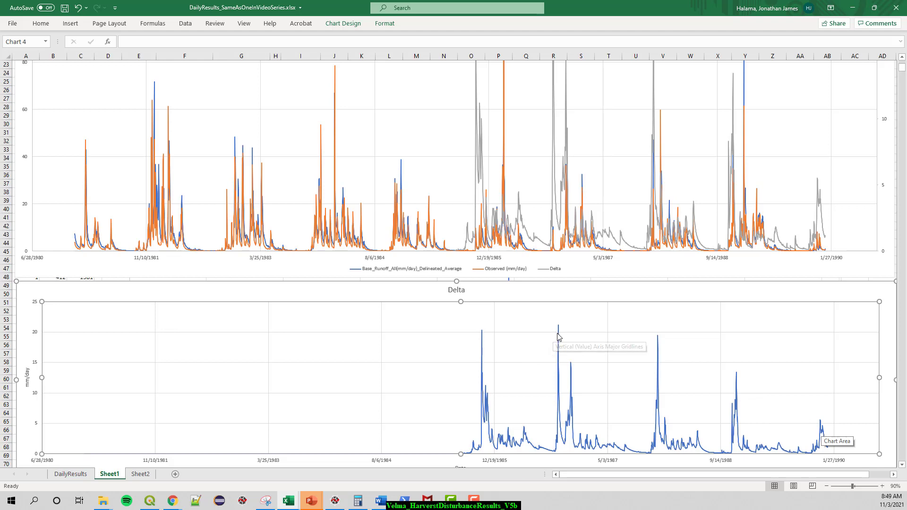
{"action": "mouse_move", "coordinate": [634, 380]}
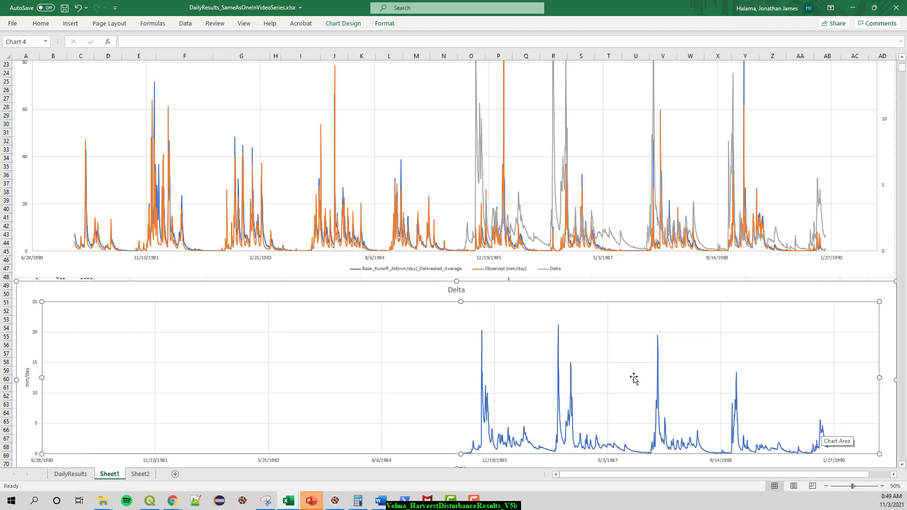
{"action": "mouse_move", "coordinate": [765, 412]}
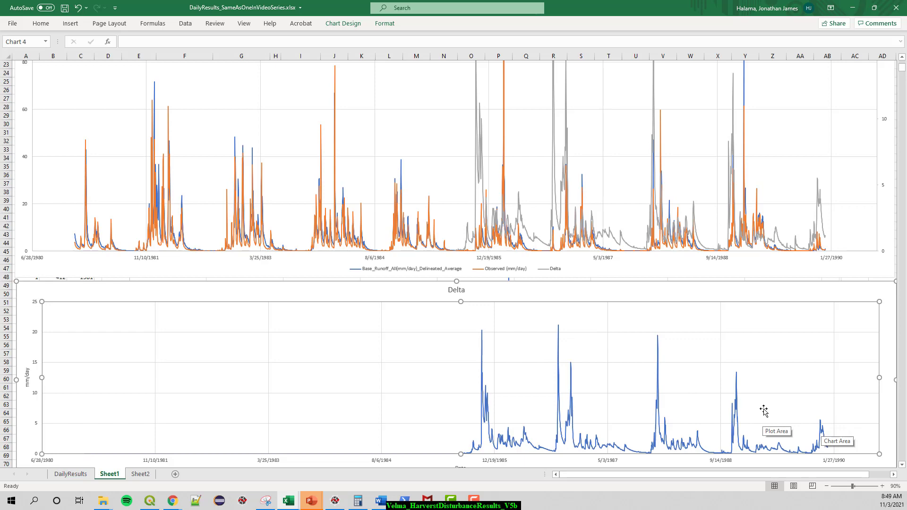
{"action": "mouse_move", "coordinate": [756, 390]}
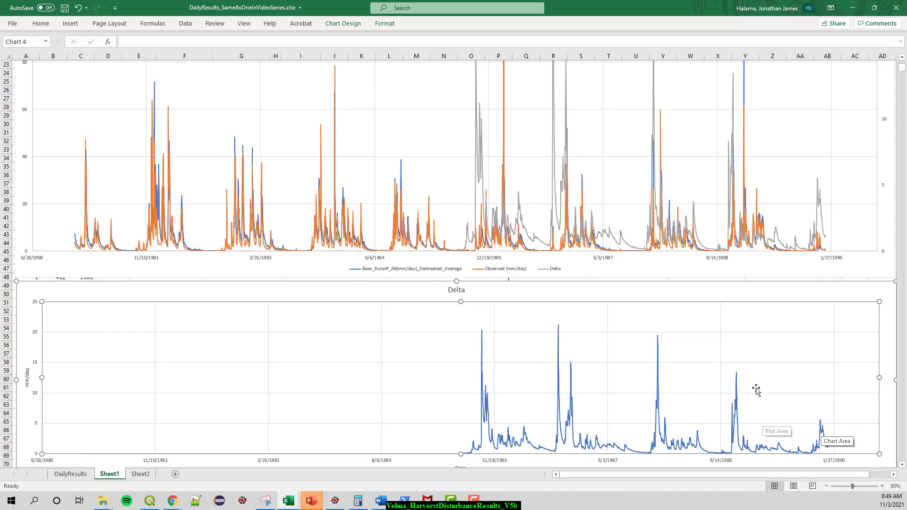
{"action": "mouse_move", "coordinate": [763, 367]}
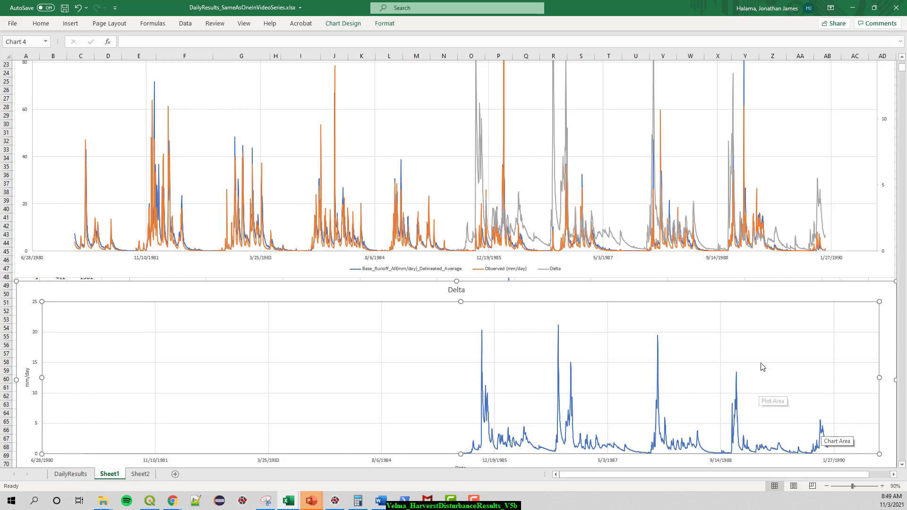
{"action": "scroll", "scroll_direction": "up", "scroll_amount": 3}
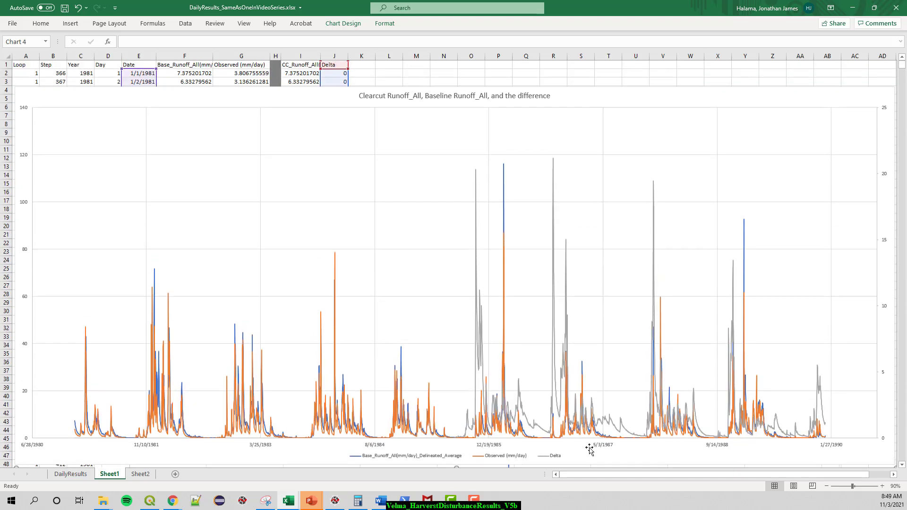
{"action": "mouse_move", "coordinate": [885, 115]}
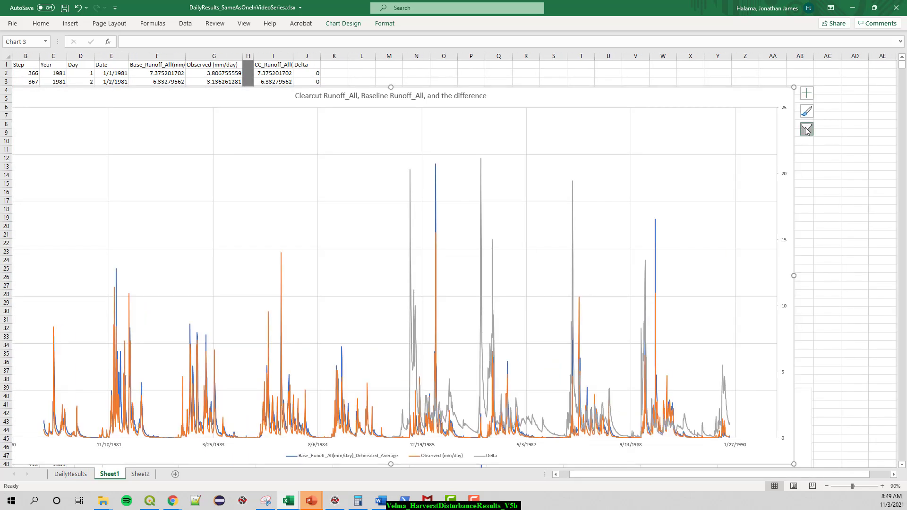
Step: Uncheck Delta in the chart's Series filter so only the two runoff series plot
{"action": "left_click", "coordinate": [806, 128]}
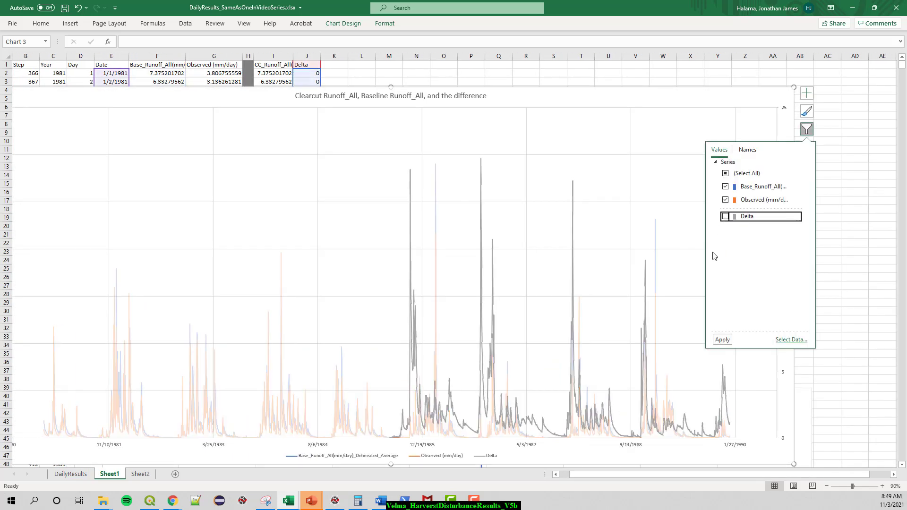
{"action": "left_click", "coordinate": [726, 216]}
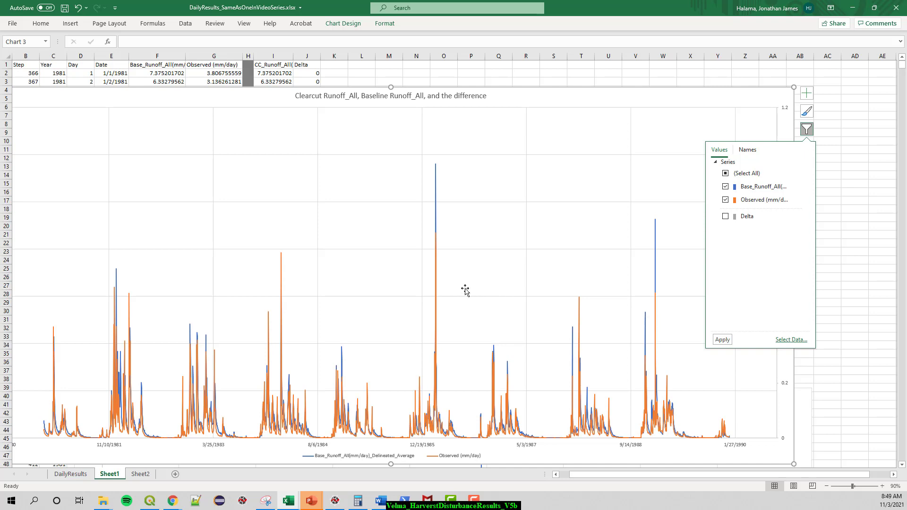
{"action": "mouse_move", "coordinate": [437, 245]}
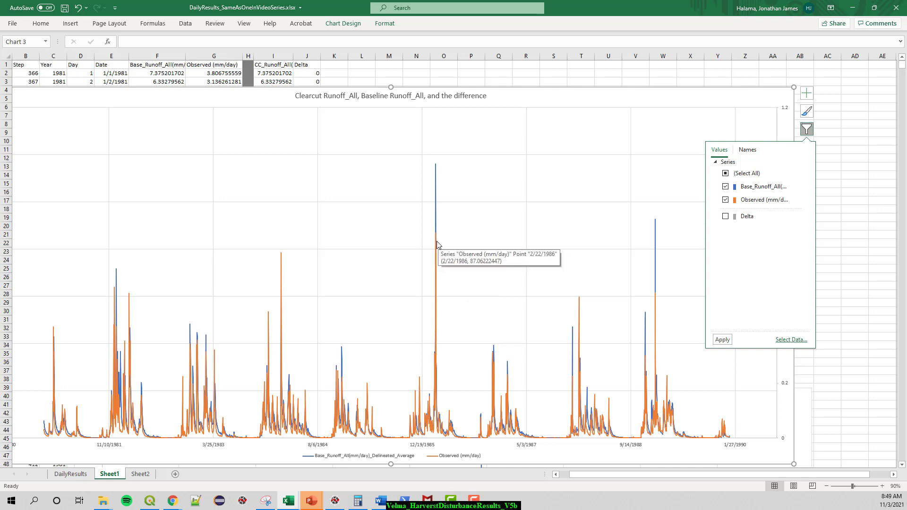
{"action": "mouse_move", "coordinate": [435, 259]}
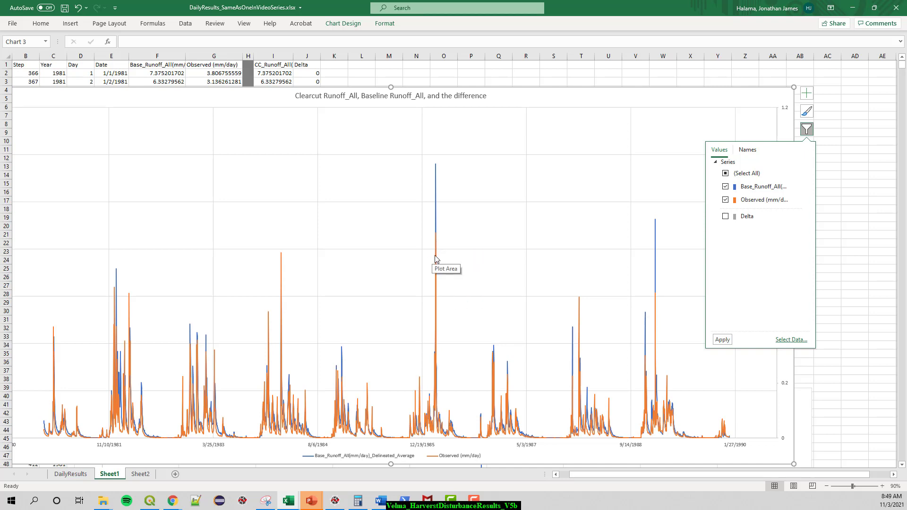
{"action": "mouse_move", "coordinate": [436, 238]}
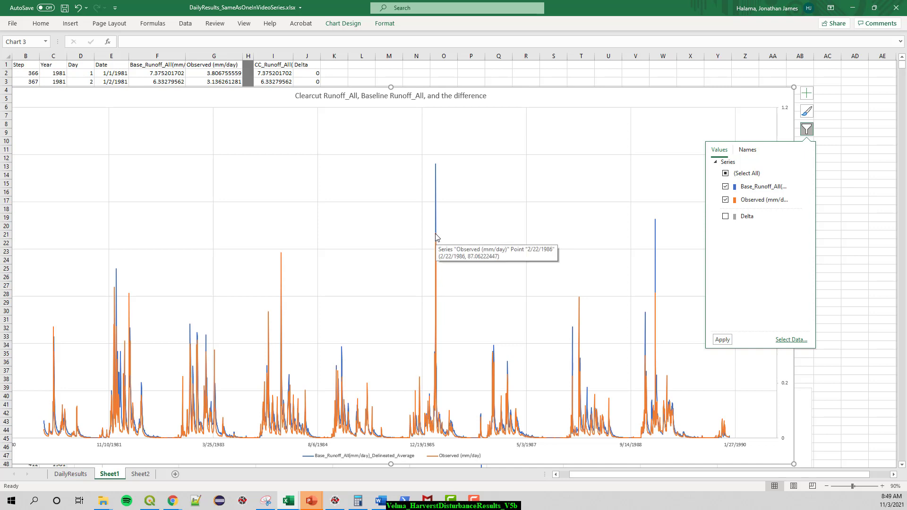
{"action": "mouse_move", "coordinate": [432, 307]}
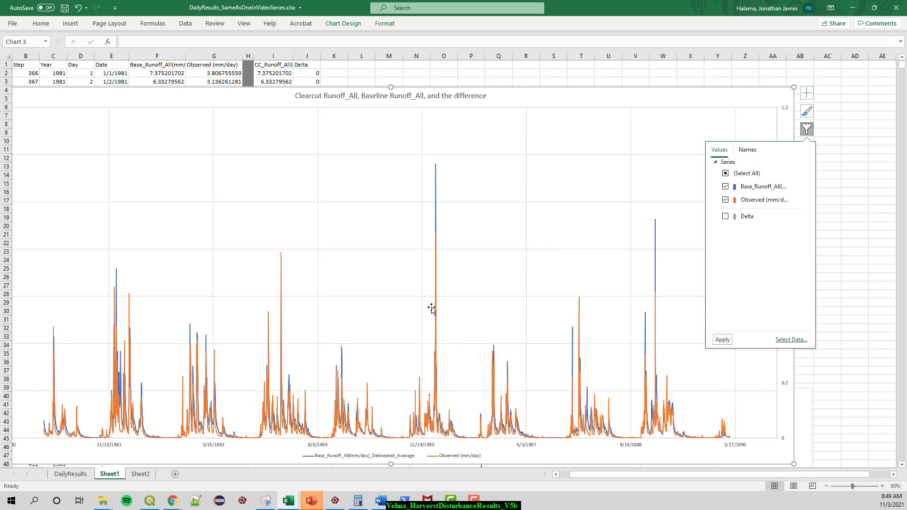
{"action": "mouse_move", "coordinate": [437, 238]}
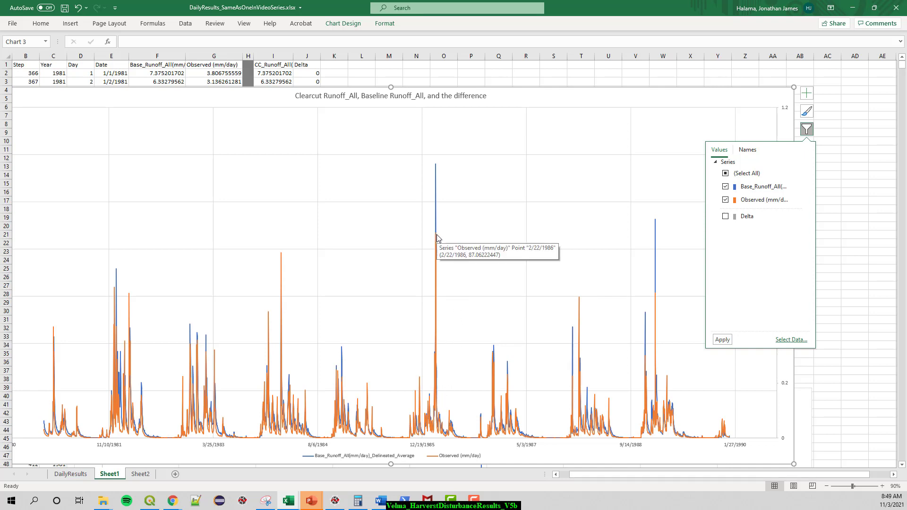
{"action": "mouse_move", "coordinate": [573, 387]}
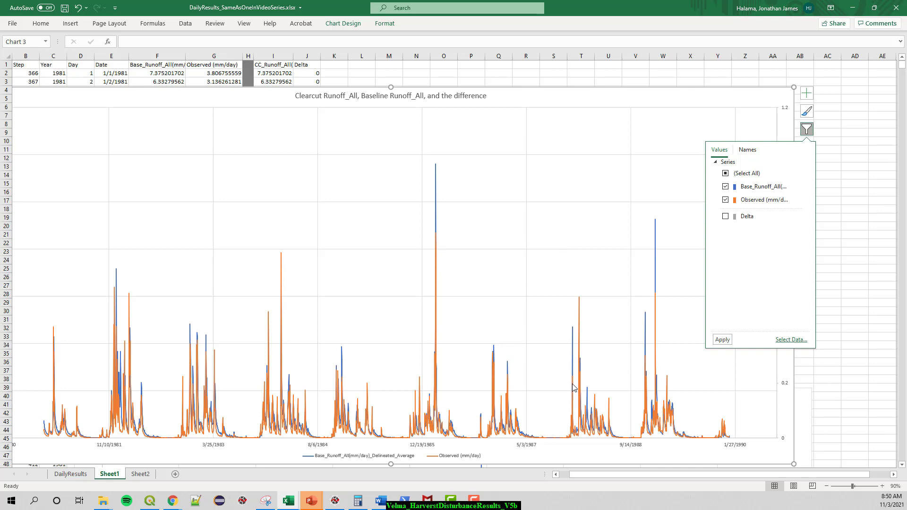
{"action": "mouse_move", "coordinate": [574, 375]}
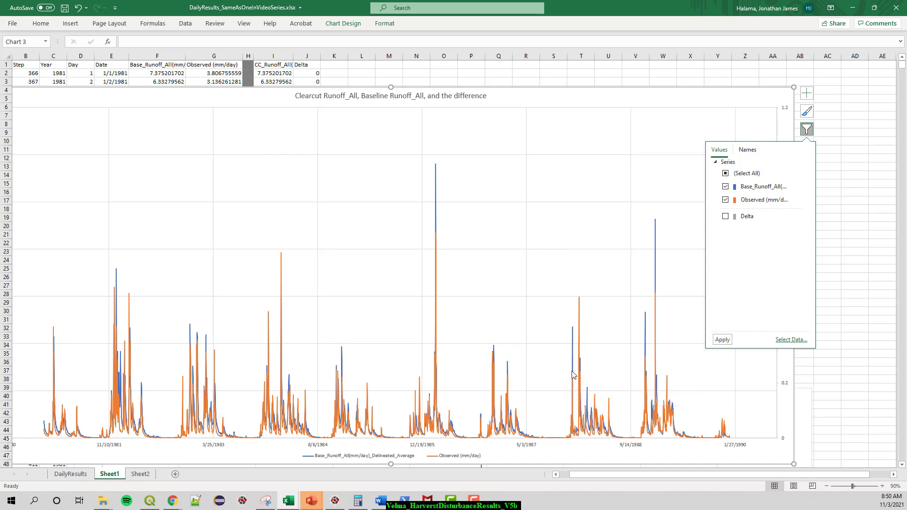
{"action": "mouse_move", "coordinate": [544, 365]}
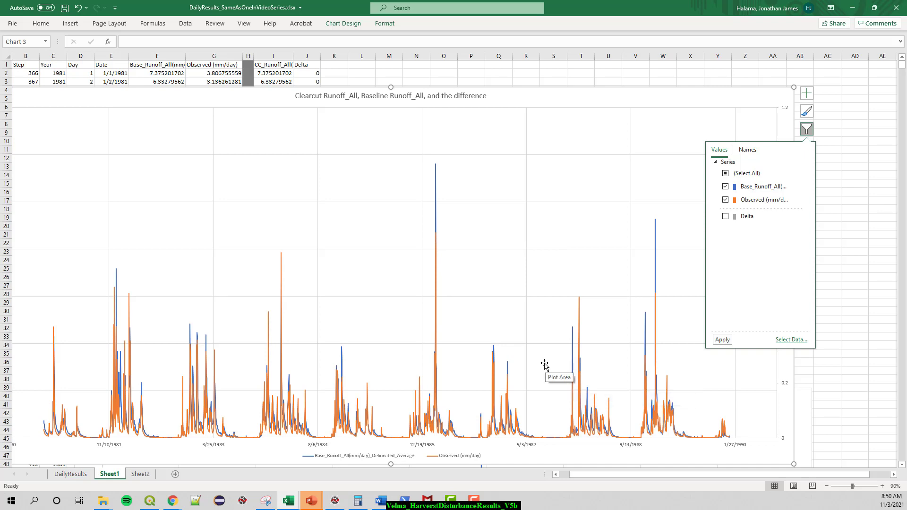
{"action": "mouse_move", "coordinate": [830, 284]}
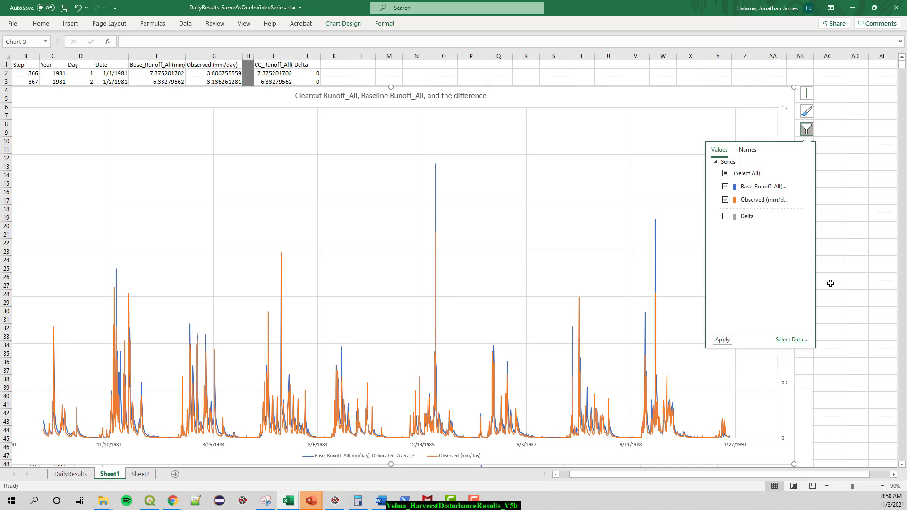
{"action": "mouse_move", "coordinate": [834, 273]}
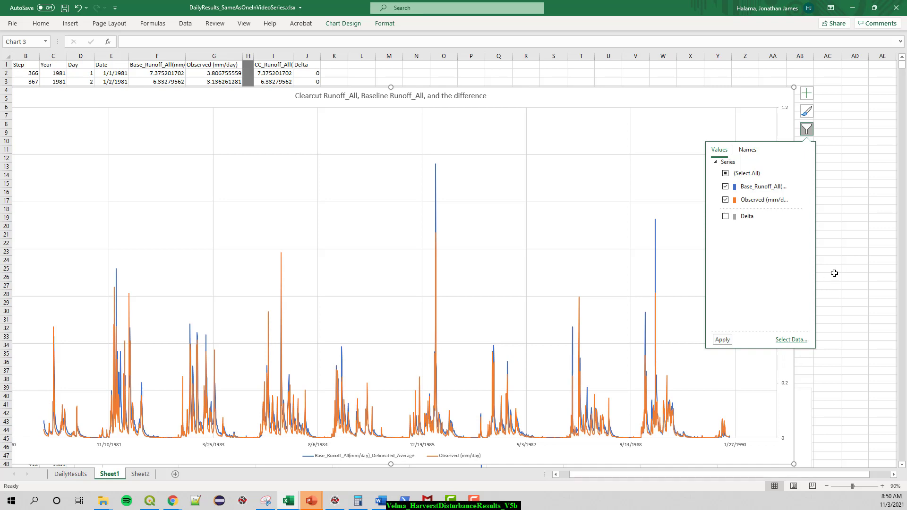
{"action": "mouse_move", "coordinate": [830, 263]}
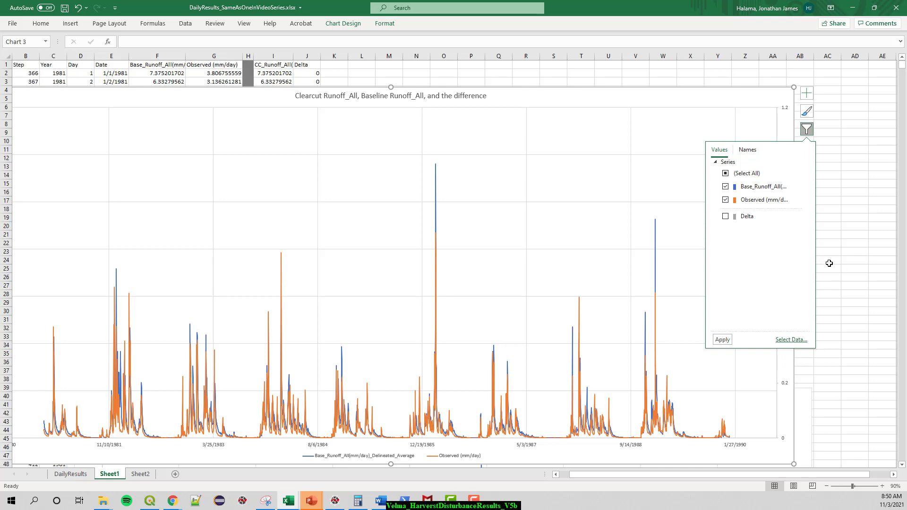